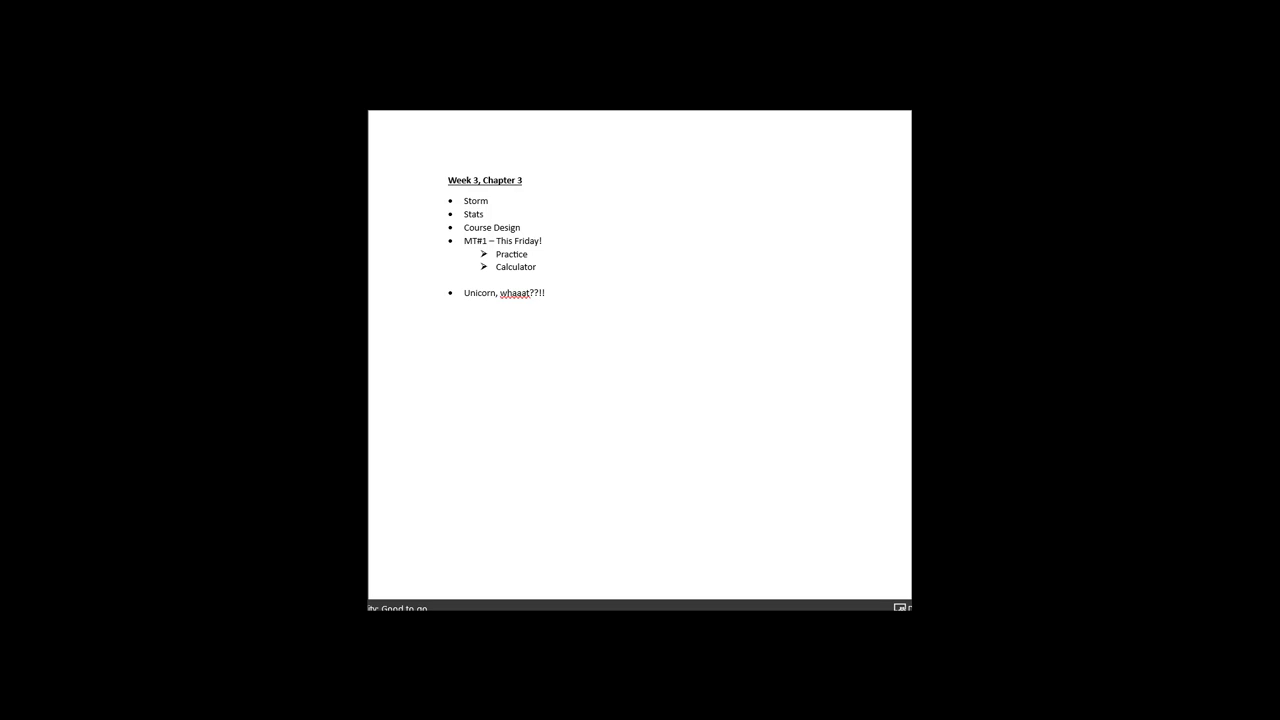
pyautogui.moveTo(491, 198)
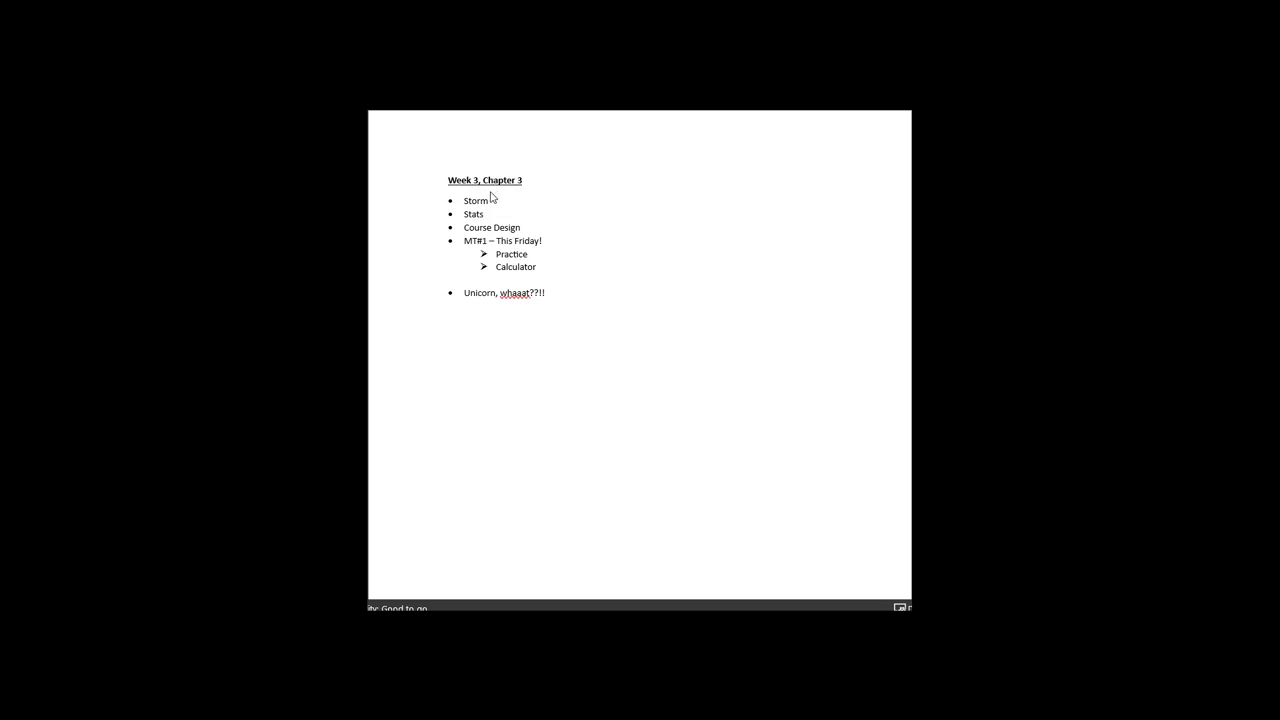
pyautogui.moveTo(492, 224)
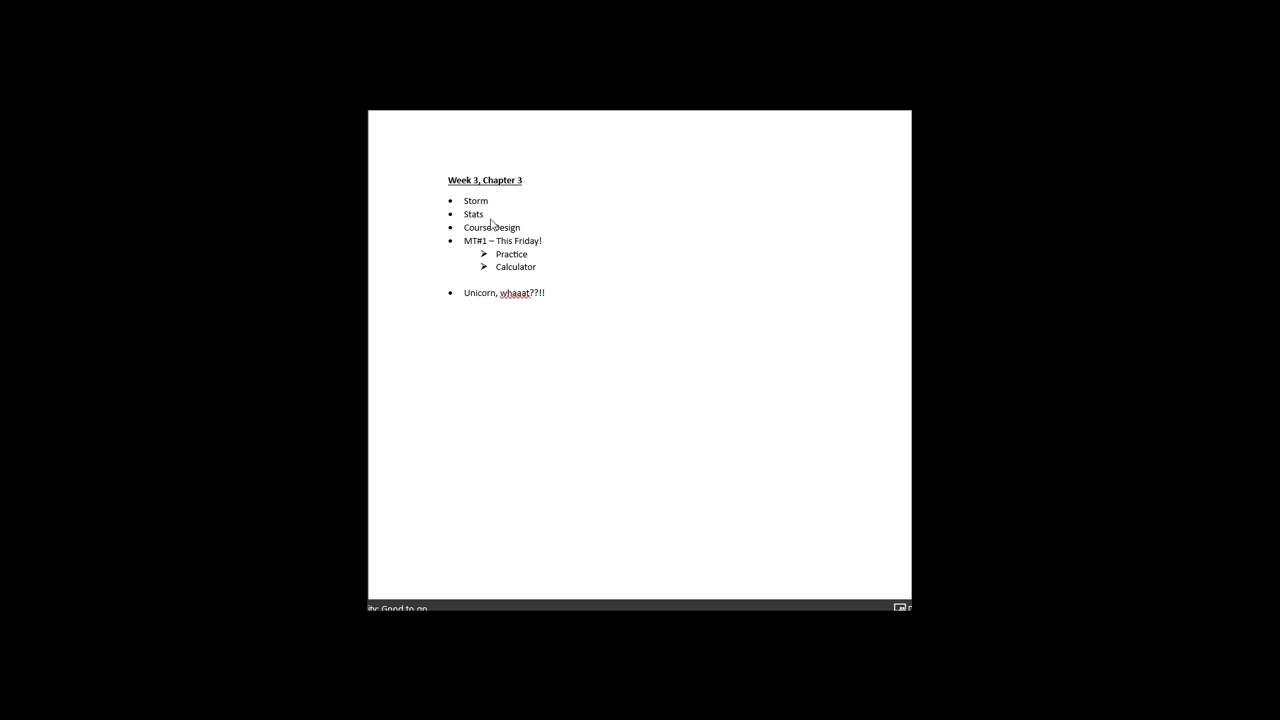
pyautogui.moveTo(513, 233)
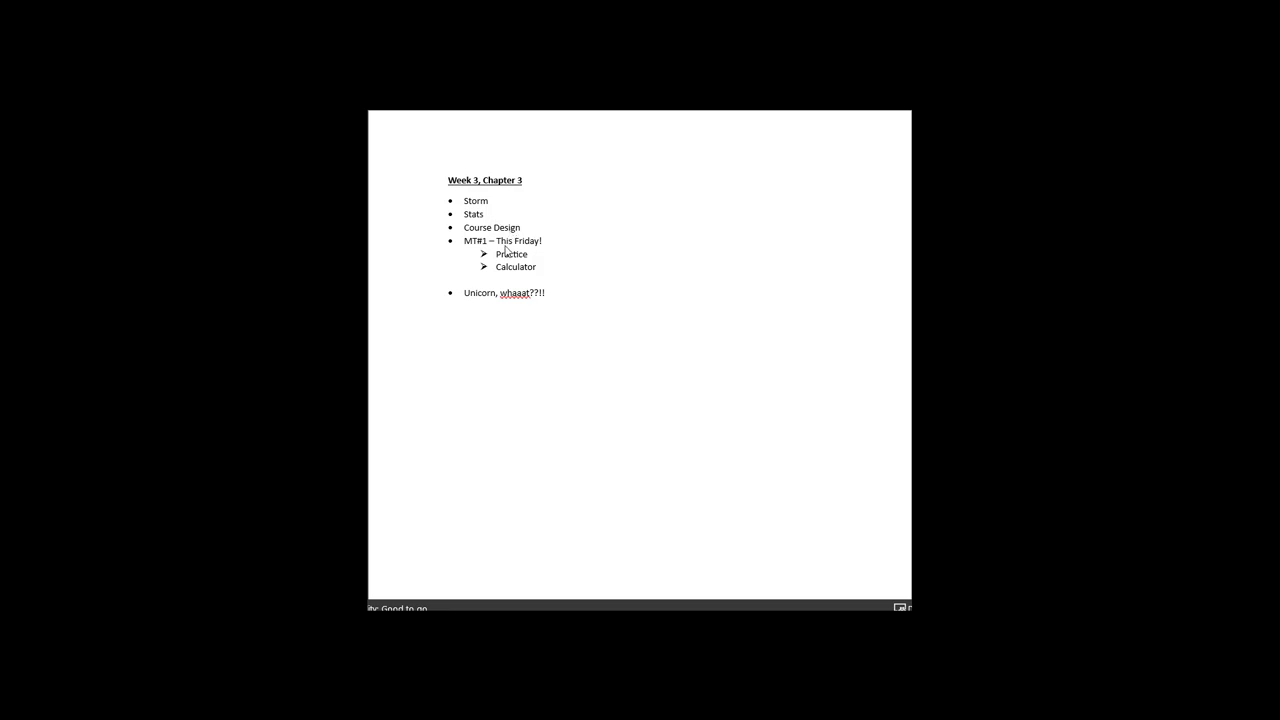
pyautogui.moveTo(480, 306)
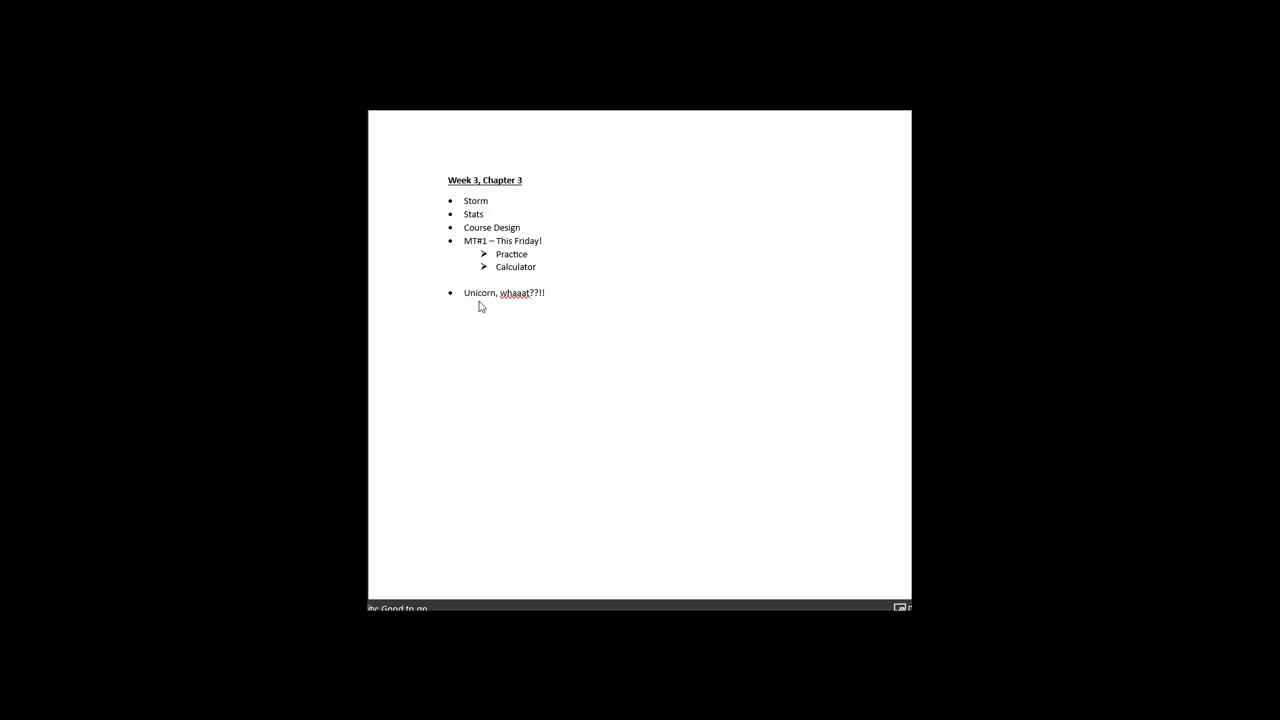
pyautogui.moveTo(484, 309)
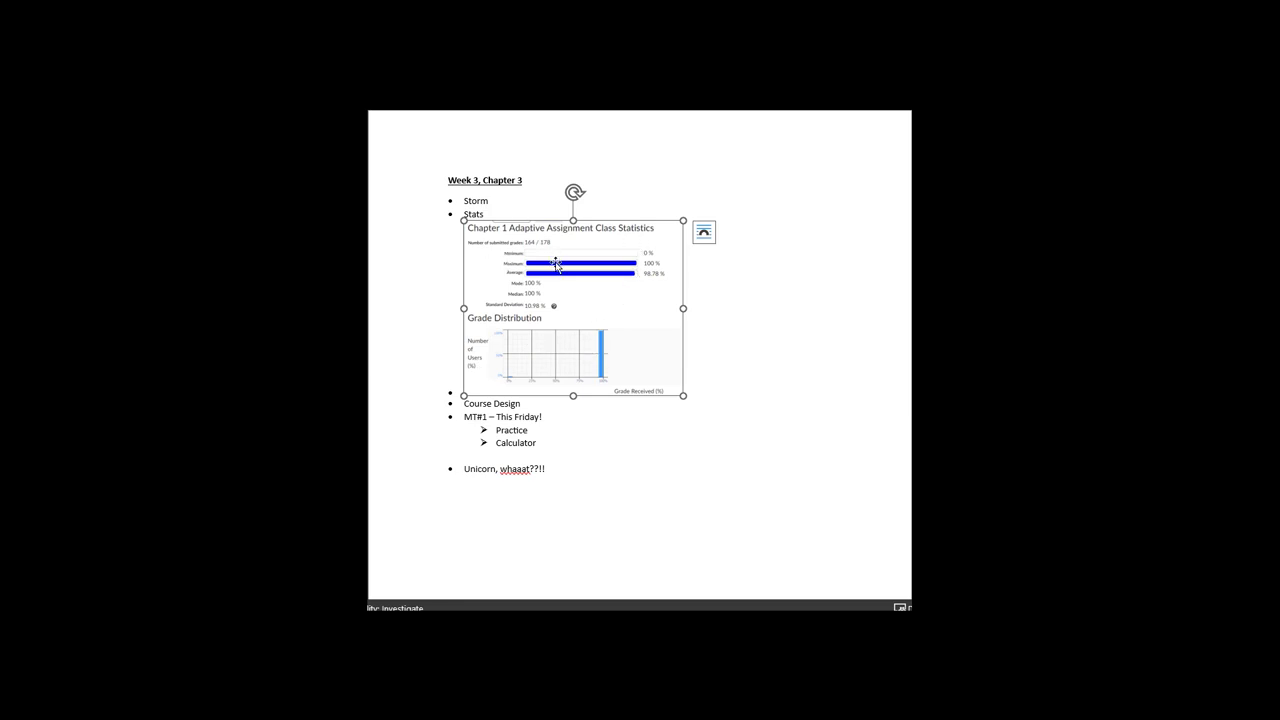
pyautogui.moveTo(530, 267)
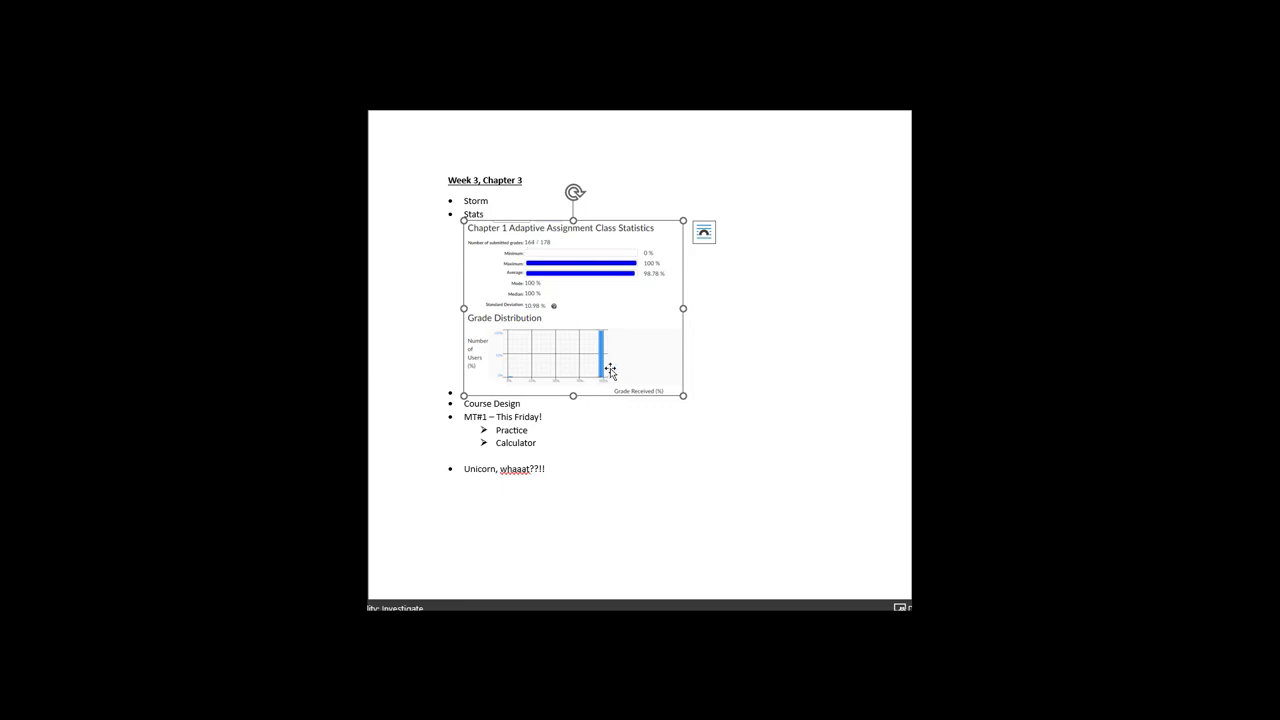
pyautogui.moveTo(652, 283)
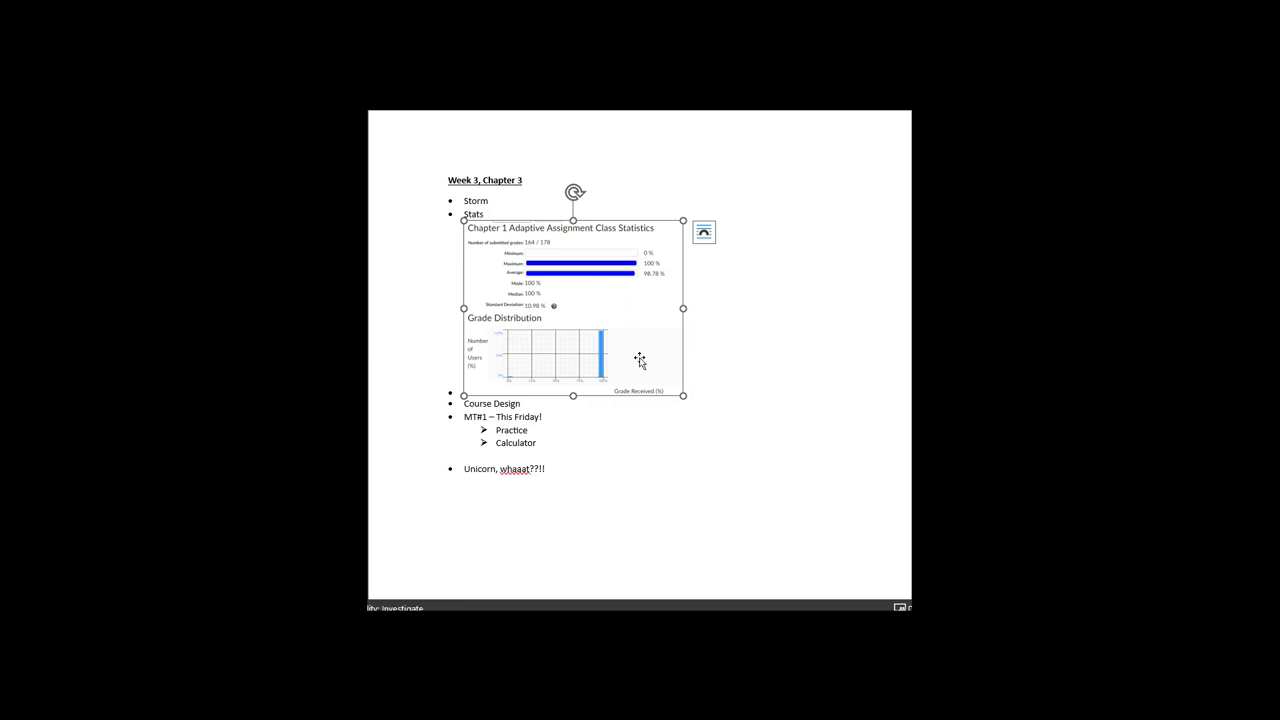
pyautogui.moveTo(573, 363)
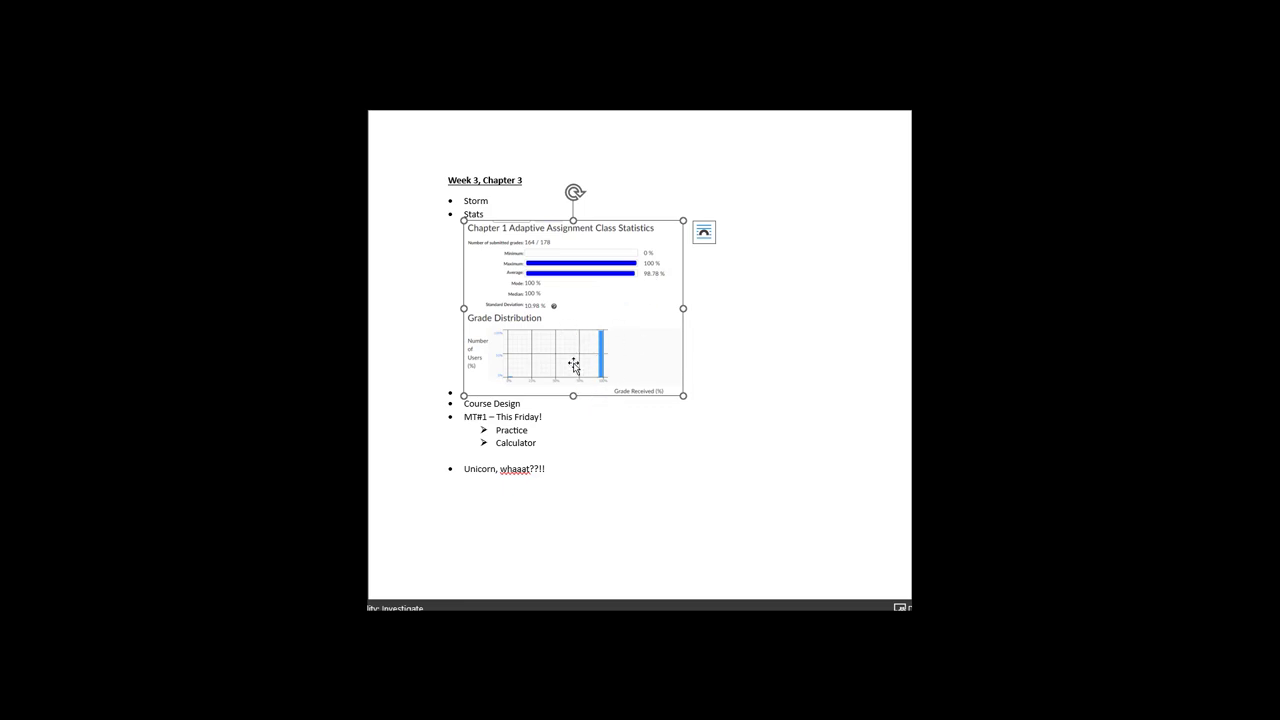
pyautogui.moveTo(577, 377)
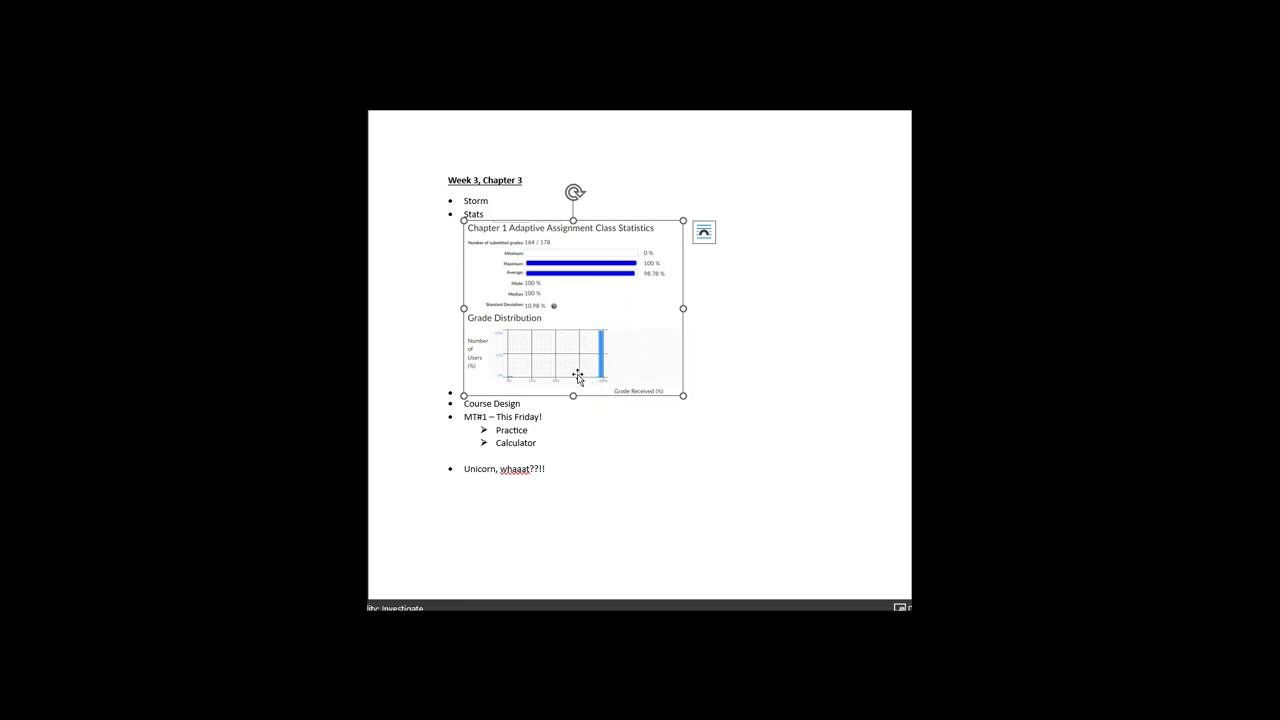
pyautogui.moveTo(507, 365)
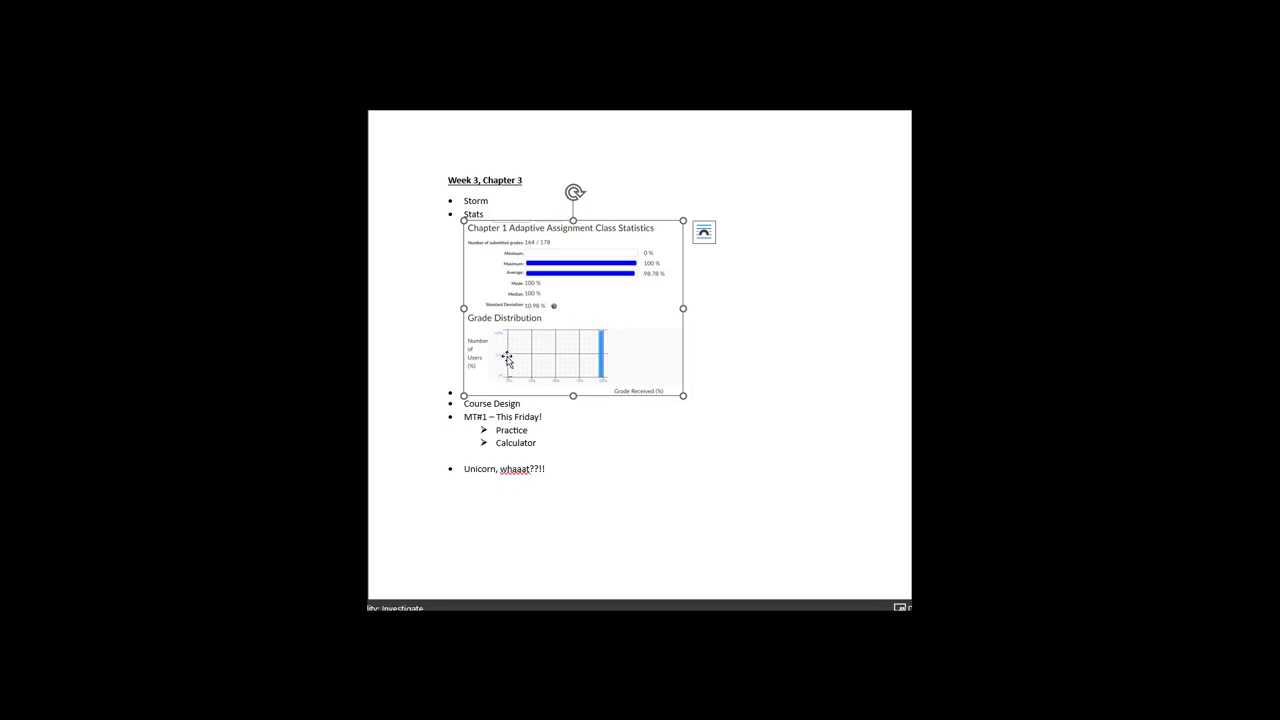
pyautogui.moveTo(518, 354)
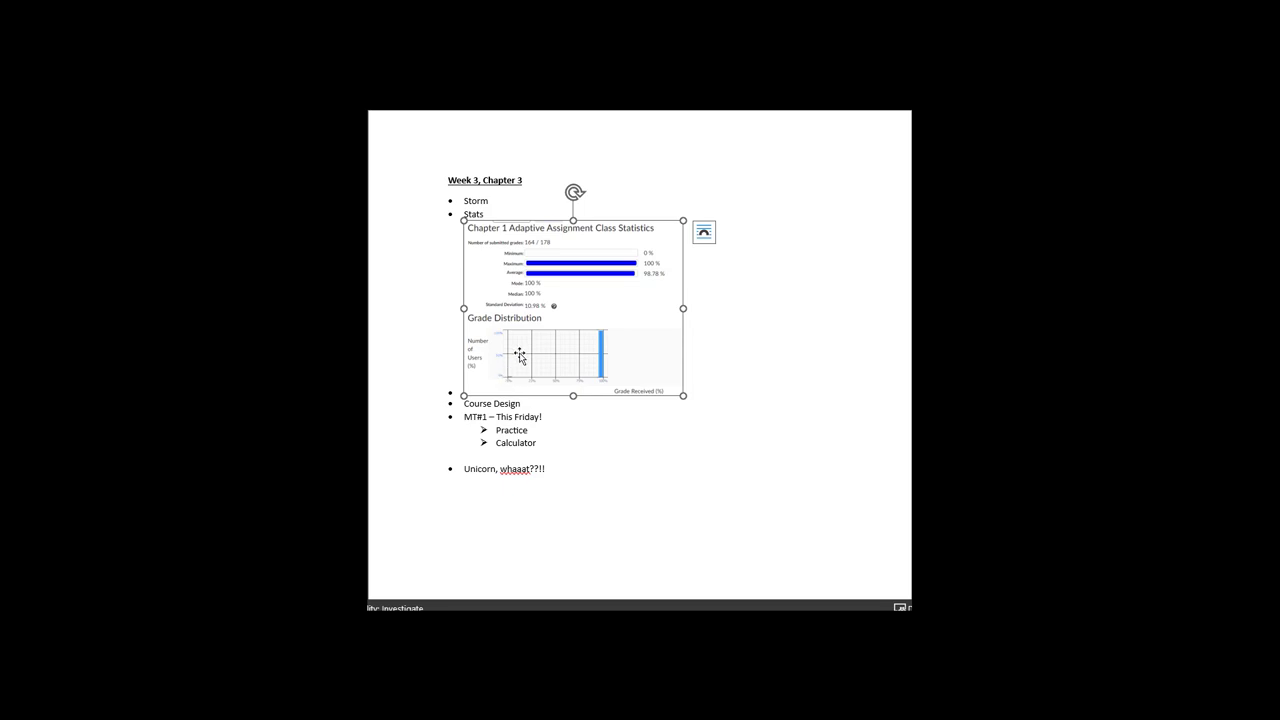
pyautogui.moveTo(505, 386)
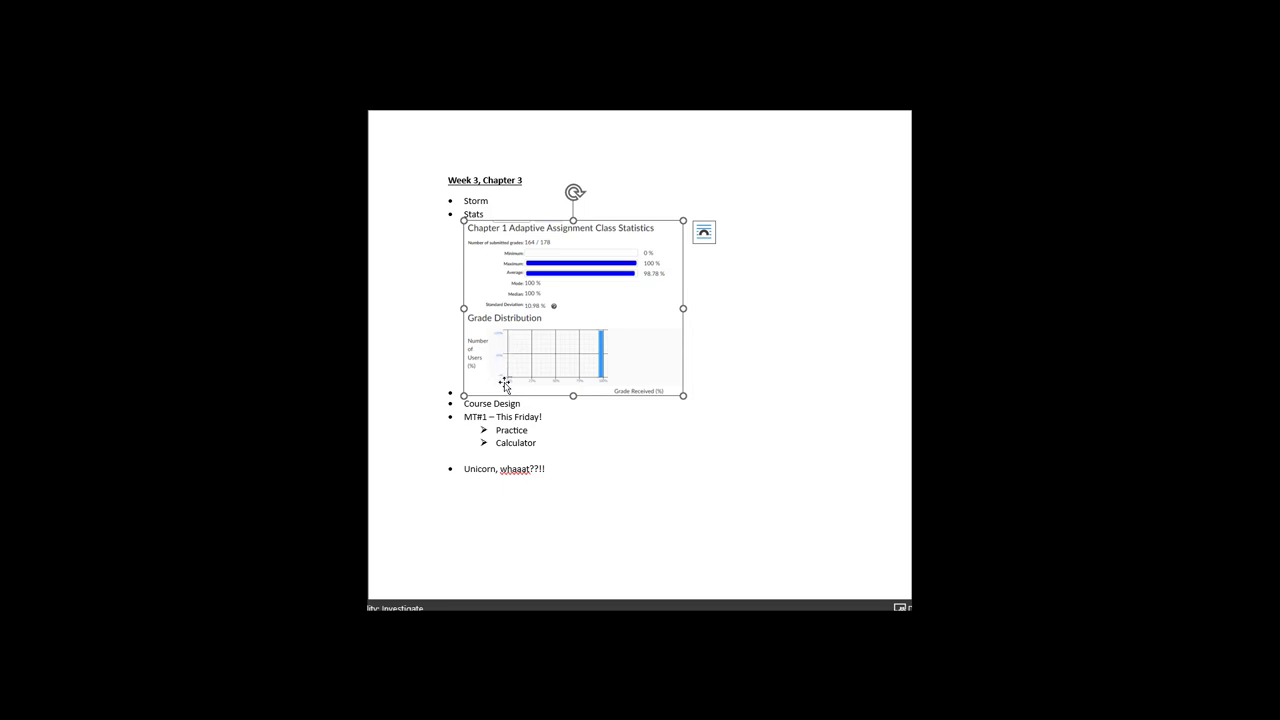
pyautogui.moveTo(483, 348)
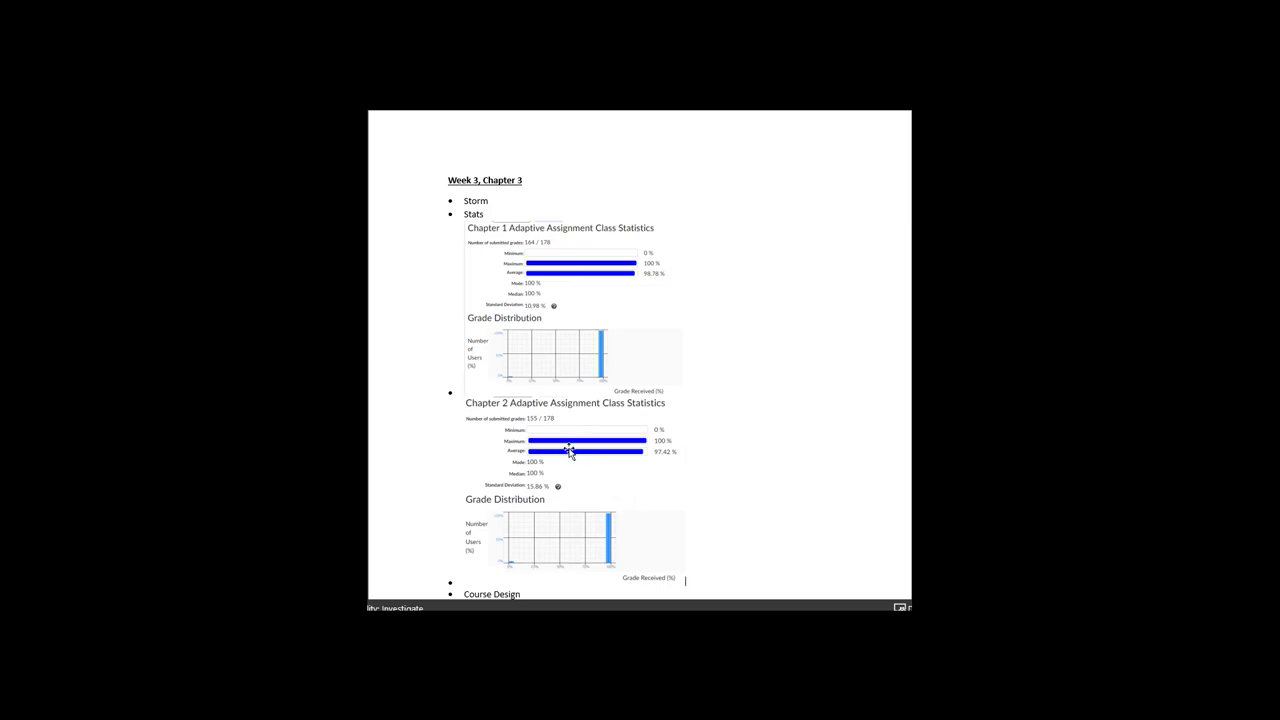
pyautogui.moveTo(538, 425)
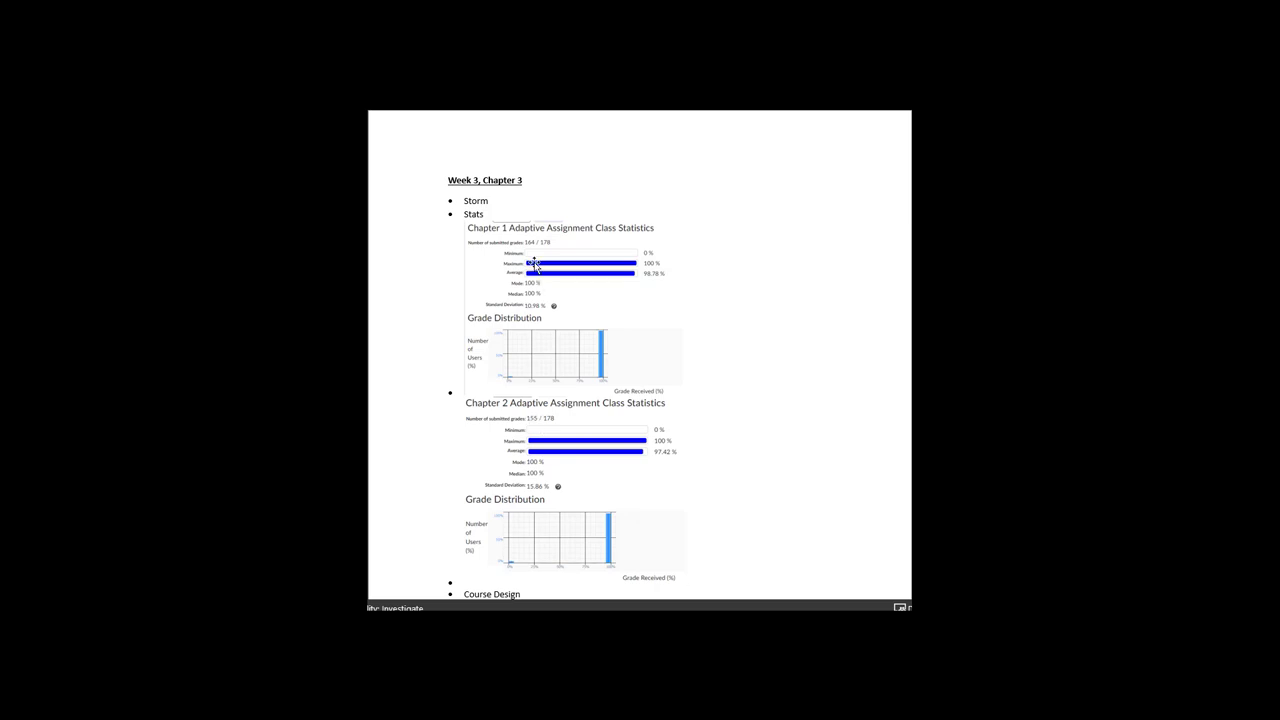
pyautogui.moveTo(633, 577)
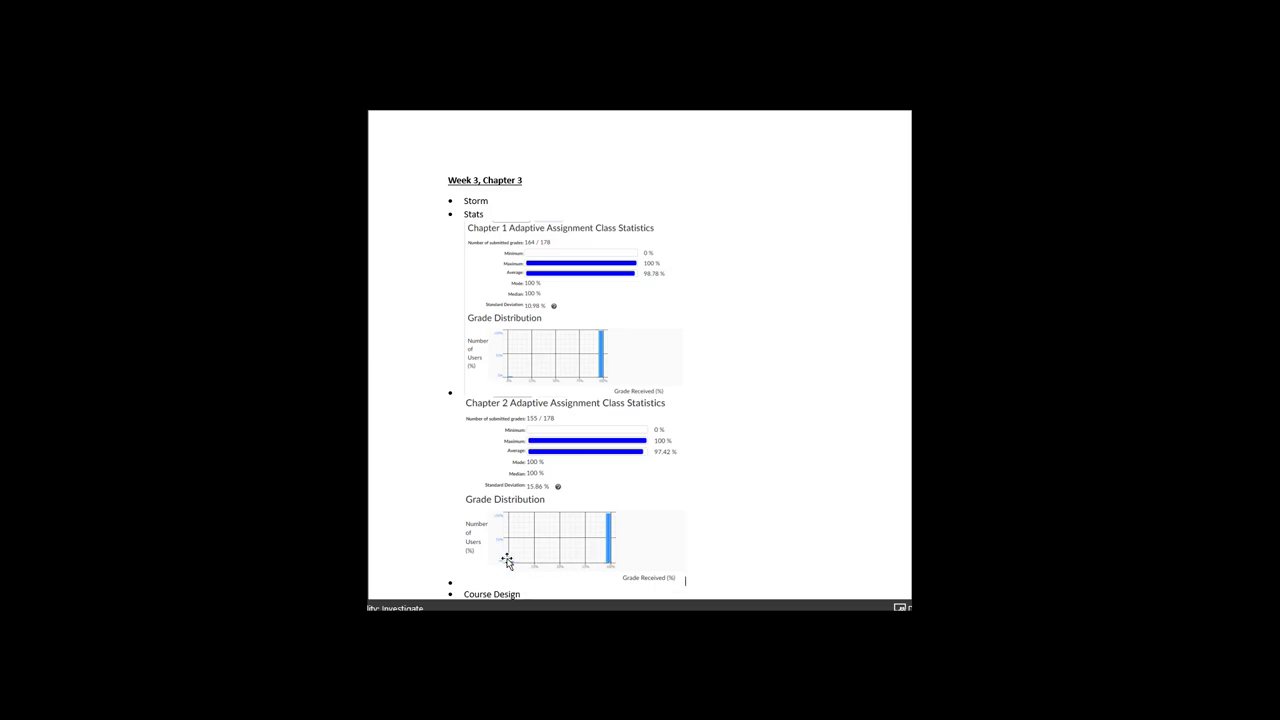
pyautogui.moveTo(532, 533)
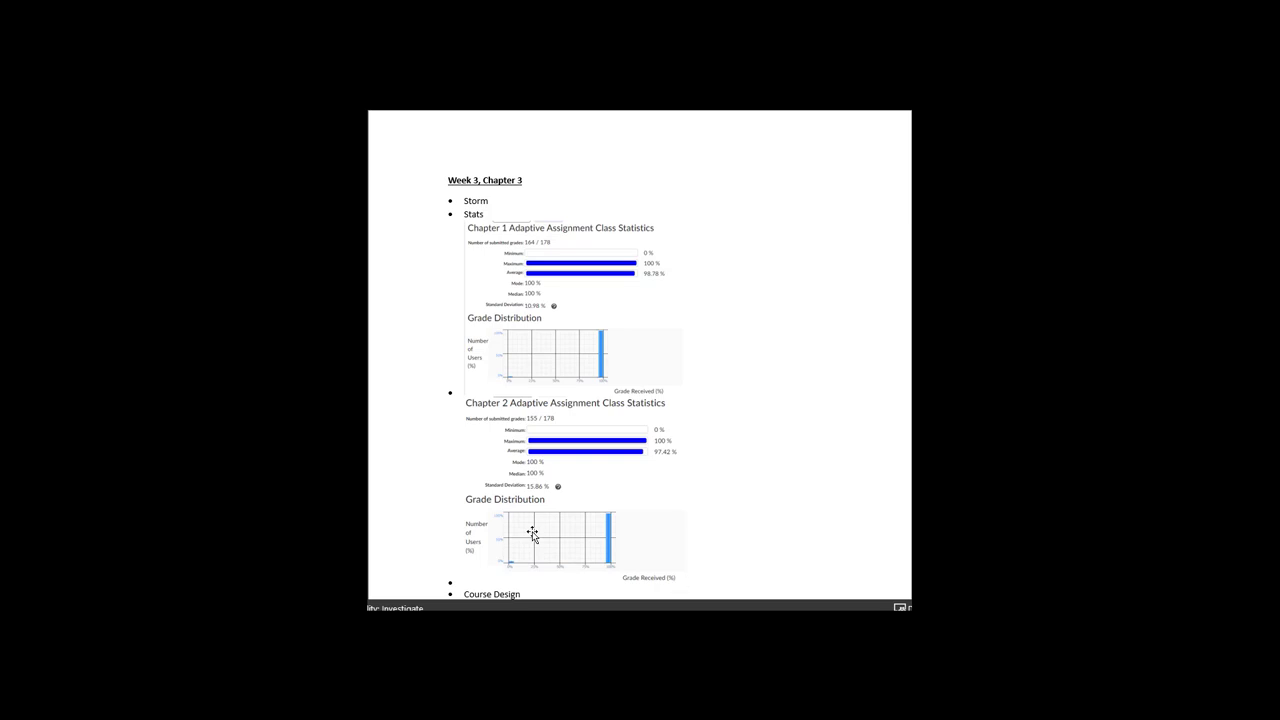
pyautogui.moveTo(515, 560)
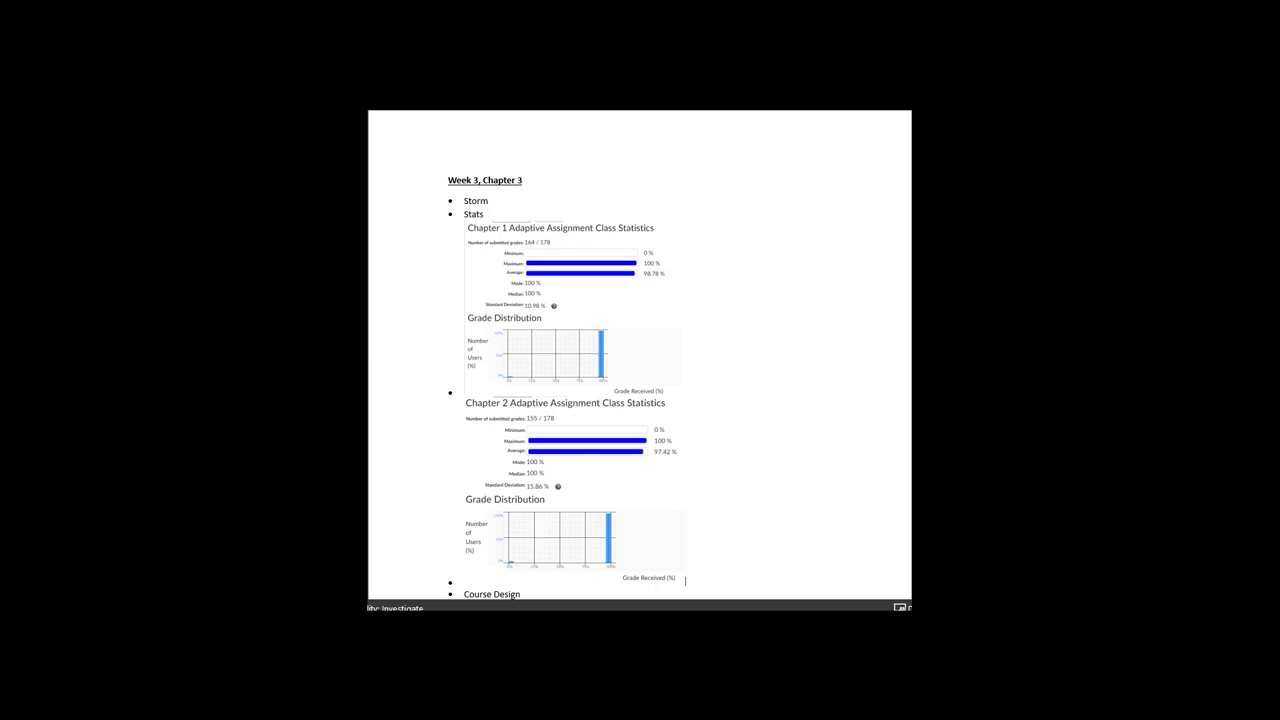
pyautogui.moveTo(657, 478)
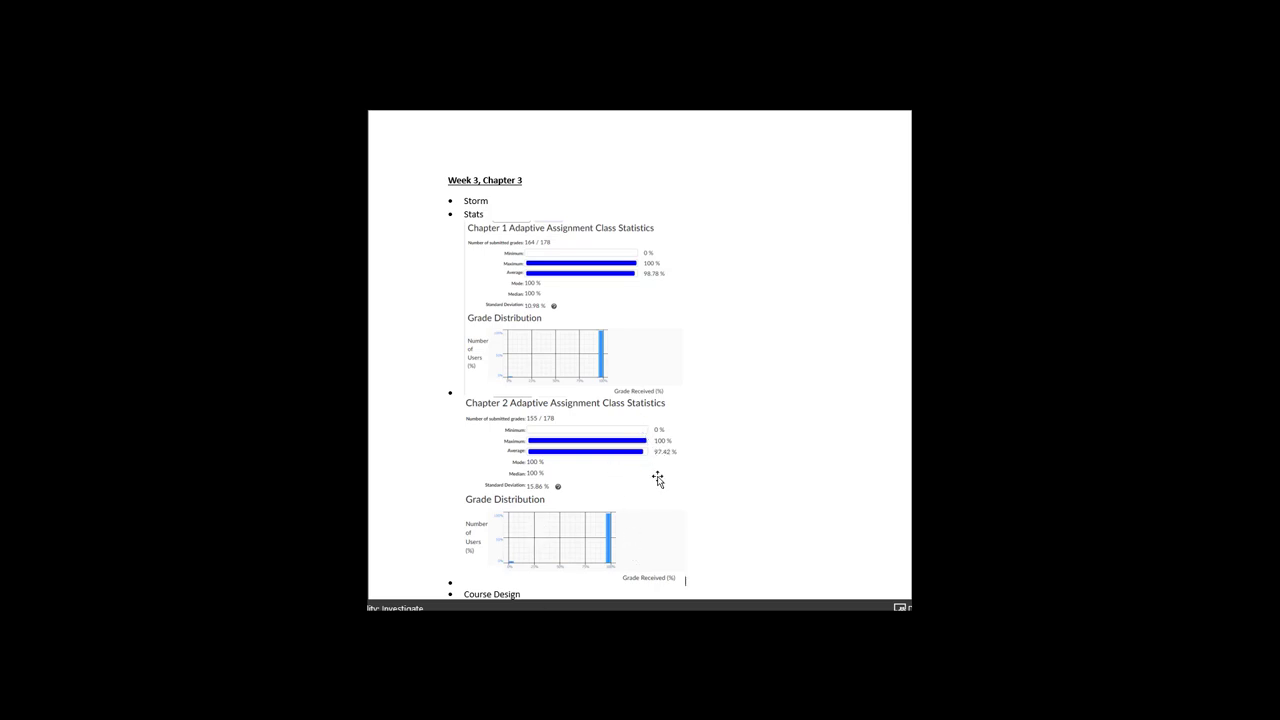
pyautogui.moveTo(680, 473)
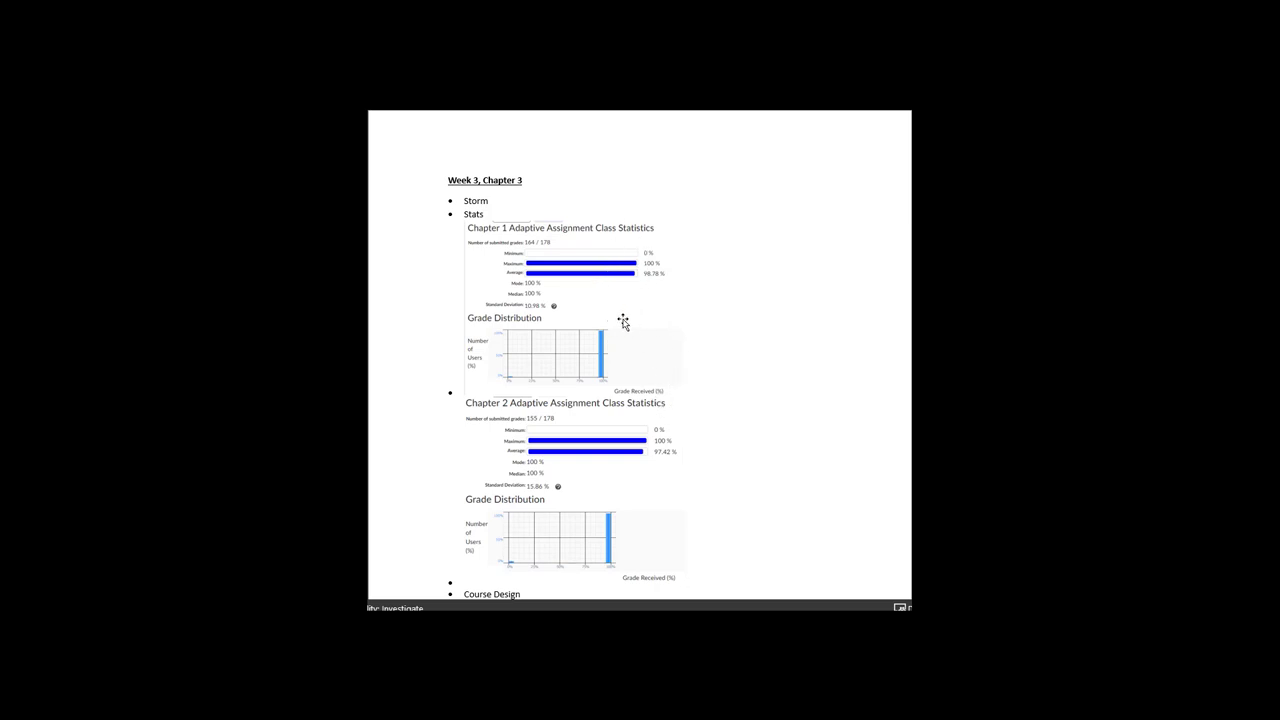
pyautogui.moveTo(540, 348)
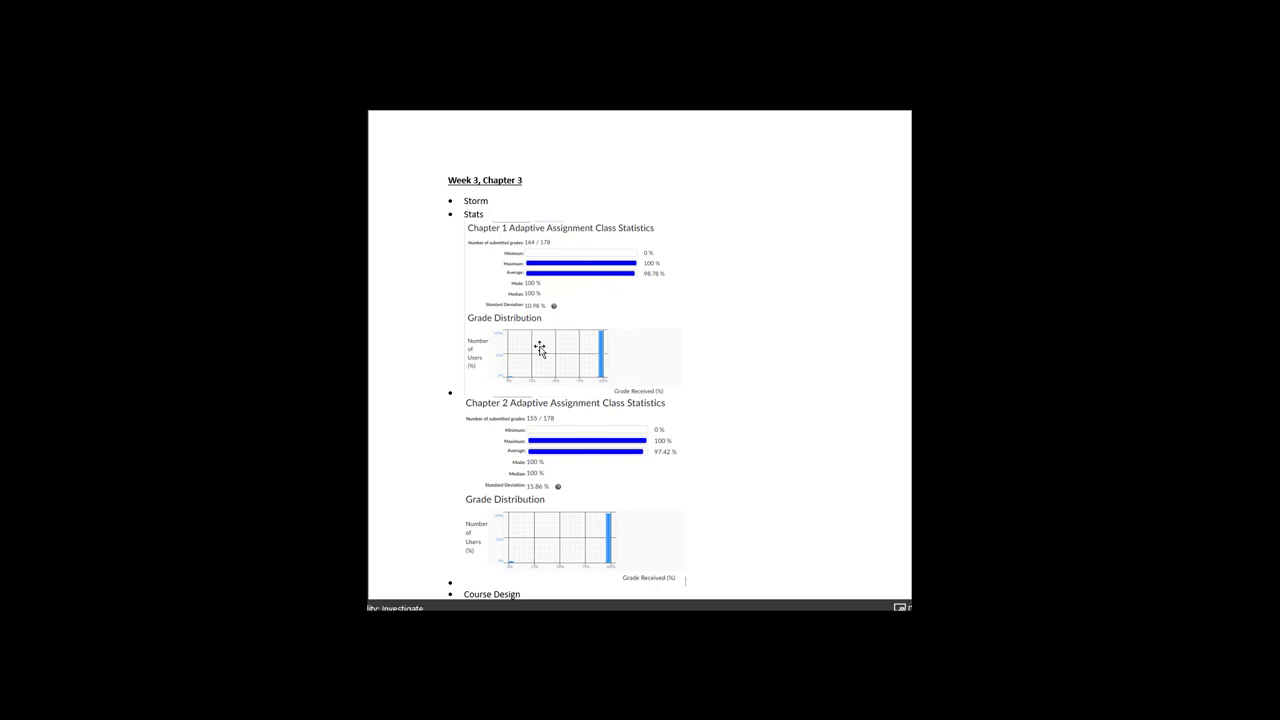
pyautogui.moveTo(627, 349)
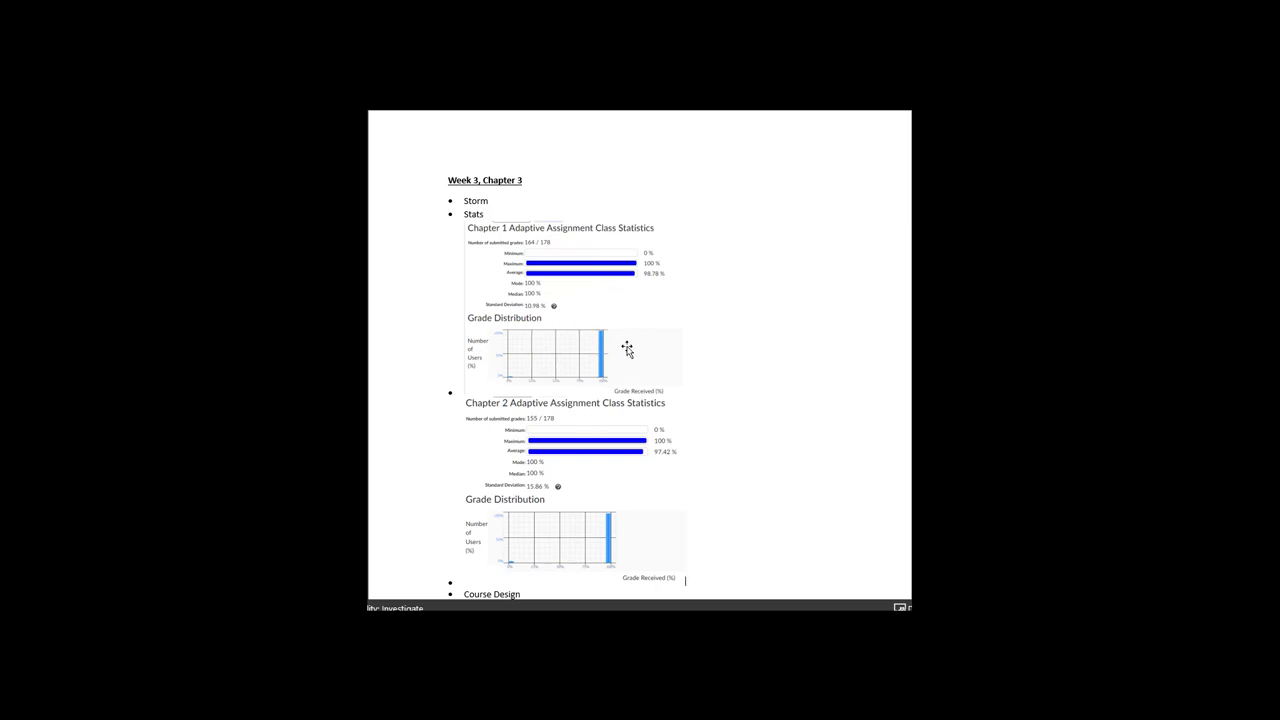
pyautogui.moveTo(640, 487)
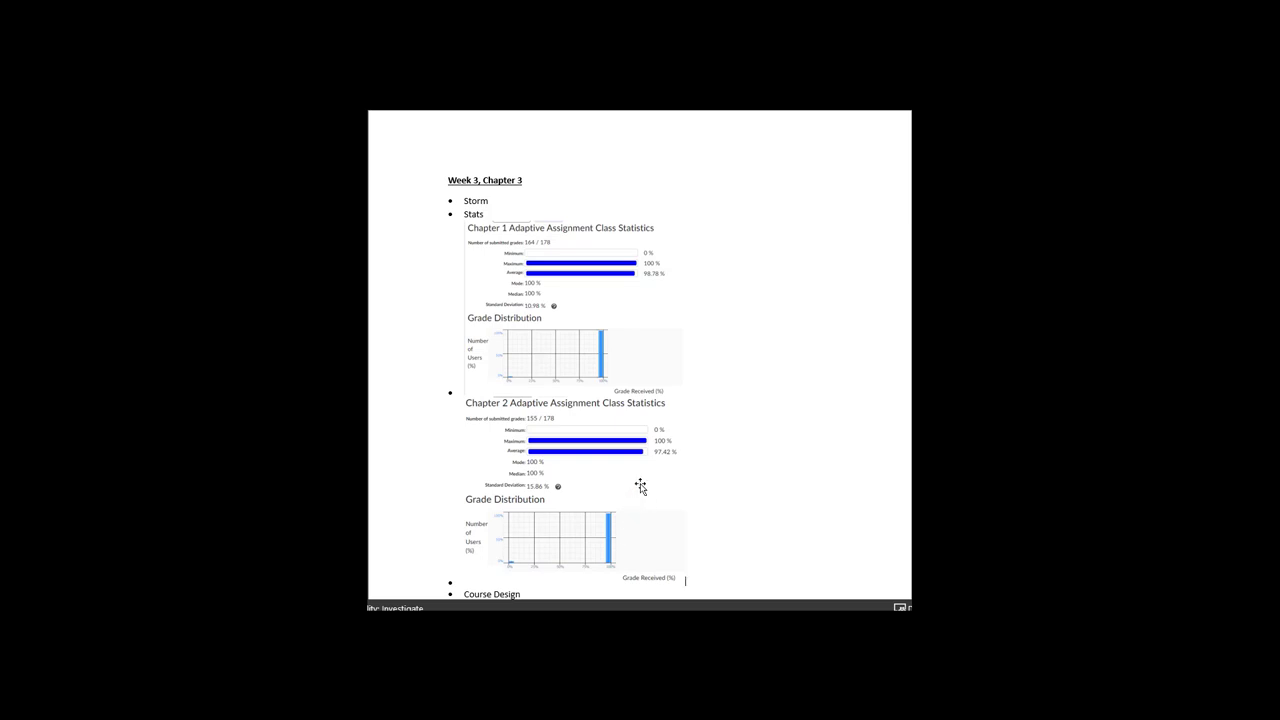
pyautogui.moveTo(621, 391)
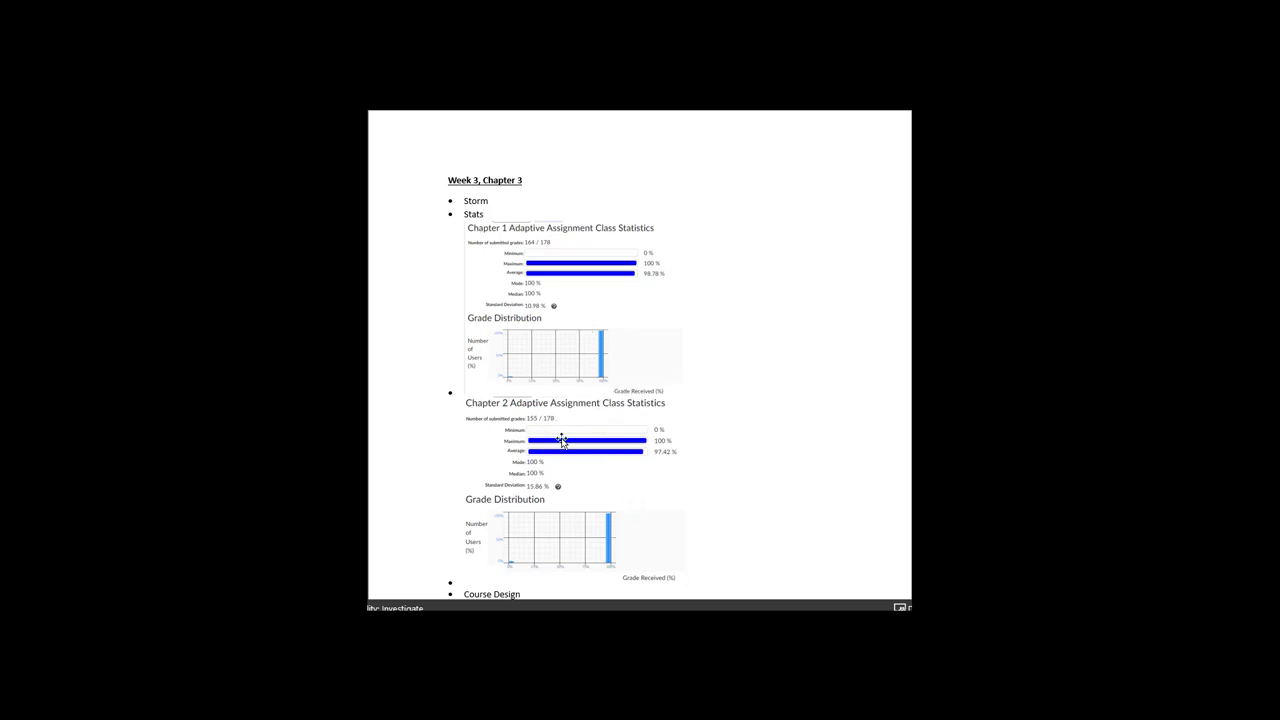
pyautogui.moveTo(611, 340)
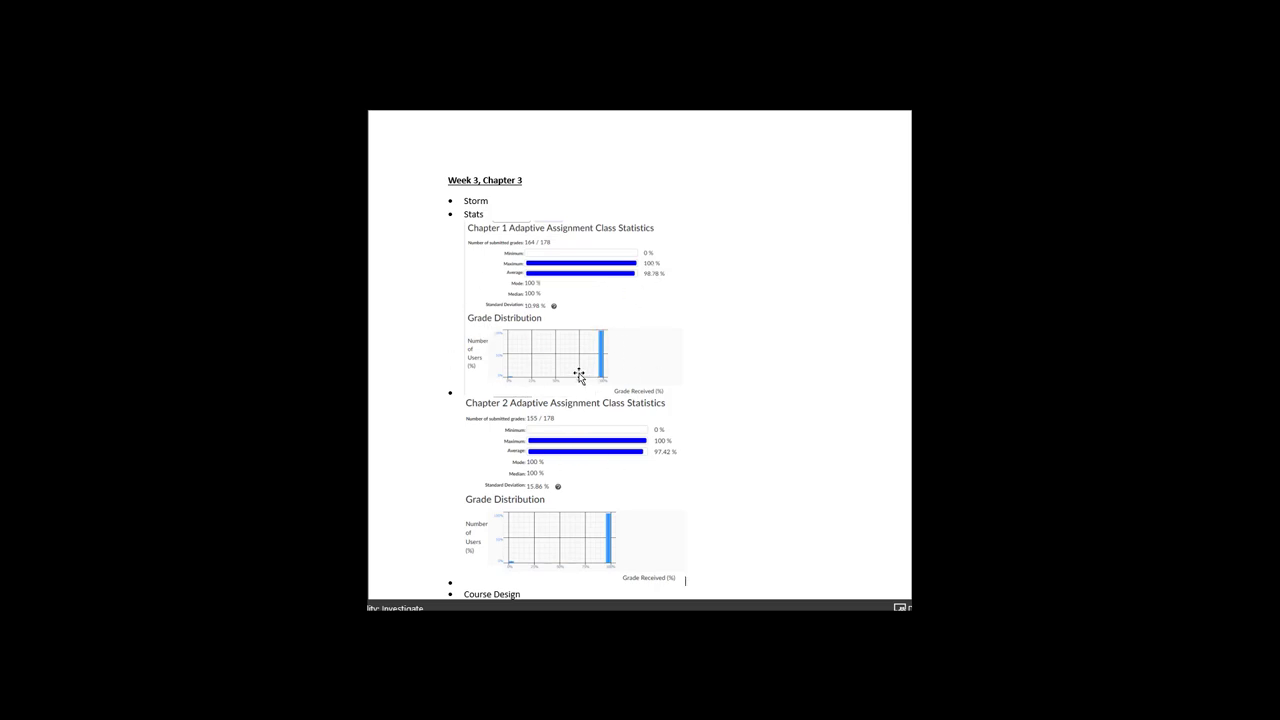
pyautogui.moveTo(495, 560)
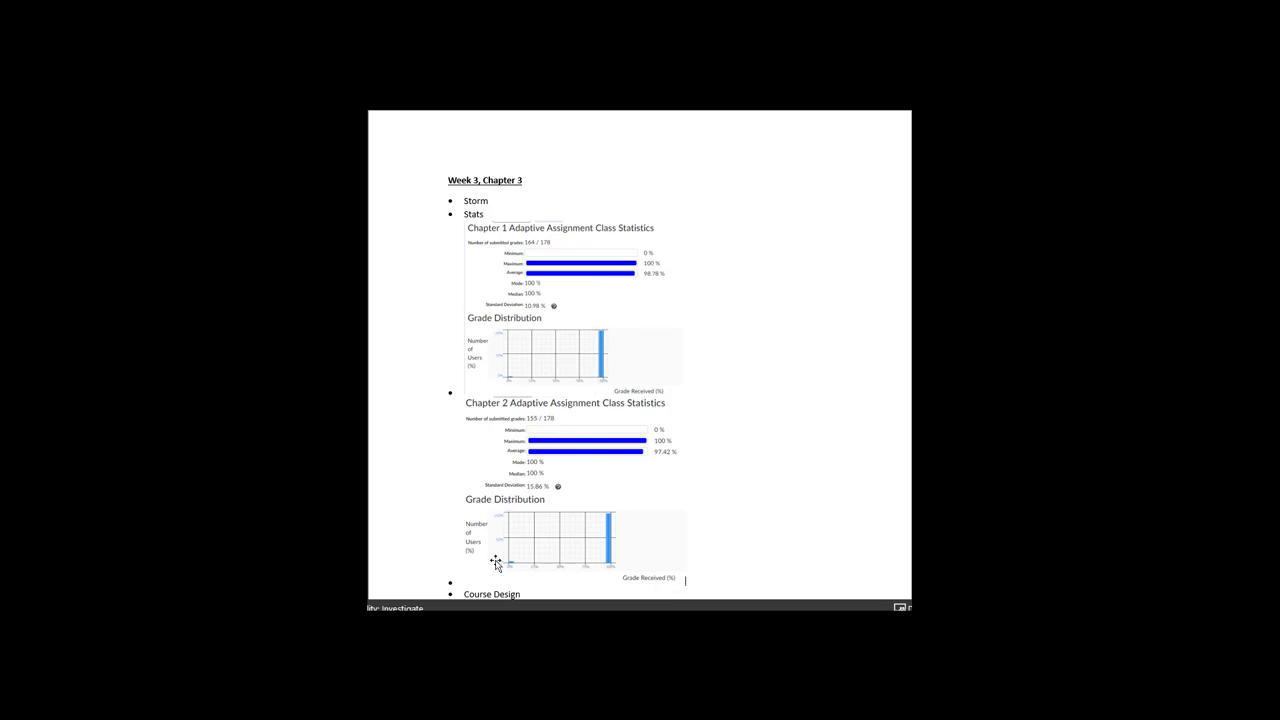
pyautogui.moveTo(470, 540)
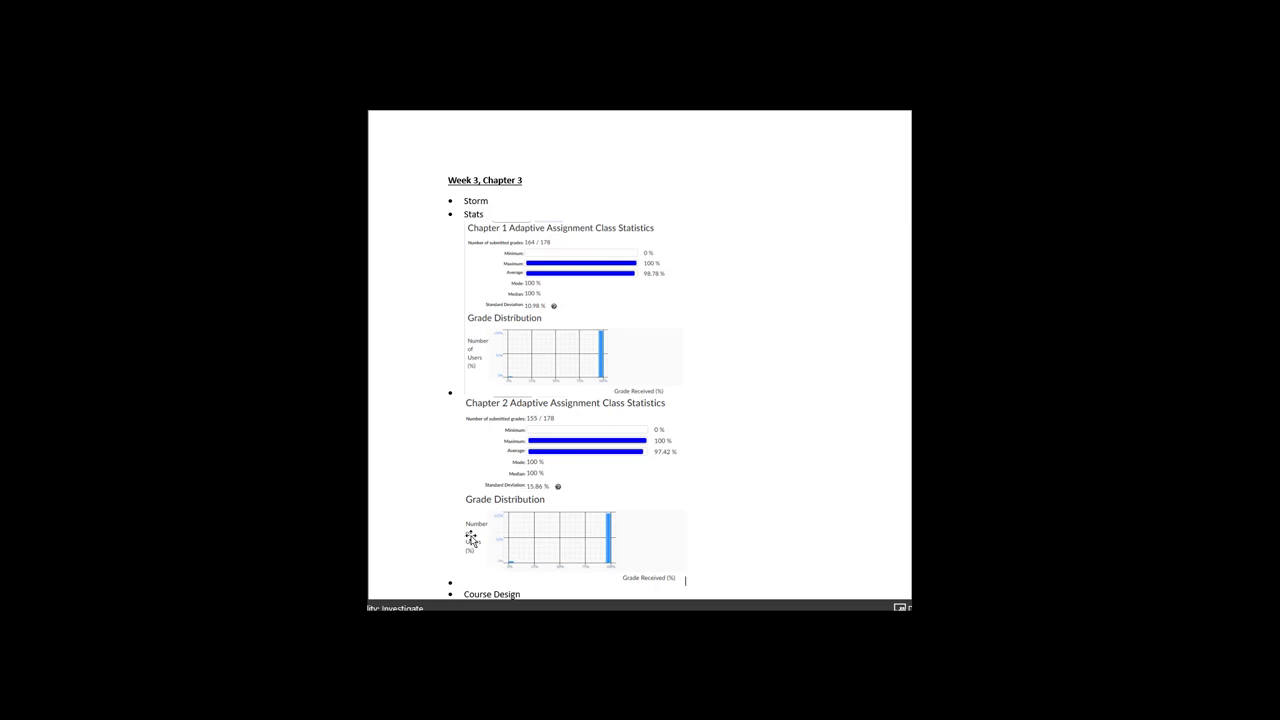
# - Scroll to the lower agenda items and select the Course Design item
pyautogui.scroll(3)
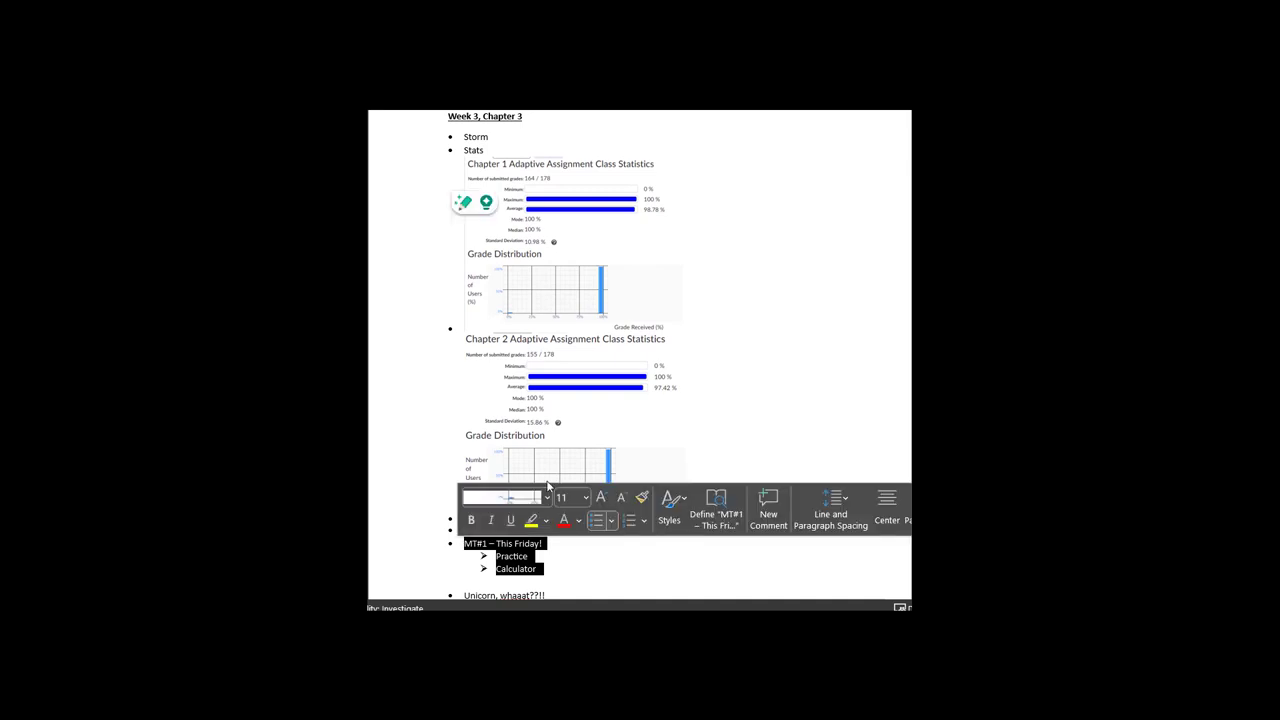
pyautogui.scroll(-3)
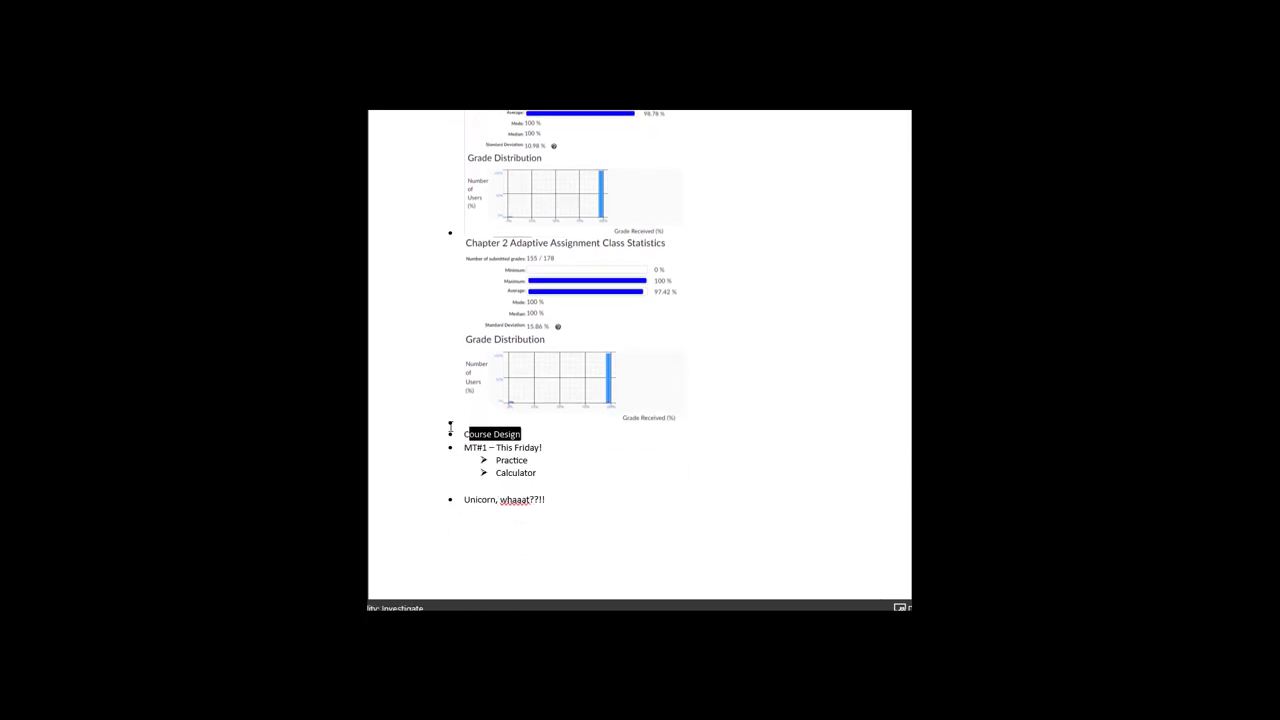
pyautogui.doubleClick(492, 433)
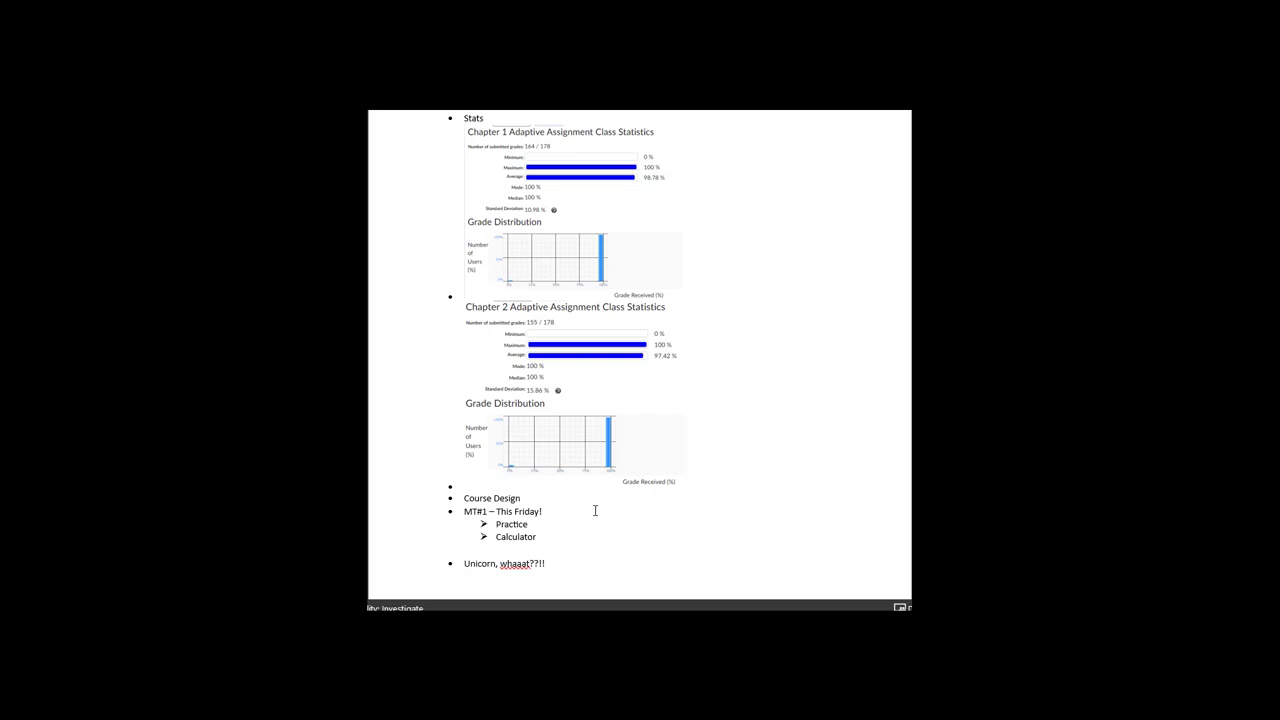
pyautogui.moveTo(491, 491)
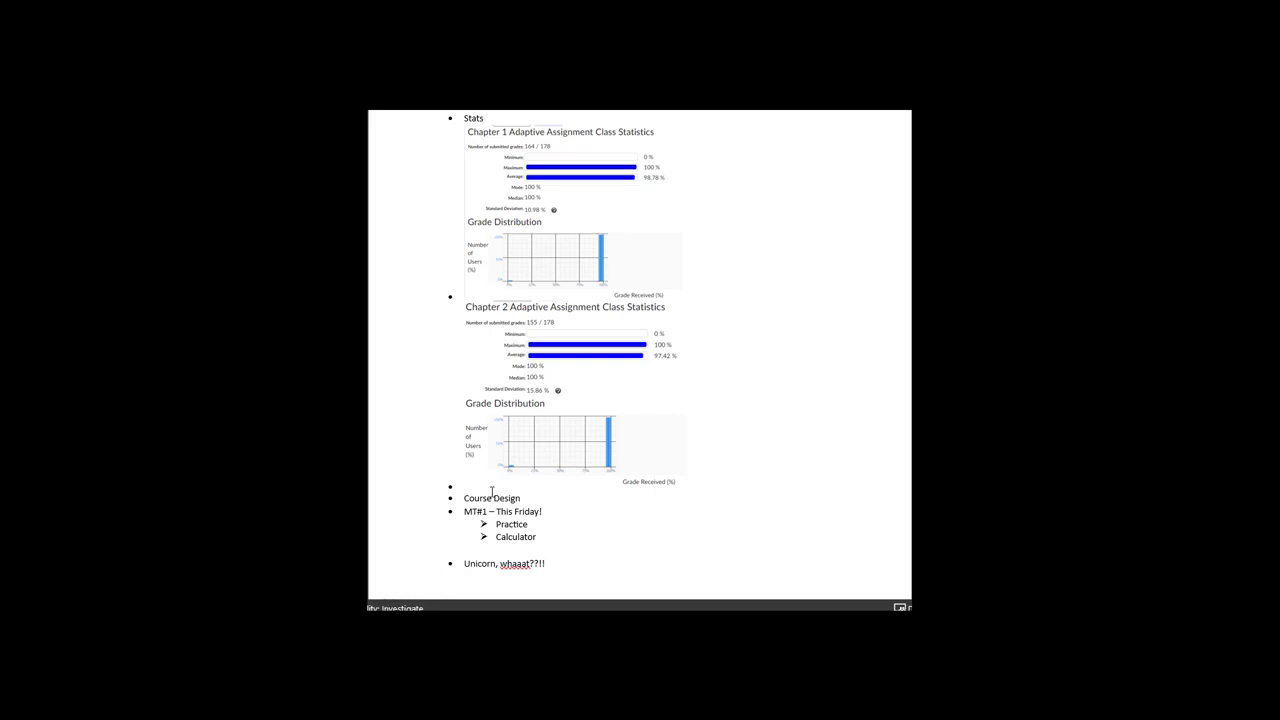
# - Add the indented note '2 dropped adaptive practice' under Course Design and select it
pyautogui.press('enter')
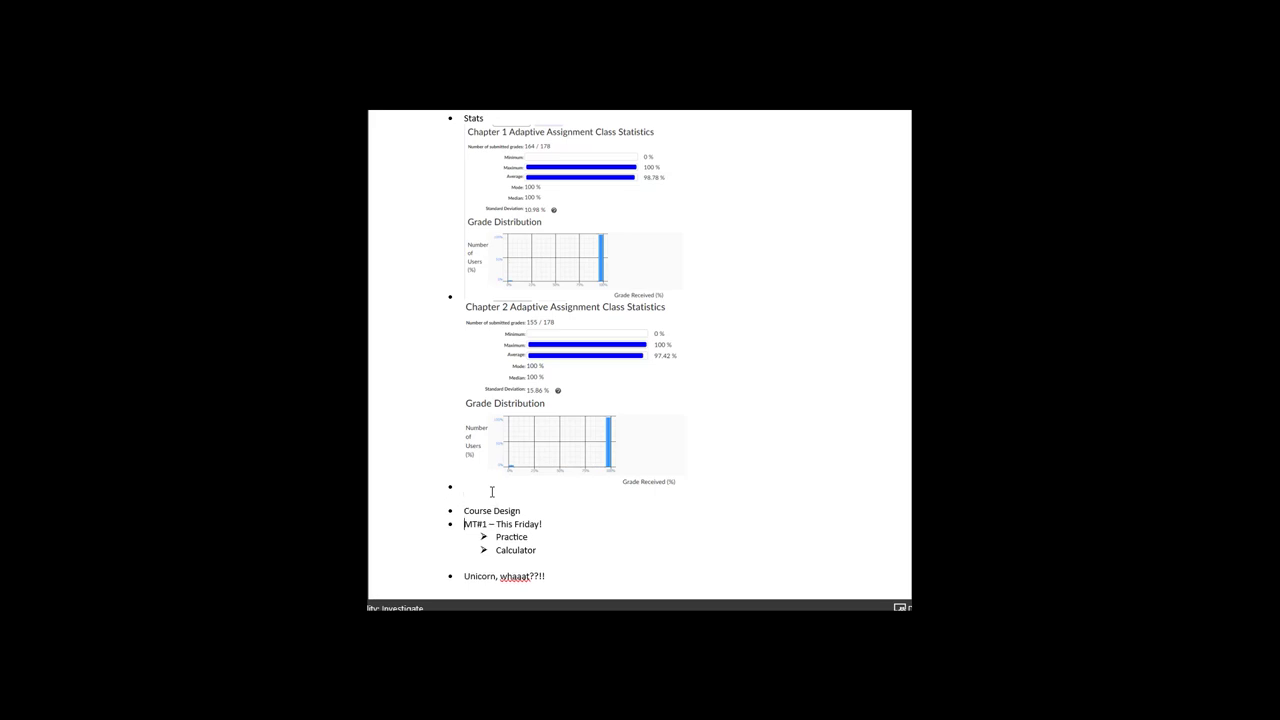
pyautogui.press('enter')
pyautogui.write('2 dropped')
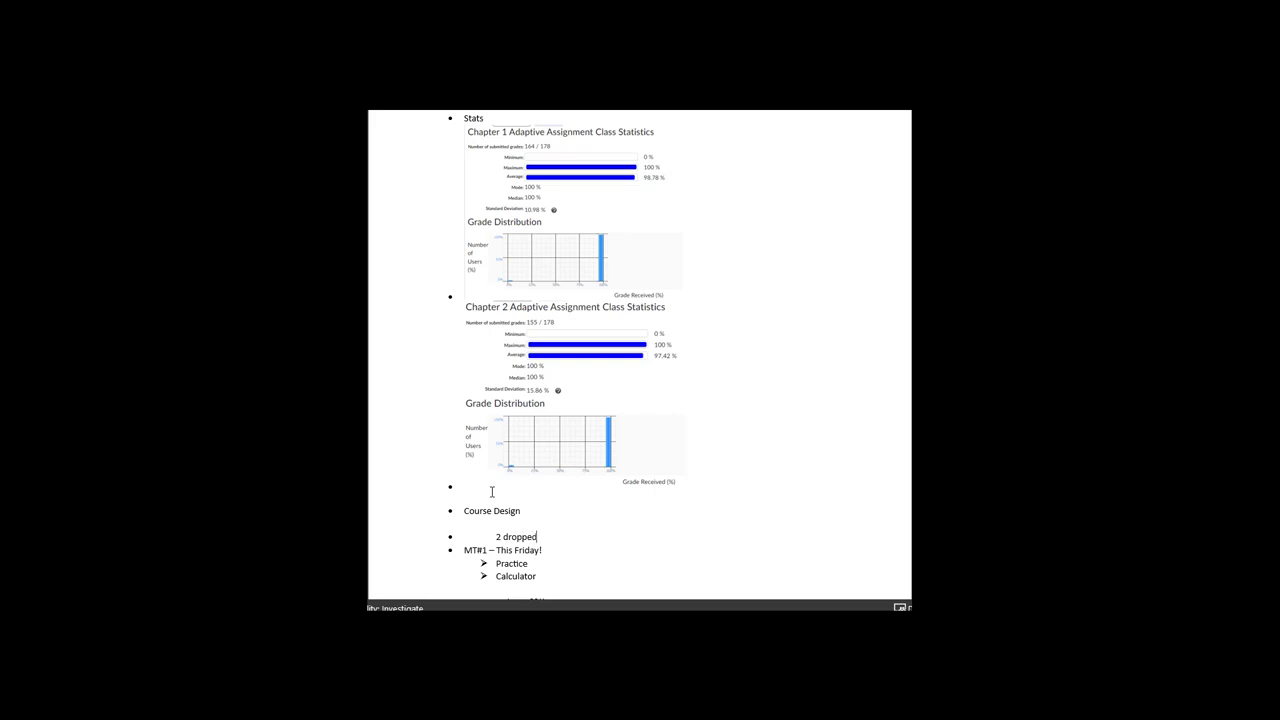
pyautogui.write('adapt')
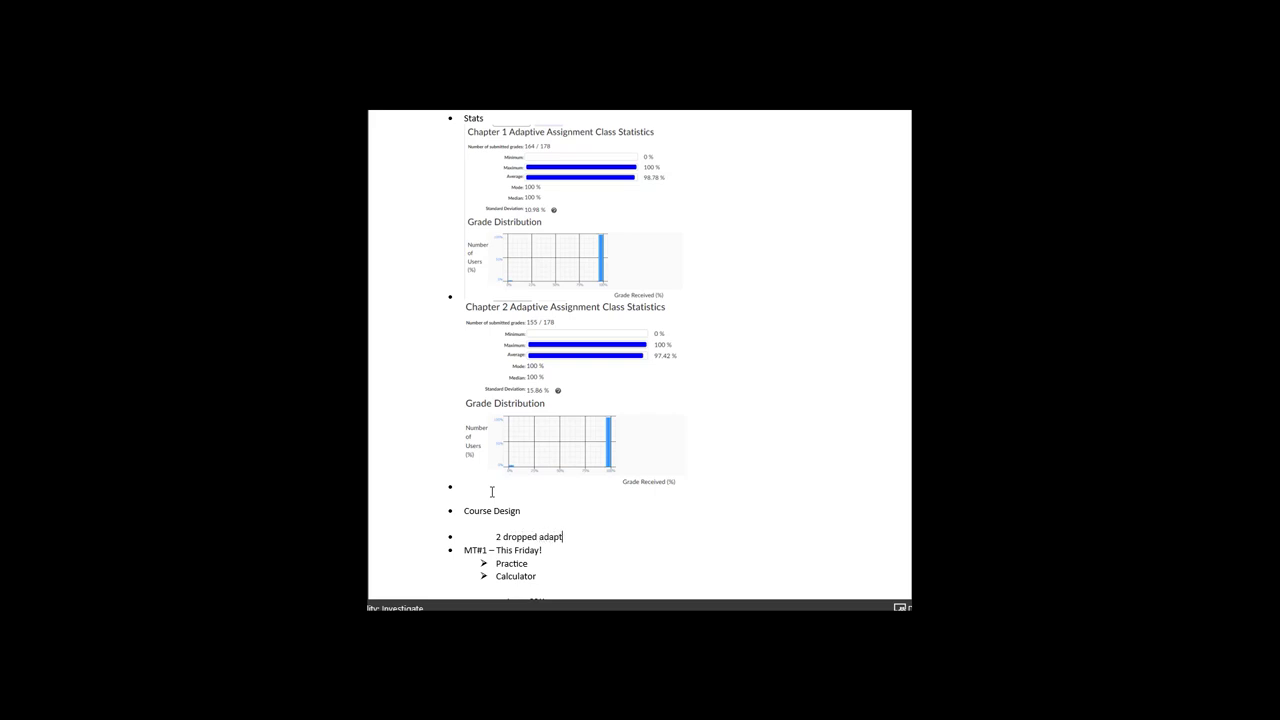
pyautogui.write('ive practic')
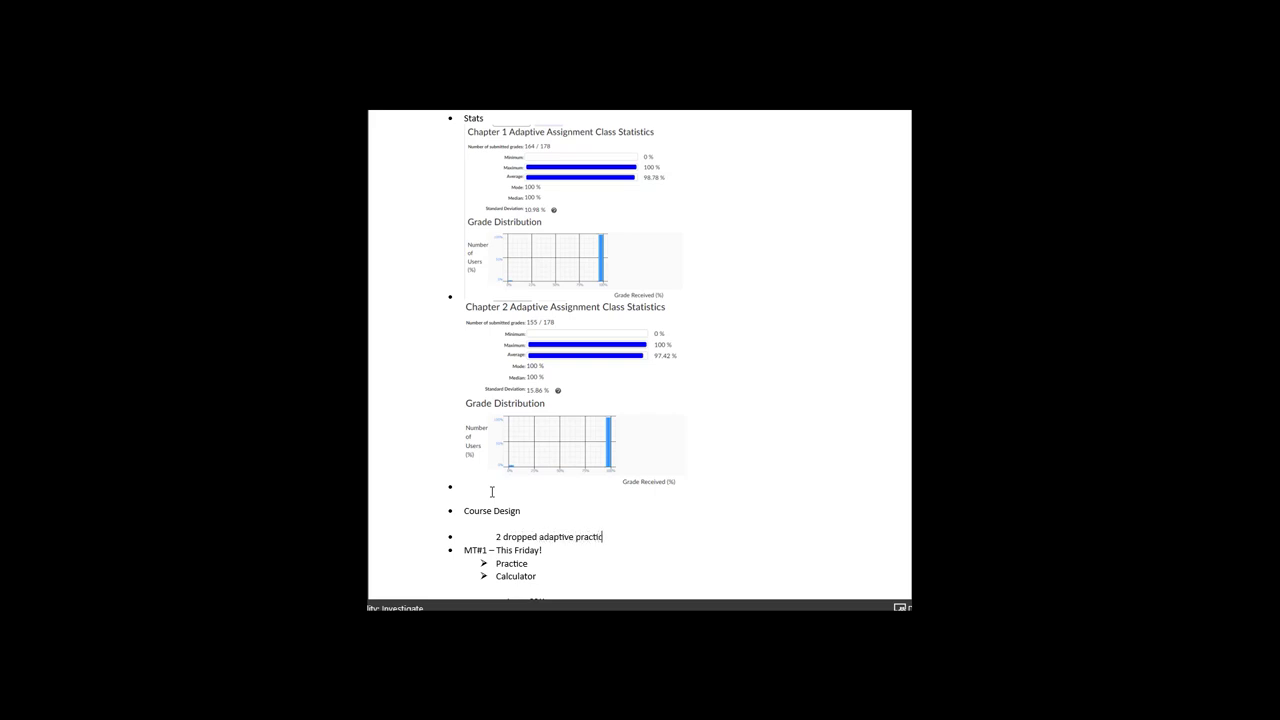
pyautogui.doubleClick(592, 537)
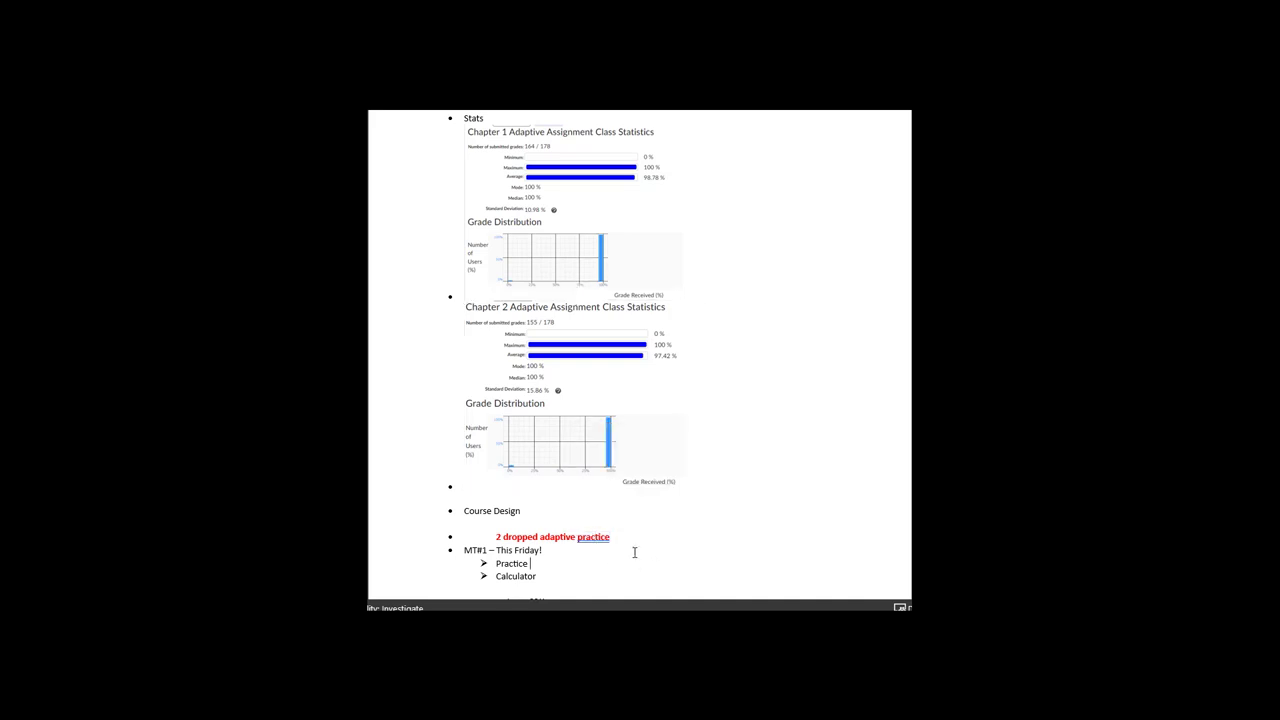
pyautogui.moveTo(653, 528)
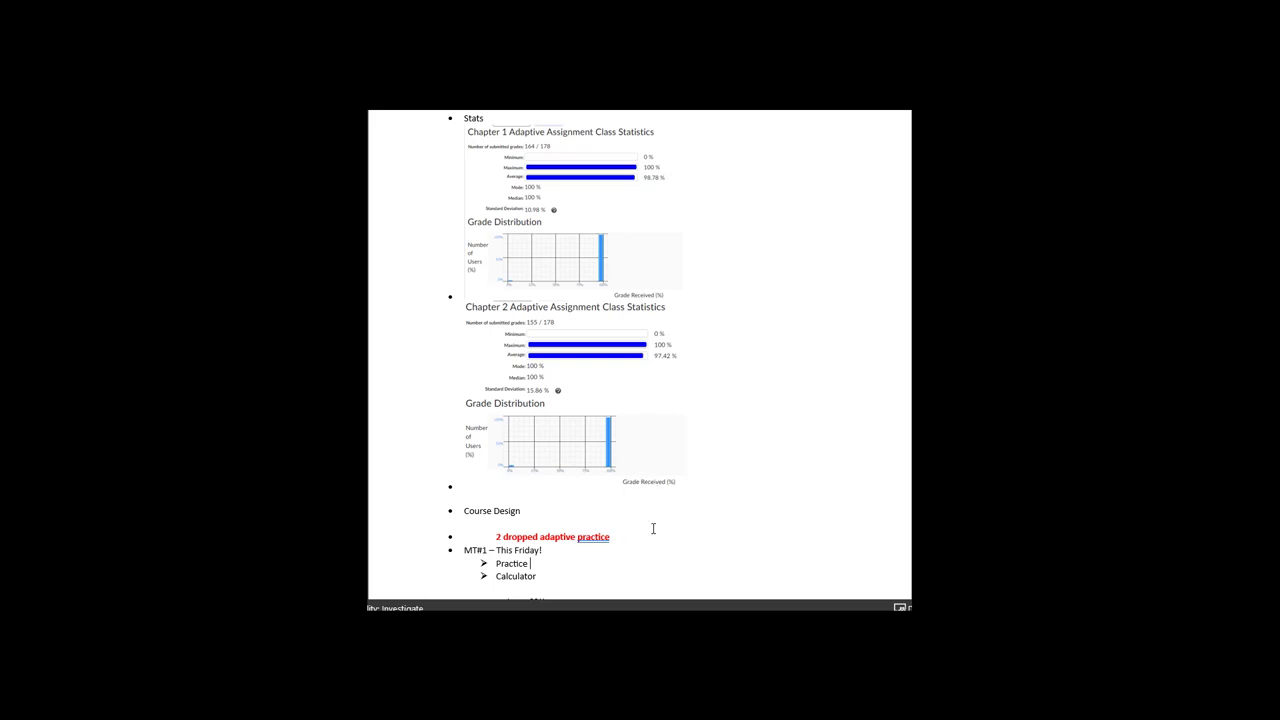
pyautogui.moveTo(690, 540)
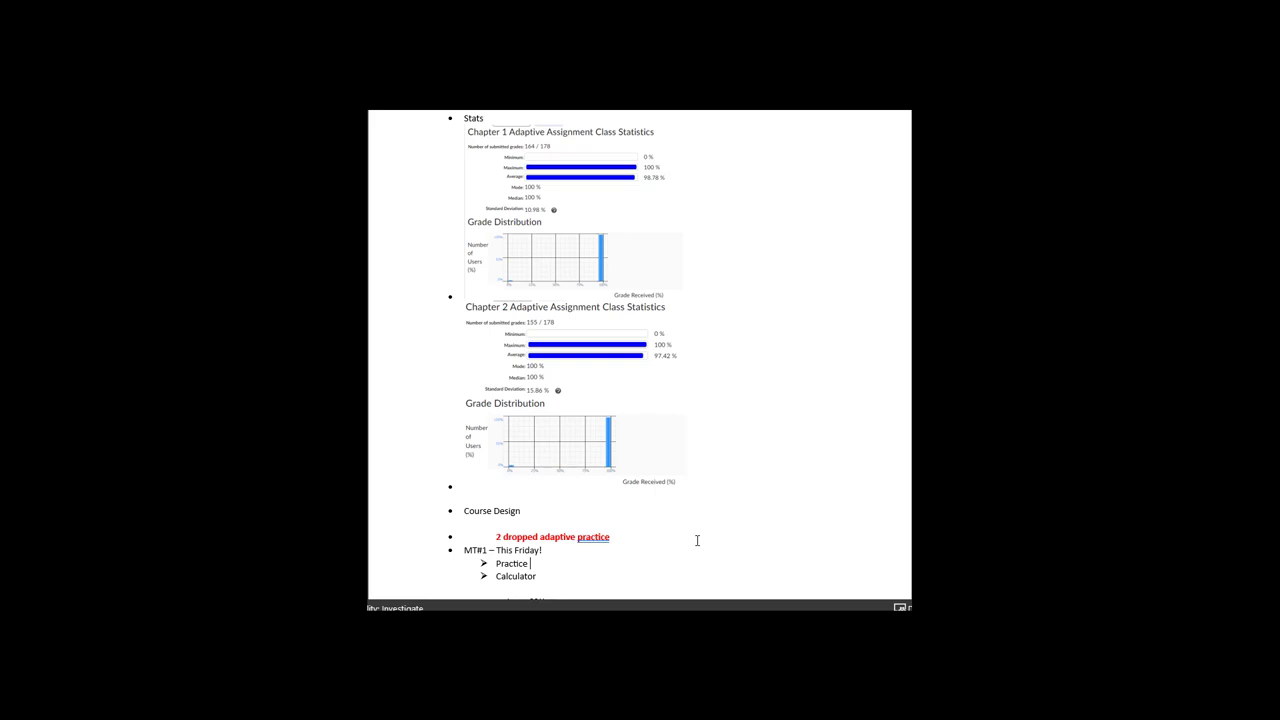
# - Make the Course Design item bold, then deselect it
pyautogui.doubleClick(491, 511)
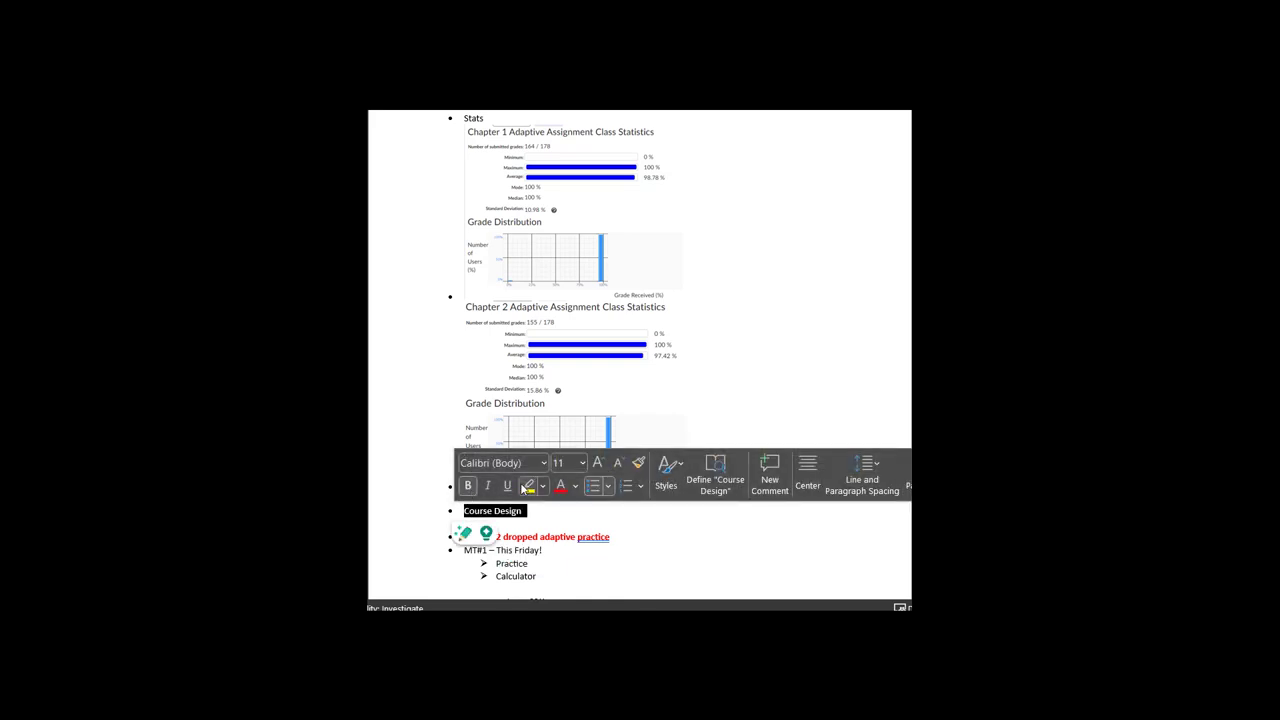
pyautogui.click(528, 487)
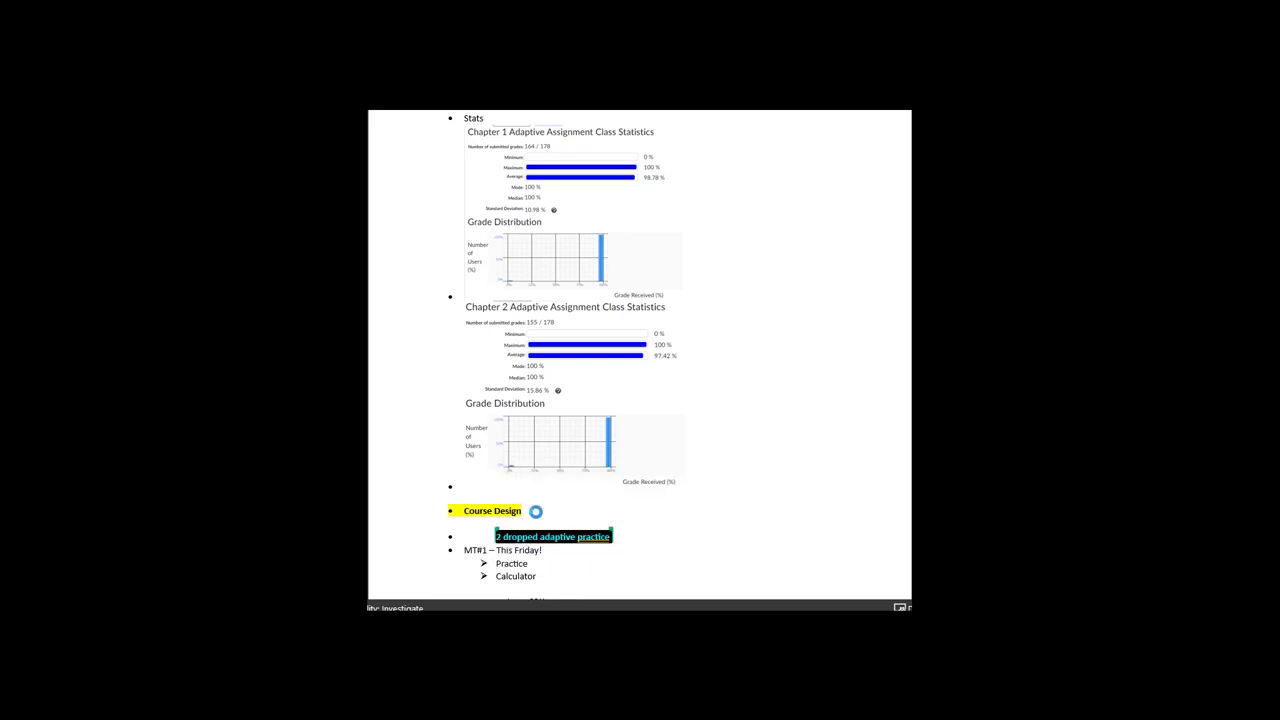
pyautogui.doubleClick(492, 511)
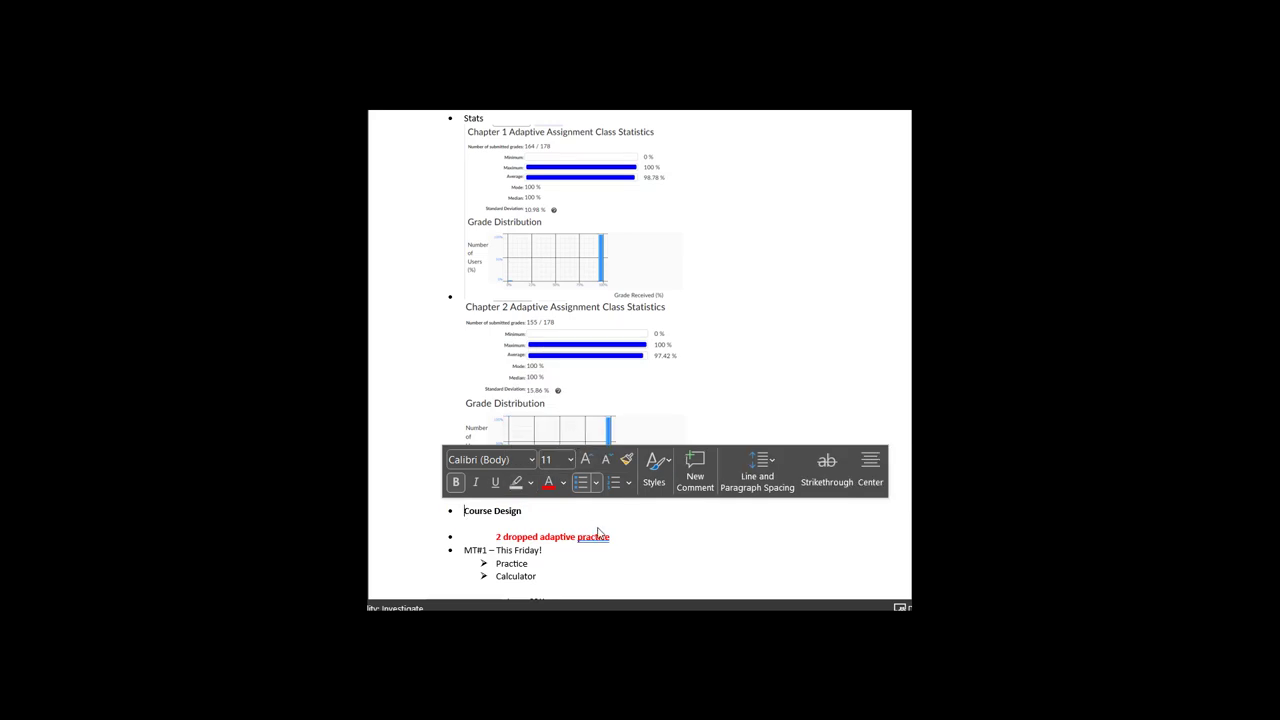
pyautogui.click(613, 522)
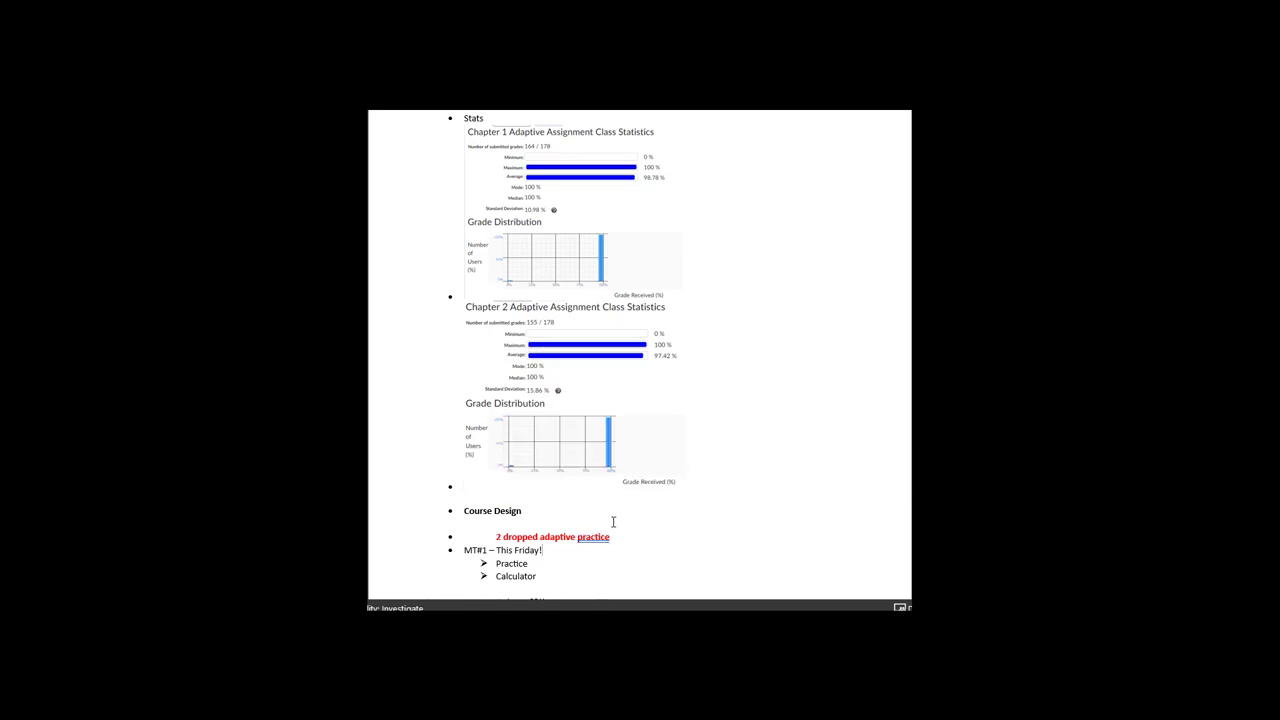
# - Complete MT#1 with 'Starts at 8am – ends AT 5pm (so start before 4:20pm)' and add a bullet
pyautogui.scroll(-3)
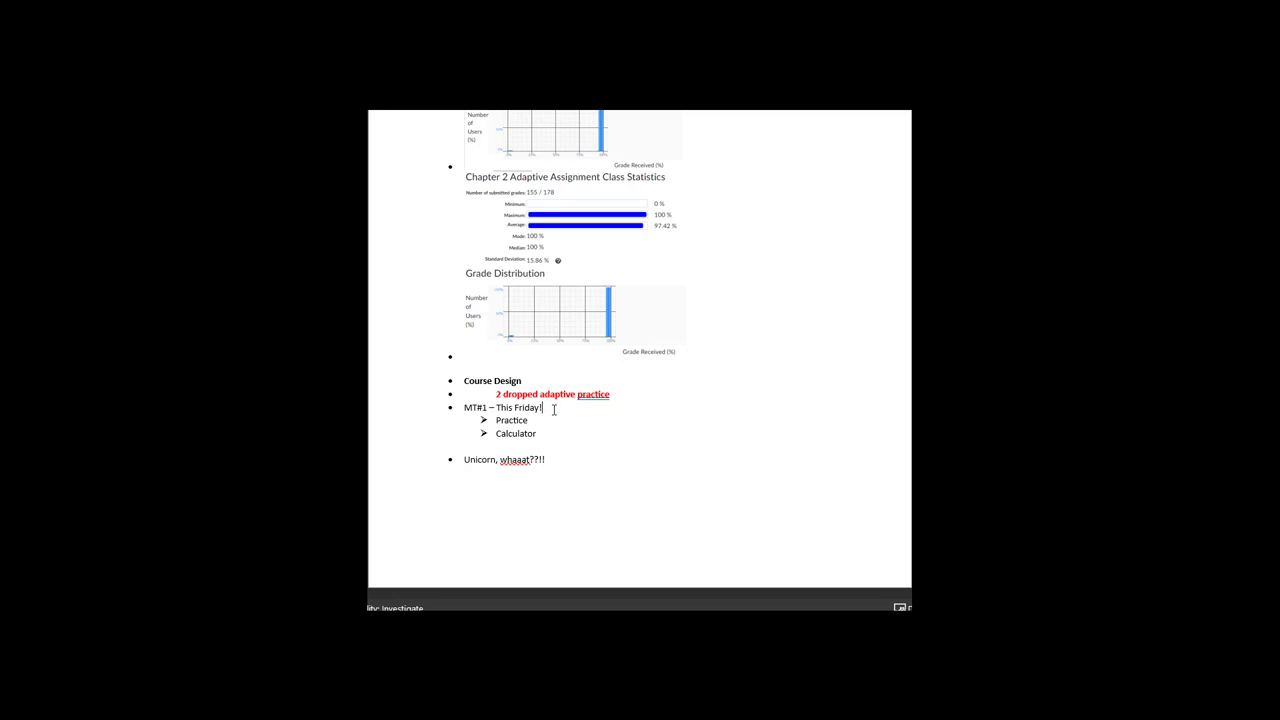
pyautogui.write('8')
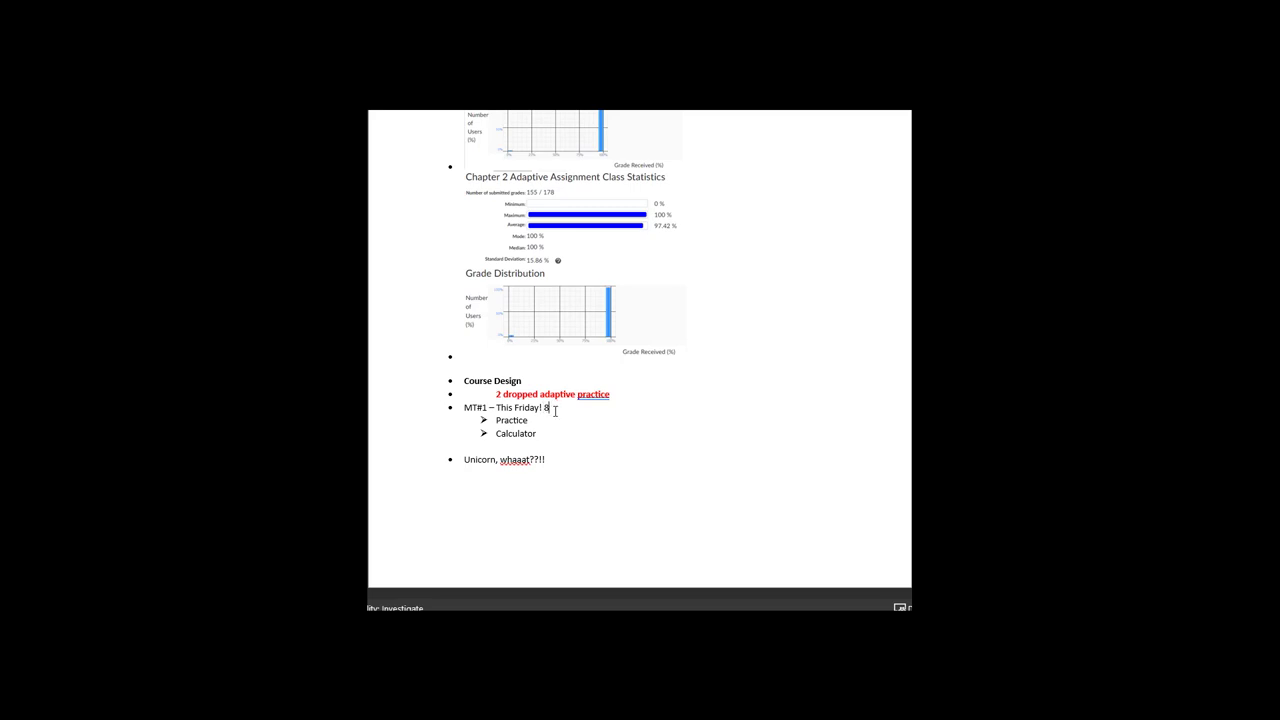
pyautogui.write('am')
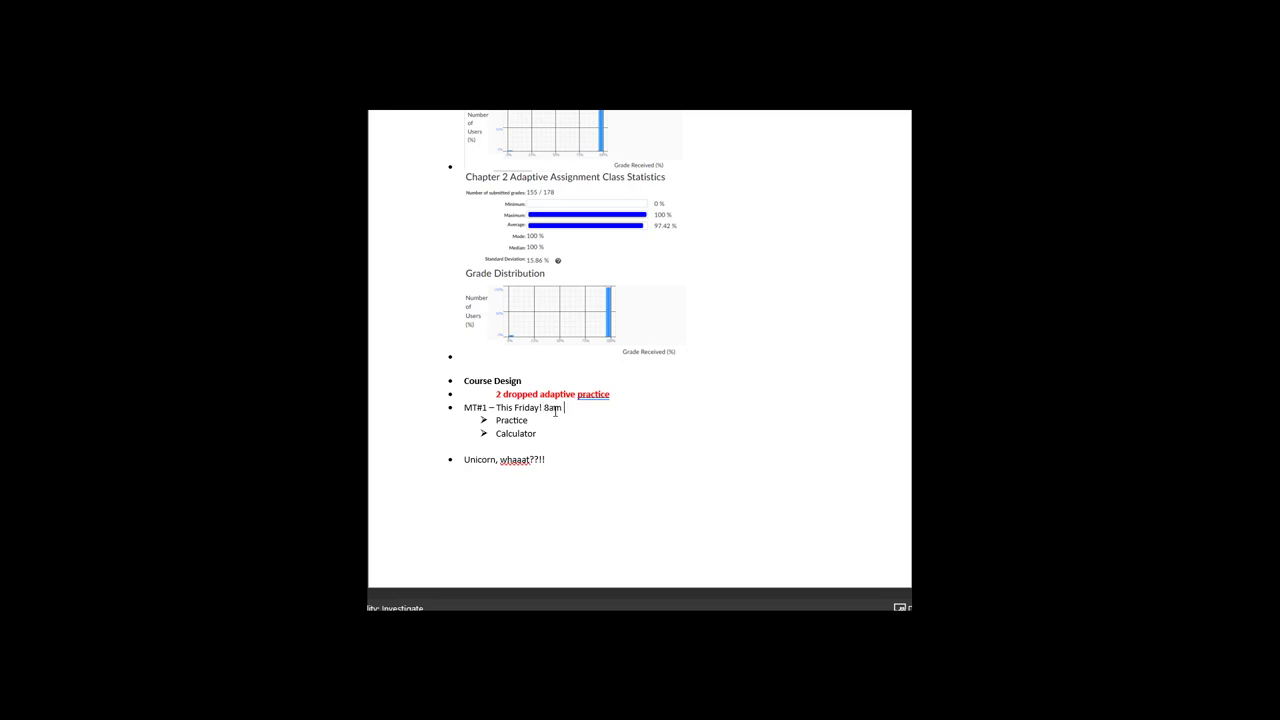
pyautogui.write('Starts at')
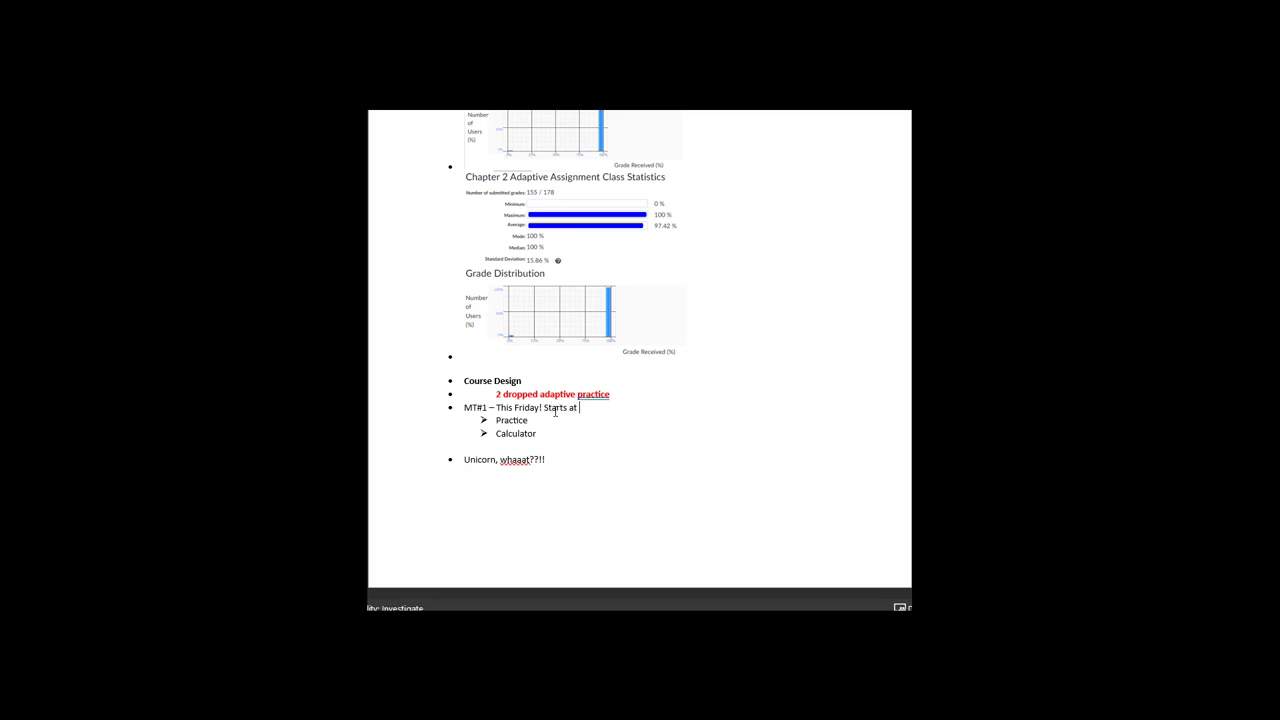
pyautogui.write('8am – ends AT')
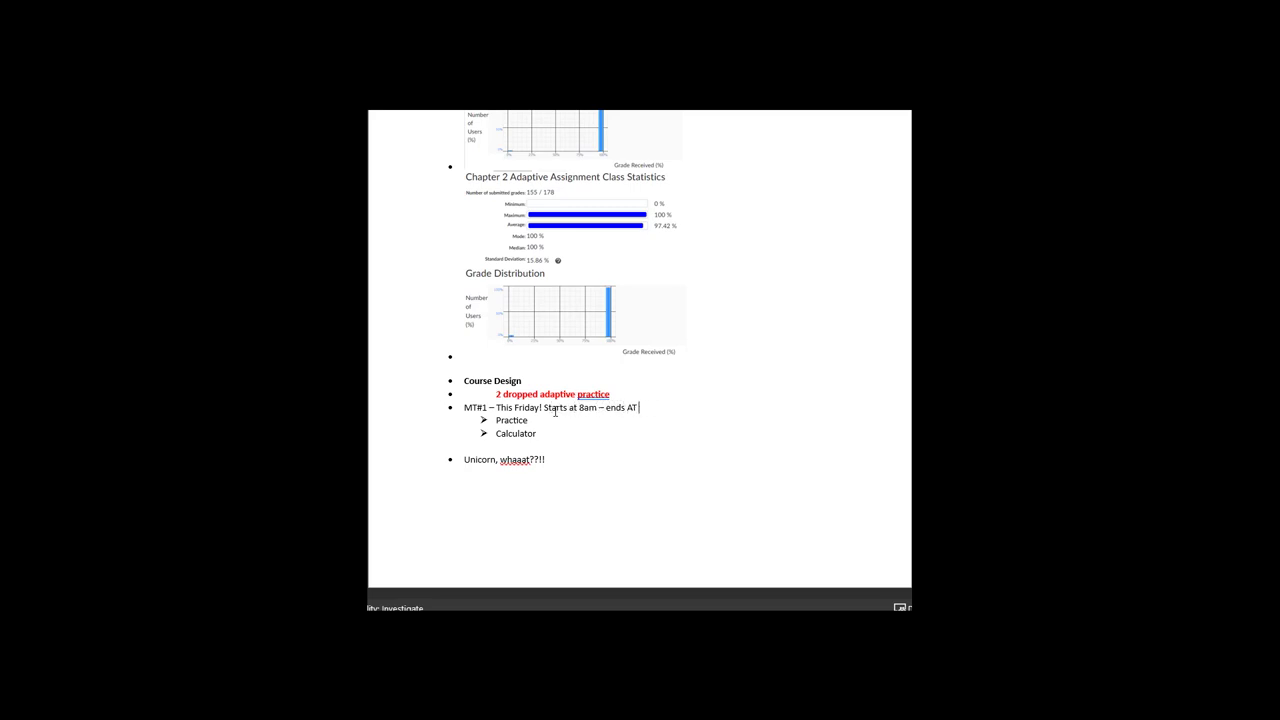
pyautogui.write('5pm (')
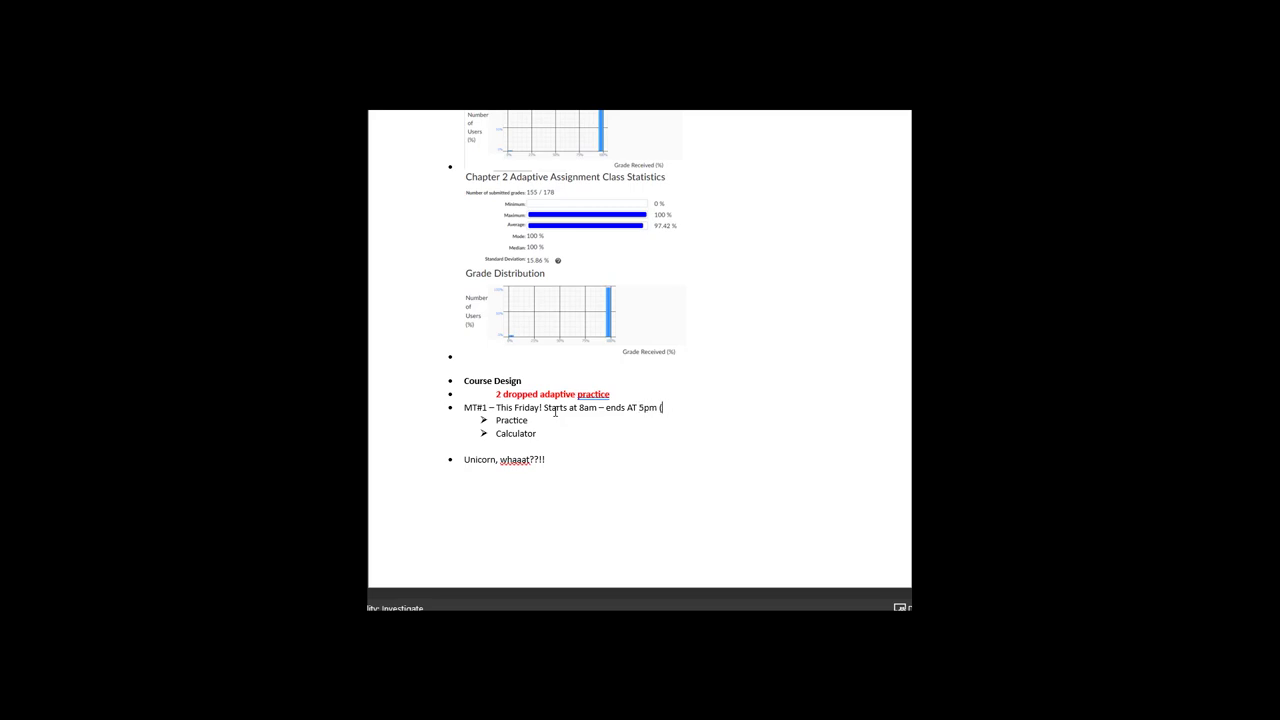
pyautogui.write('so start before')
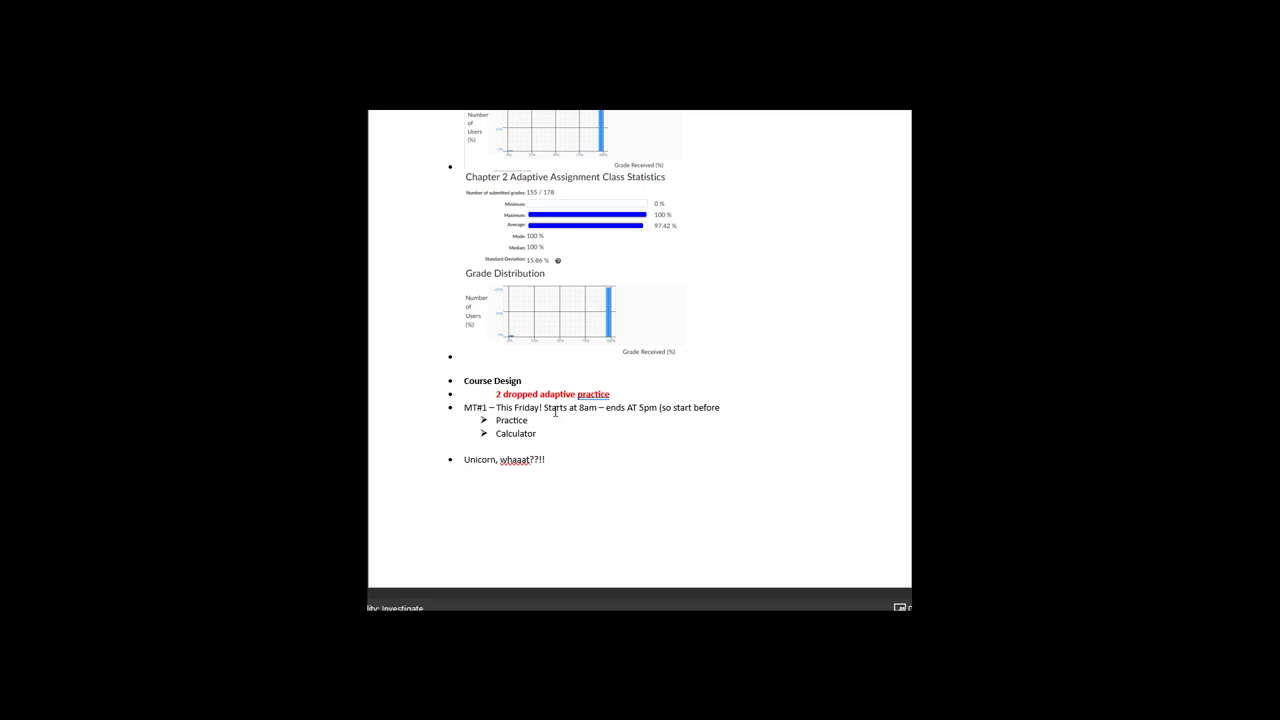
pyautogui.write('4:20')
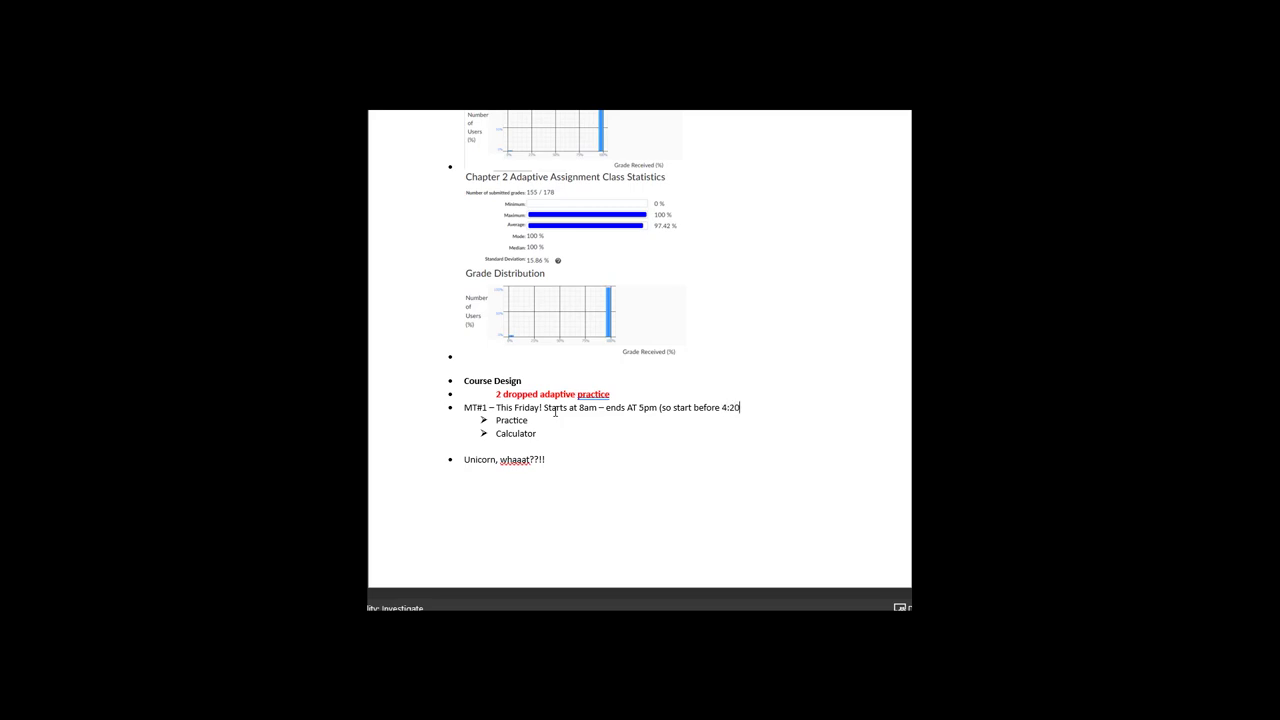
pyautogui.write('pm)')
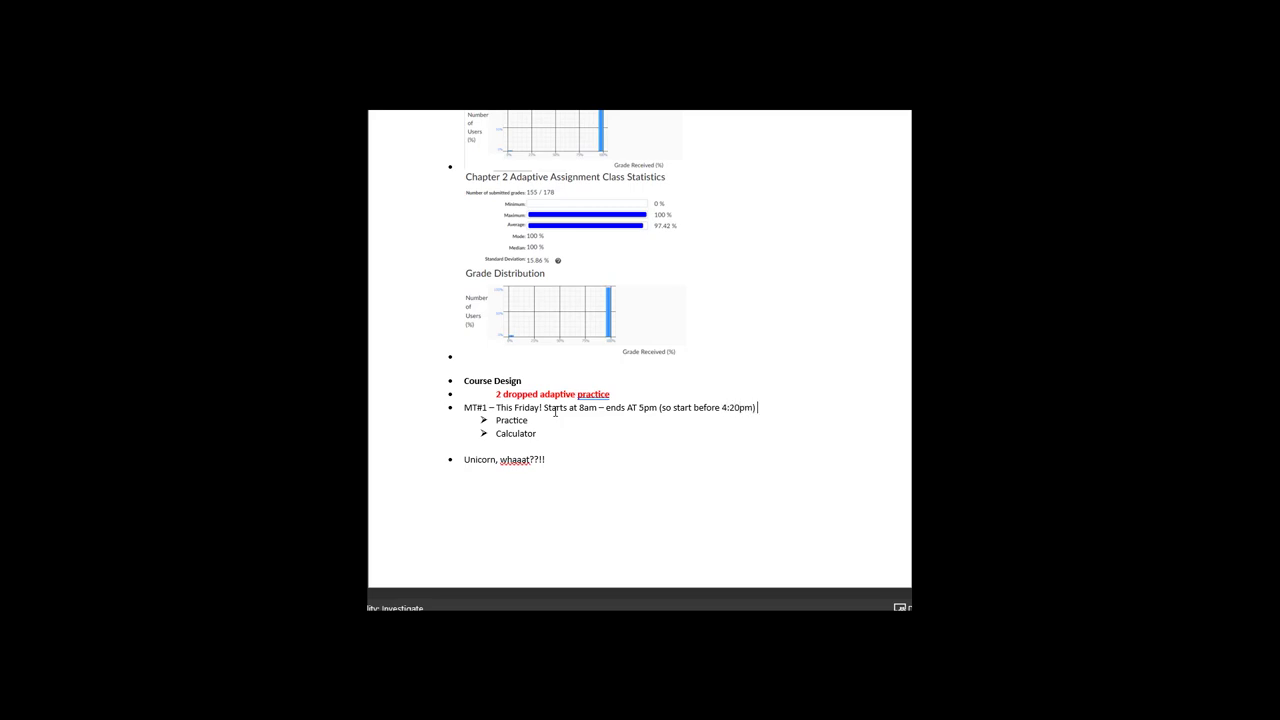
pyautogui.press('enter')
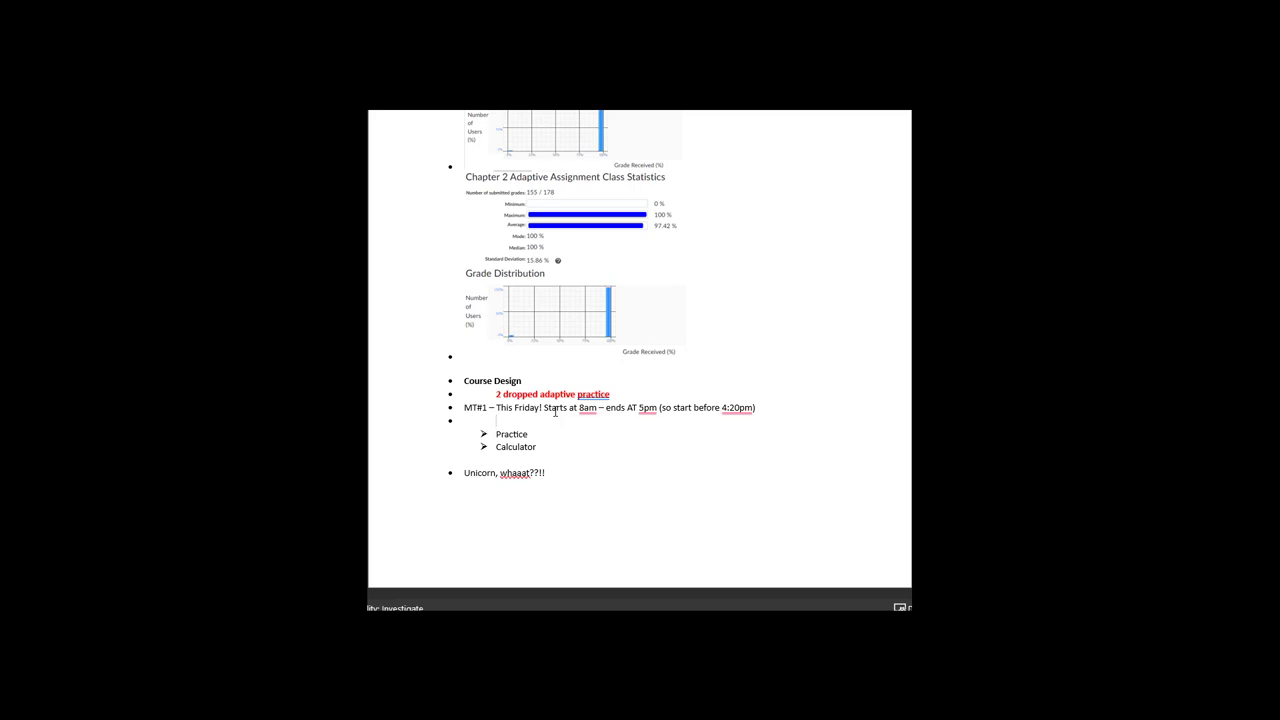
# - Start typing '1 dropped' on the empty indented line under MT#1
pyautogui.click(497, 420)
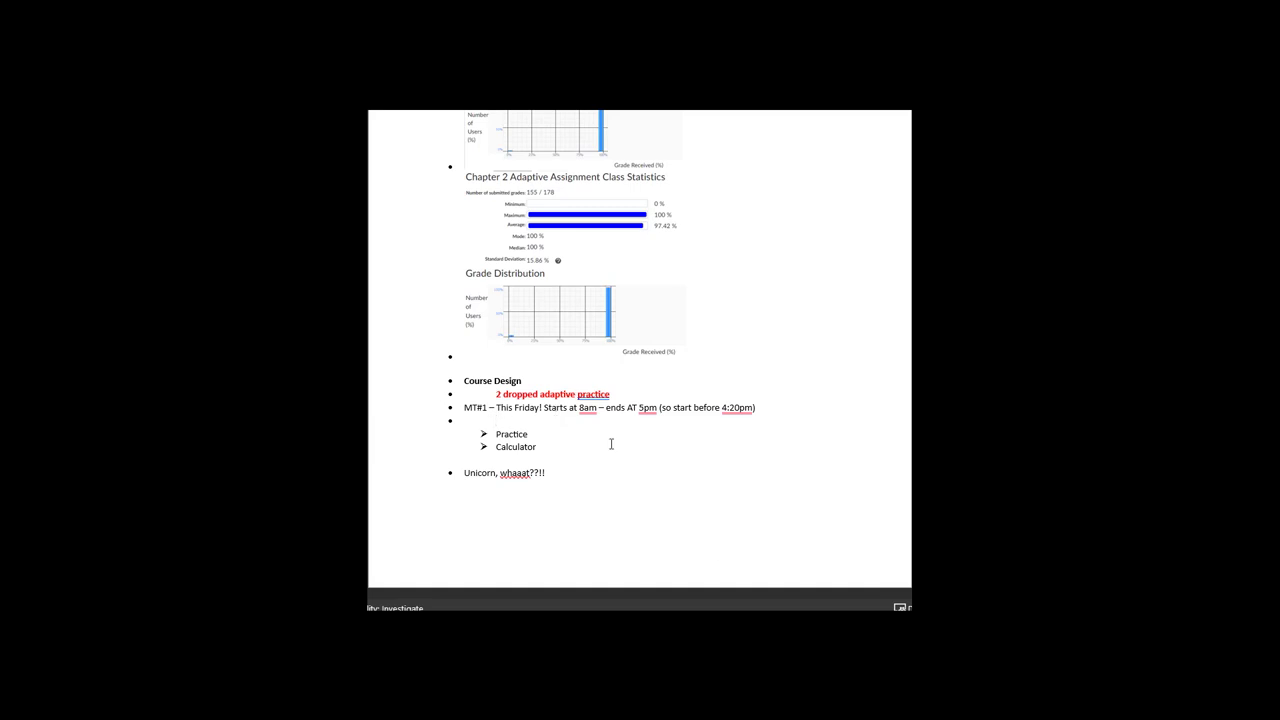
pyautogui.click(647, 407)
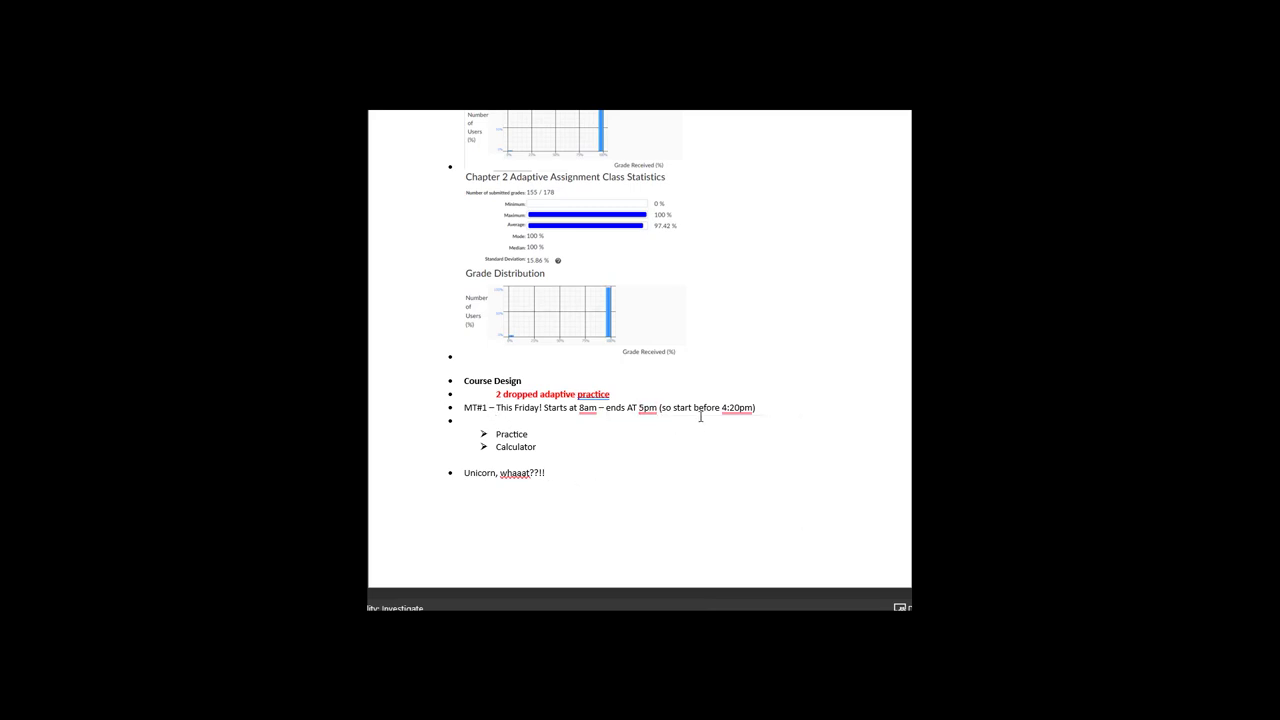
pyautogui.click(737, 407)
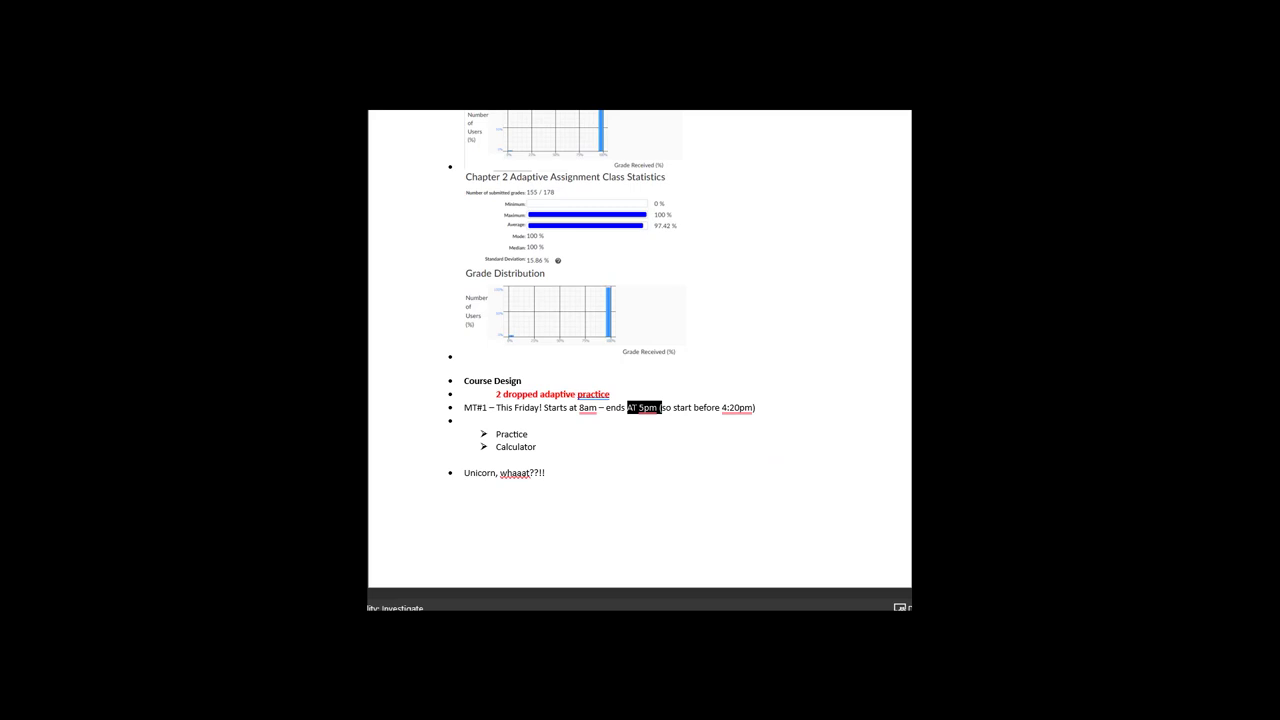
pyautogui.click(449, 487)
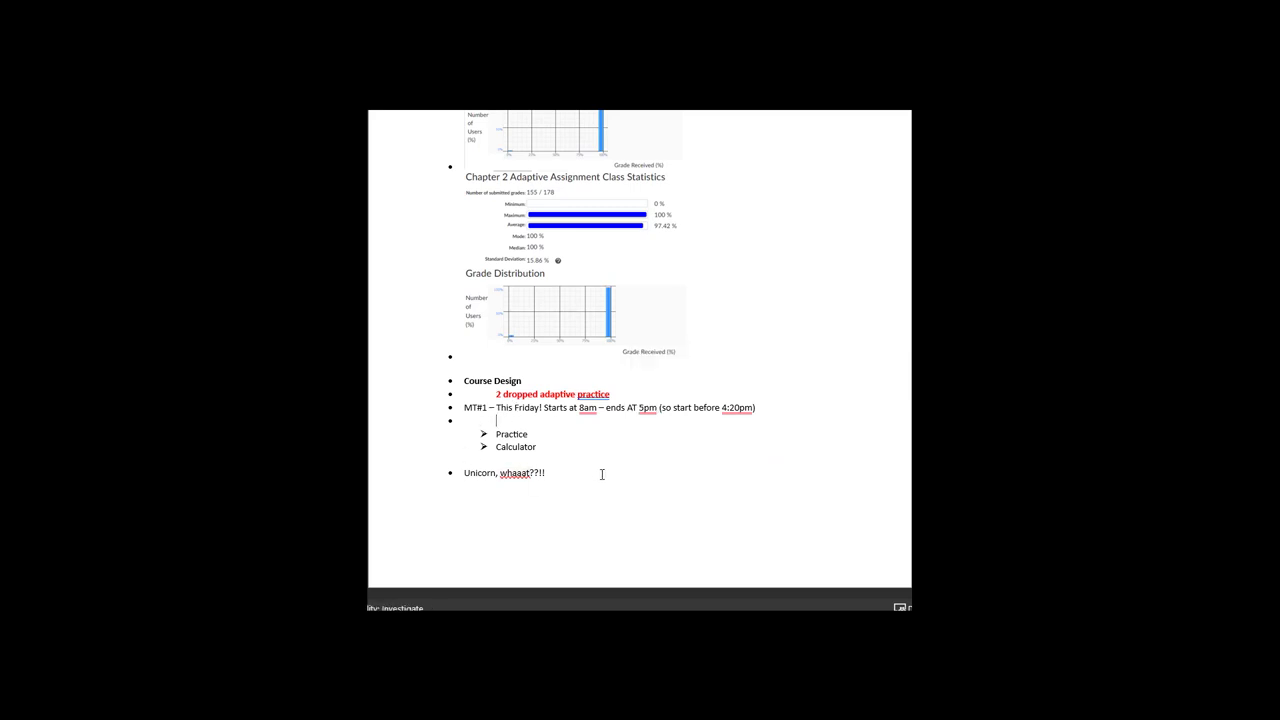
pyautogui.write('1')
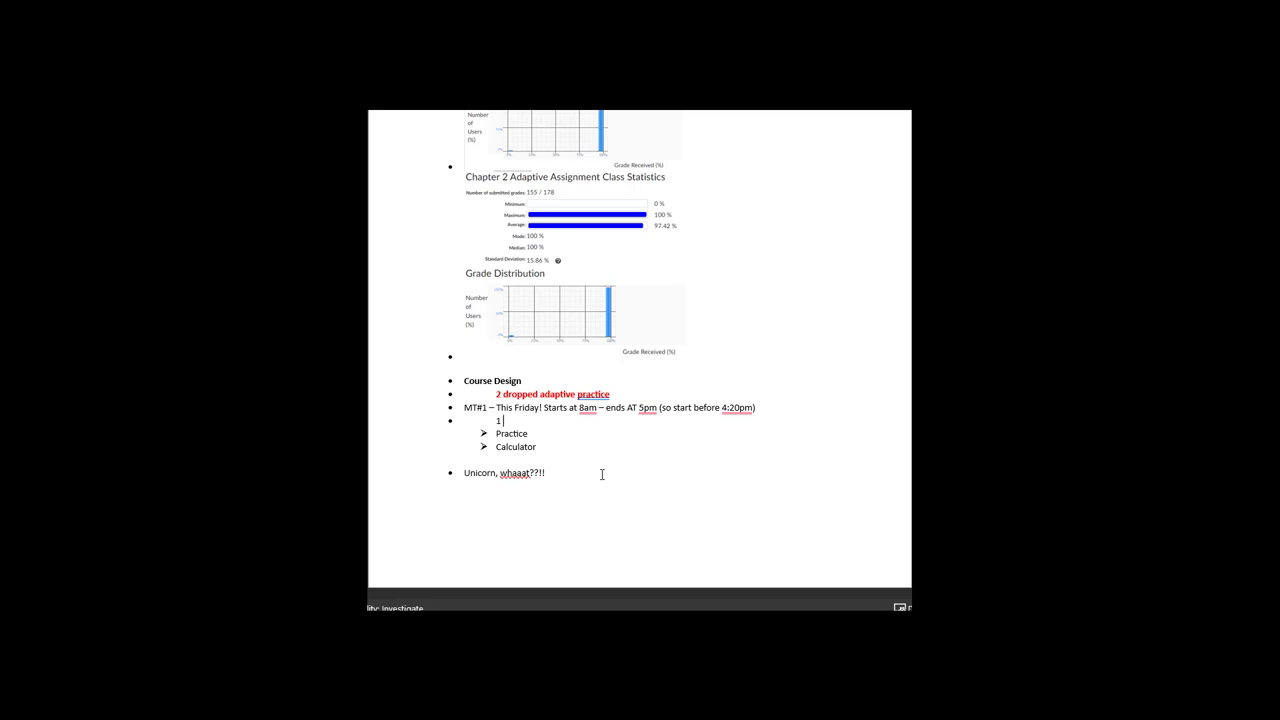
pyautogui.write('dropped')
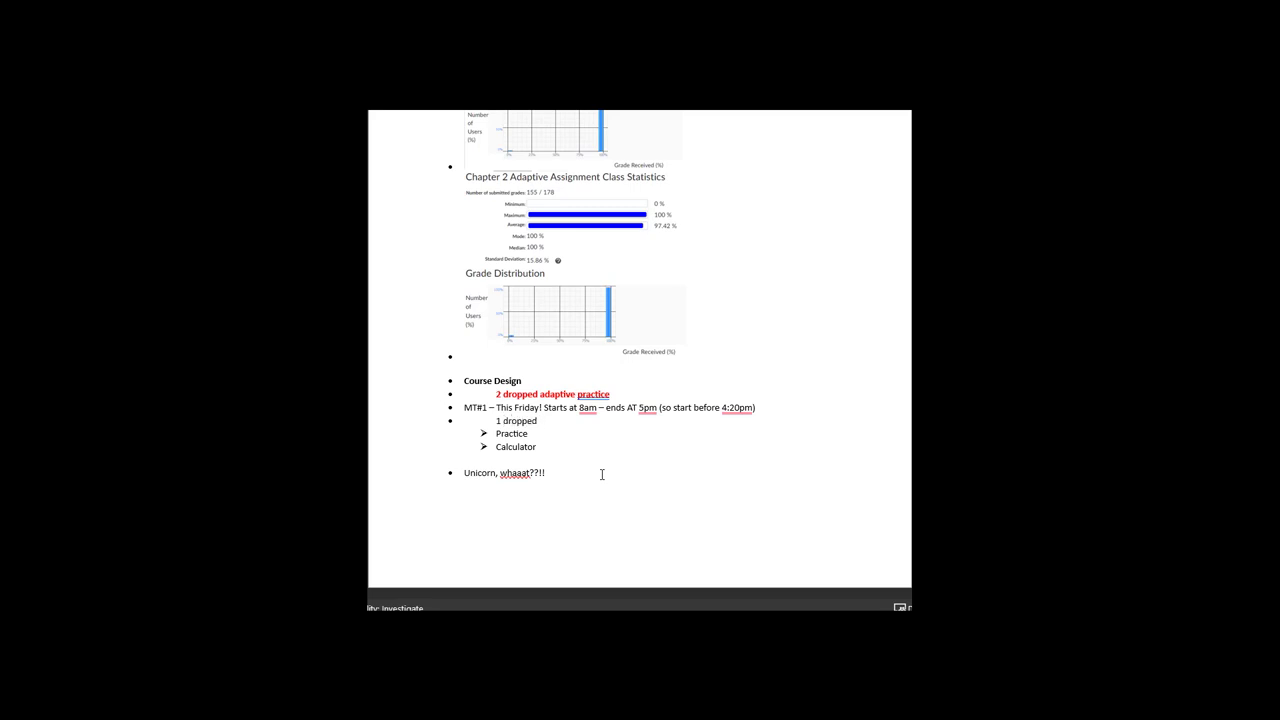
# - Finish the note as '1 dropped MT' and select it for bold red formatting
pyautogui.write('MT')
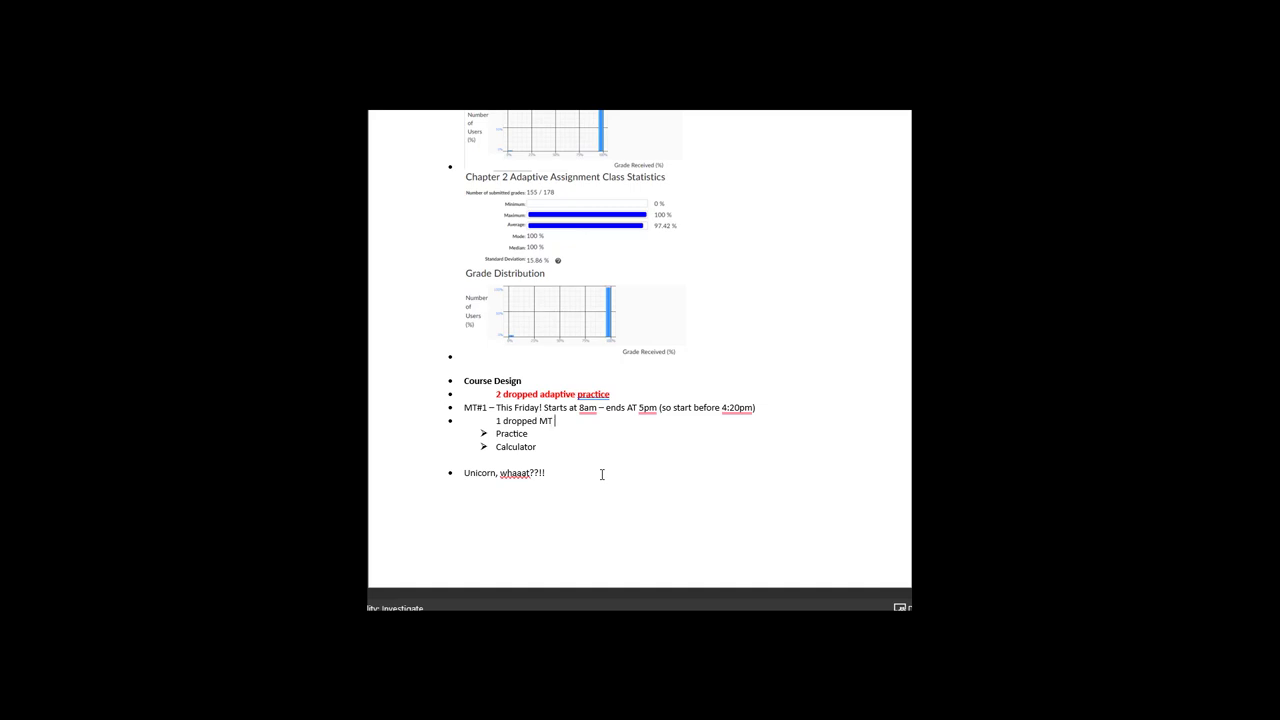
pyautogui.doubleClick(524, 420)
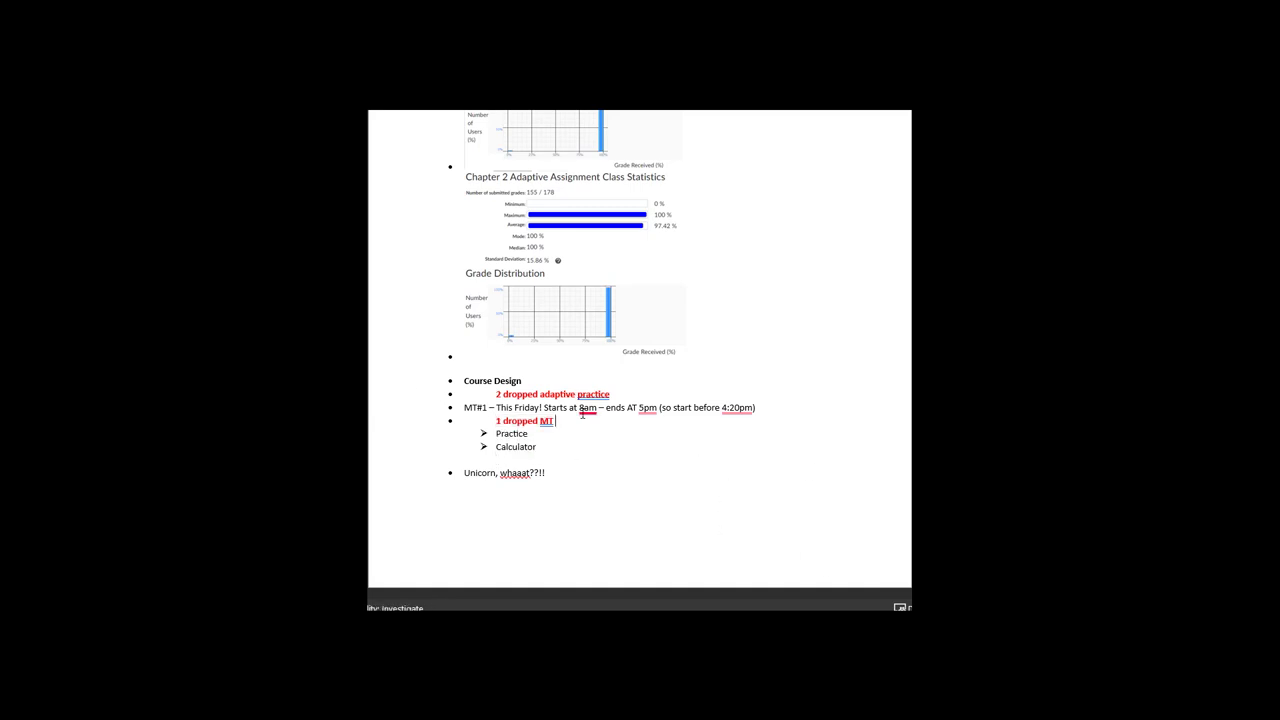
pyautogui.doubleClick(545, 420)
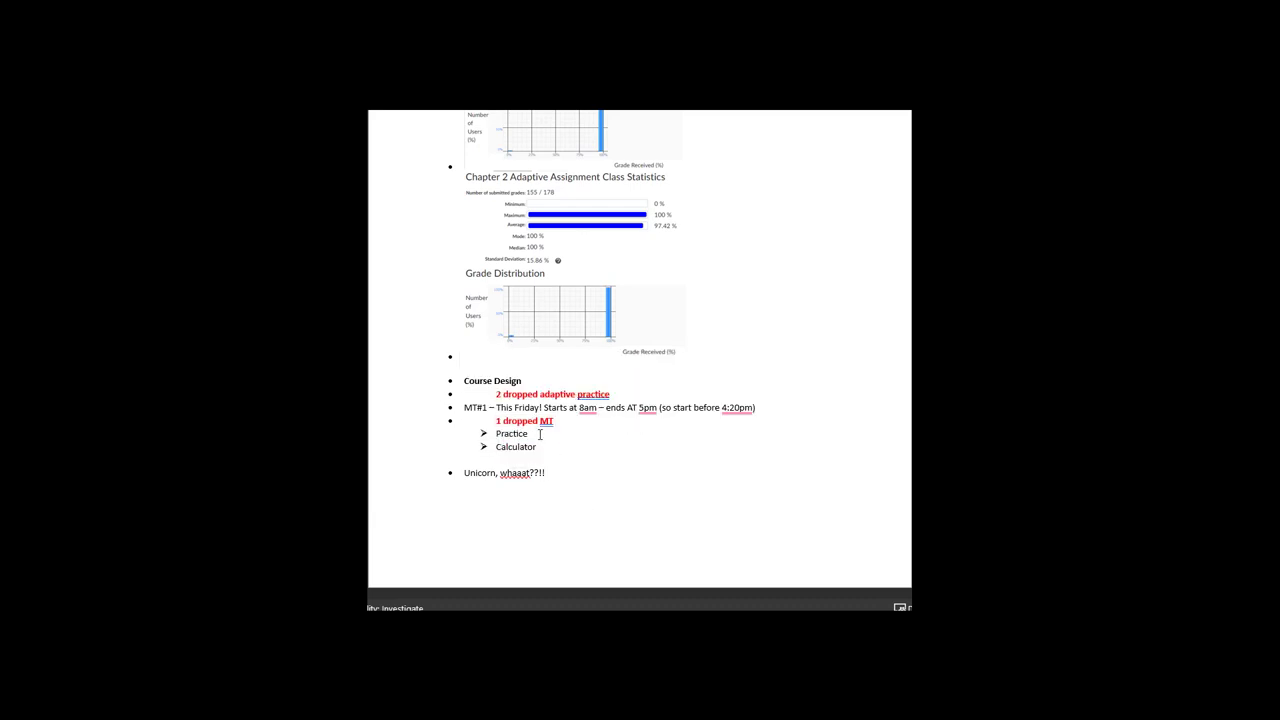
pyautogui.doubleClick(511, 433)
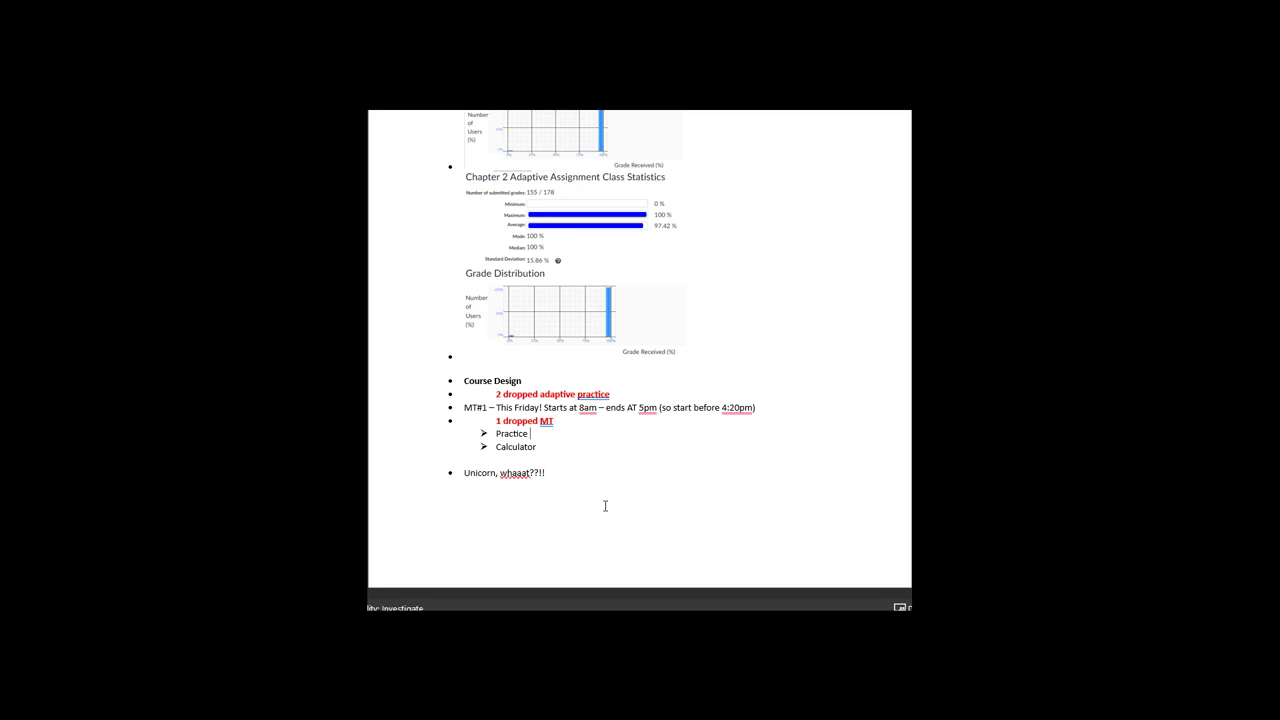
pyautogui.moveTo(536, 517)
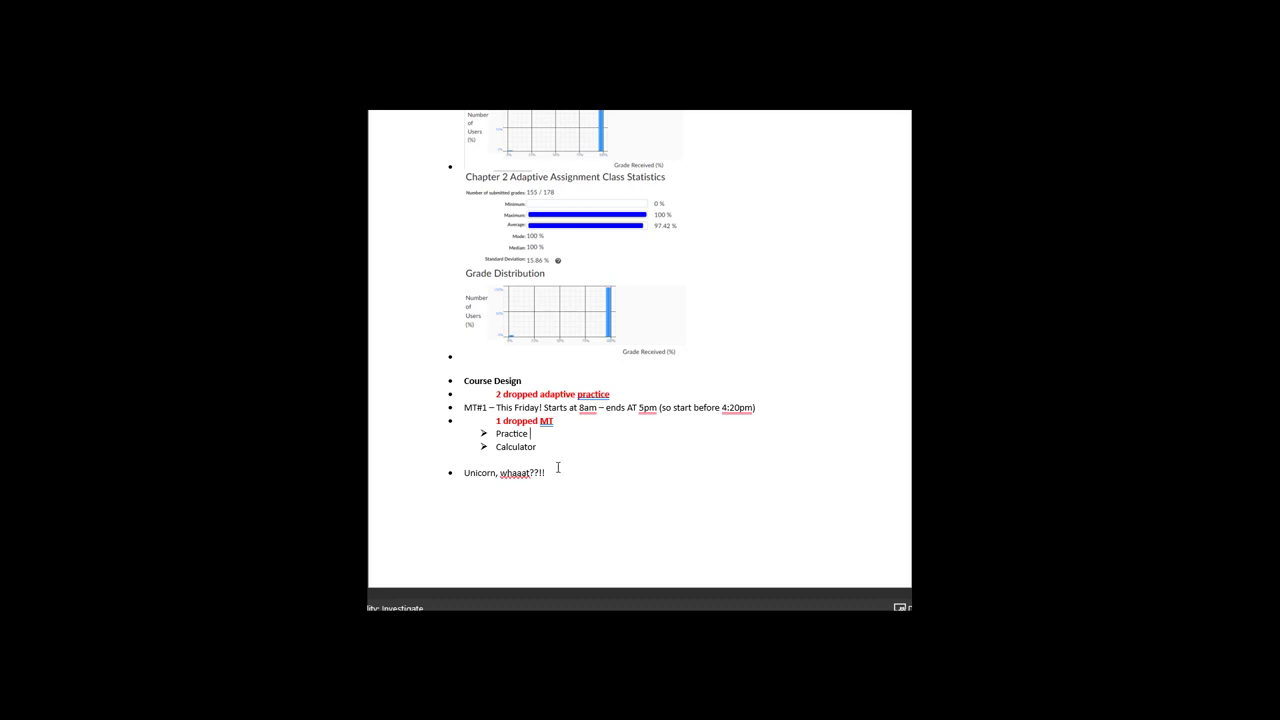
pyautogui.doubleClick(511, 433)
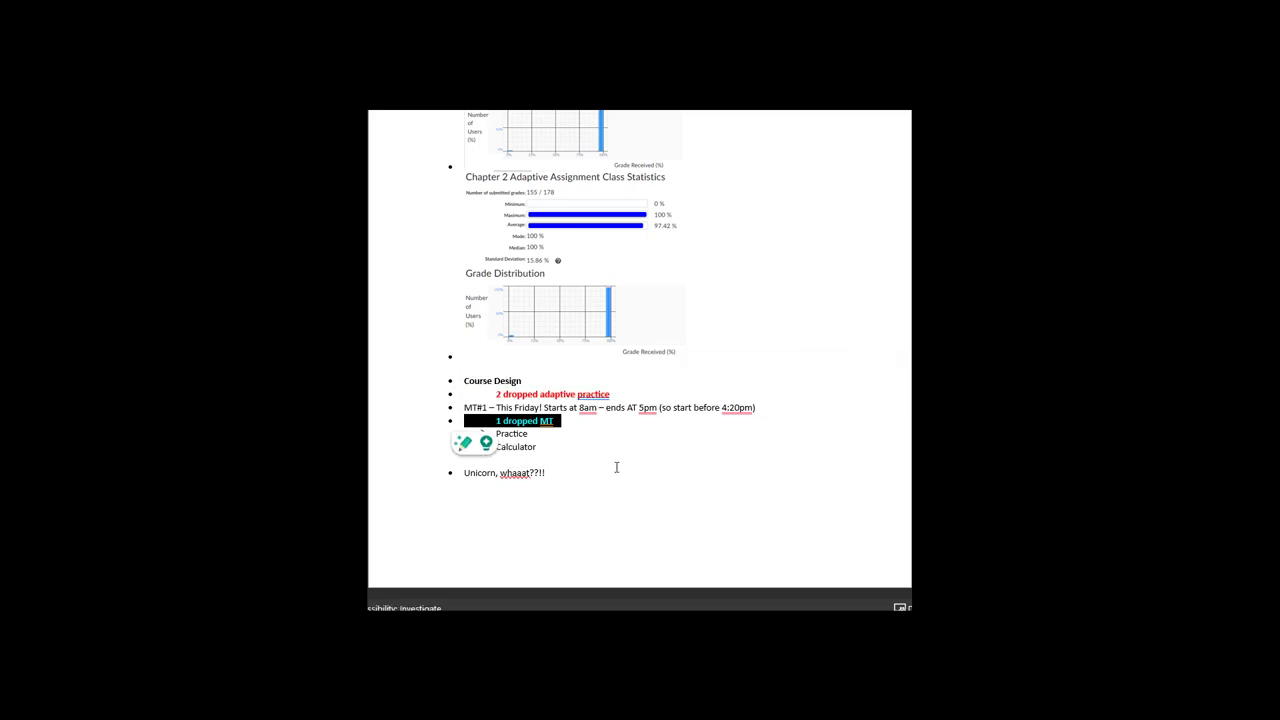
pyautogui.moveTo(617, 451)
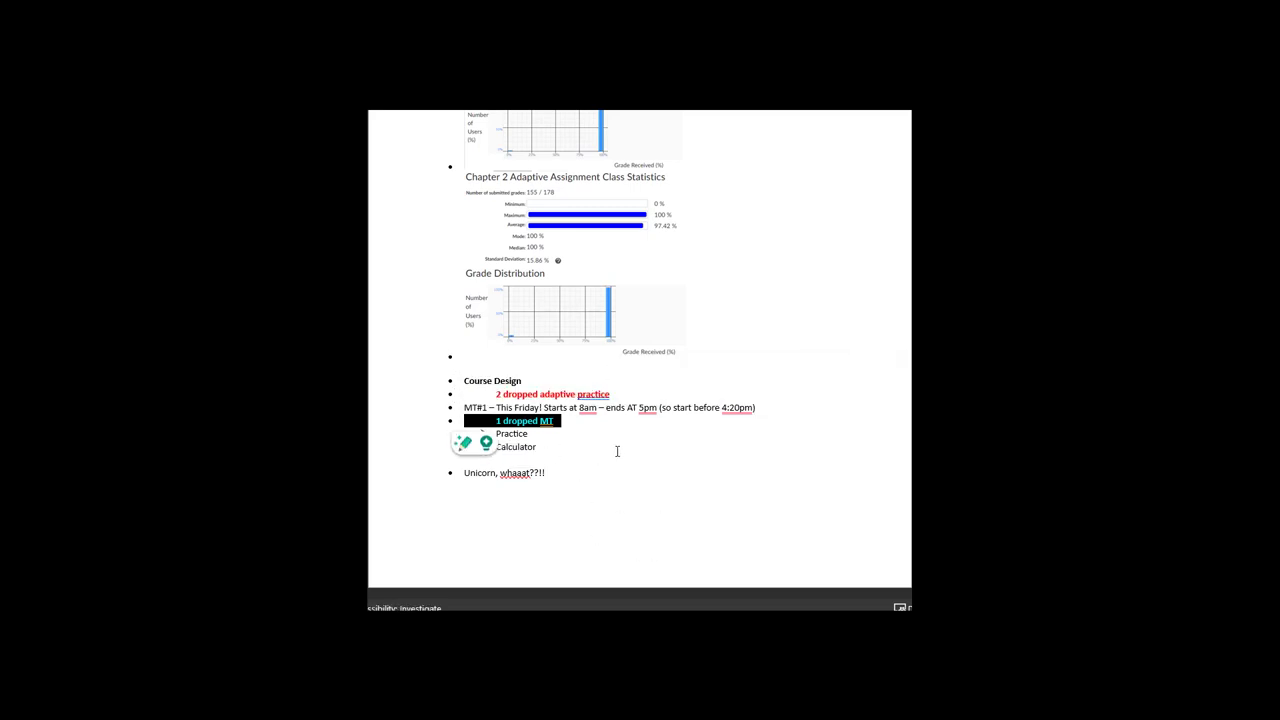
pyautogui.moveTo(614, 493)
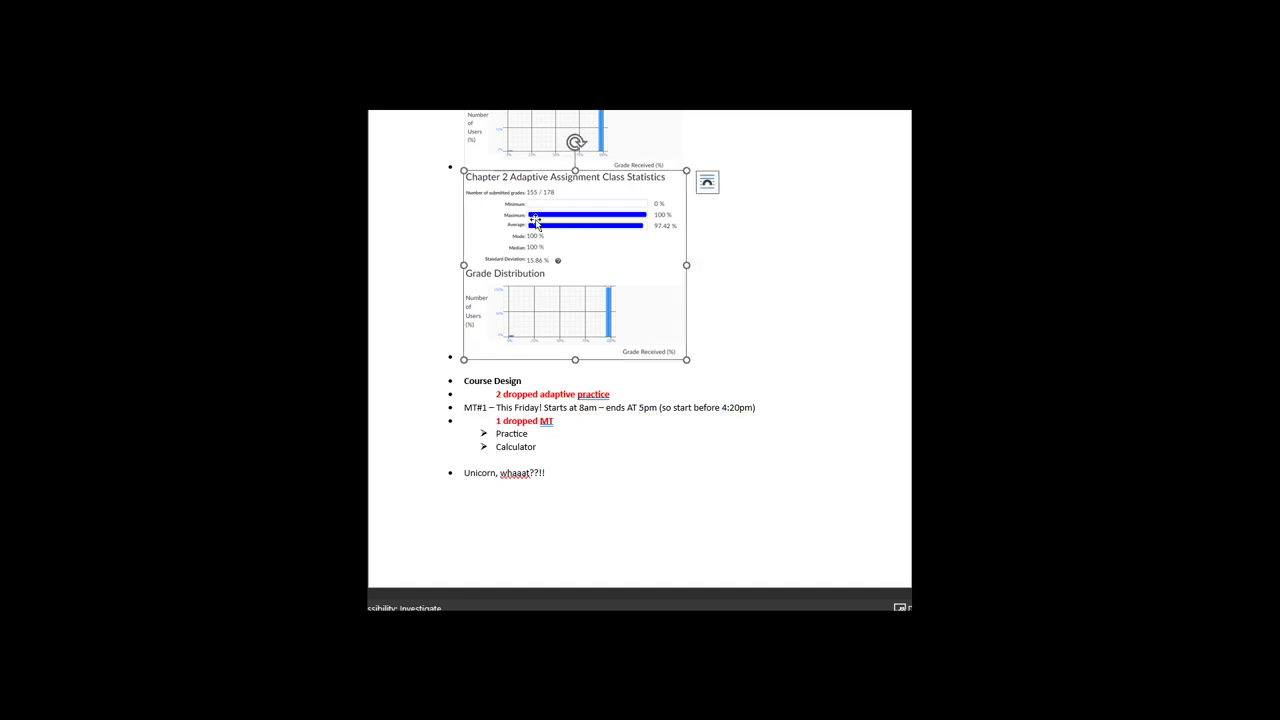
pyautogui.moveTo(553, 543)
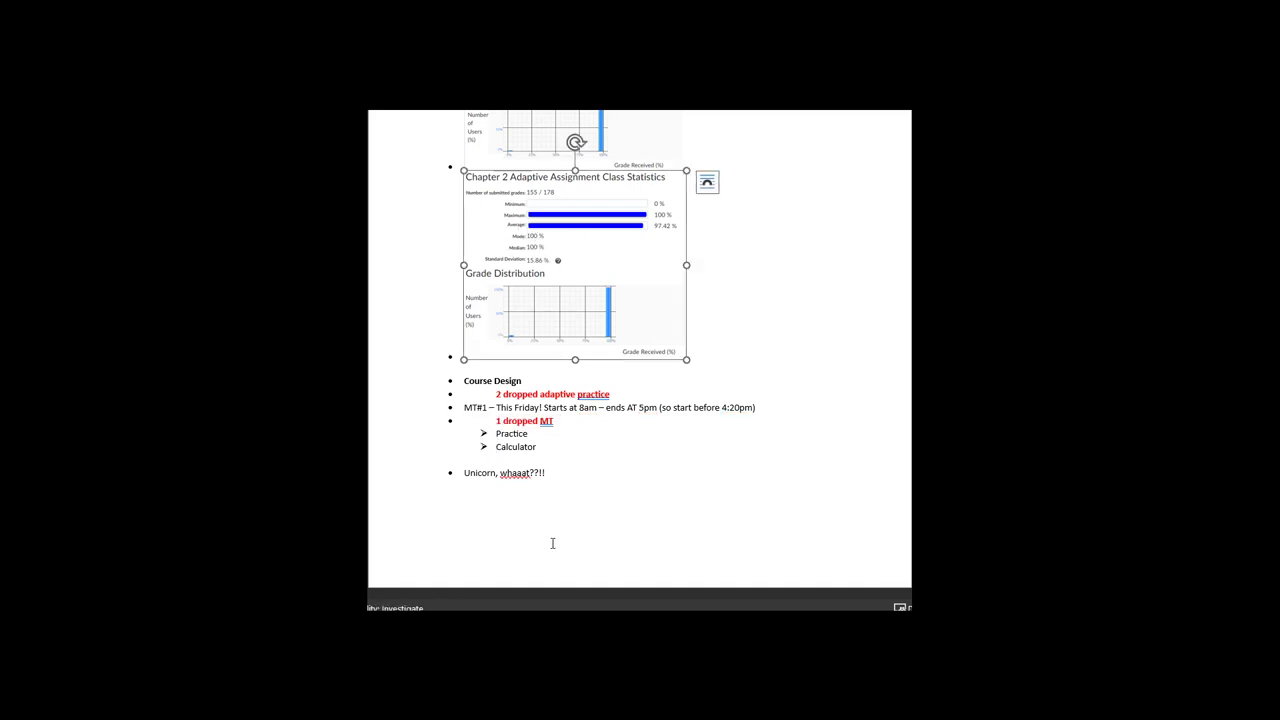
pyautogui.moveTo(436, 396)
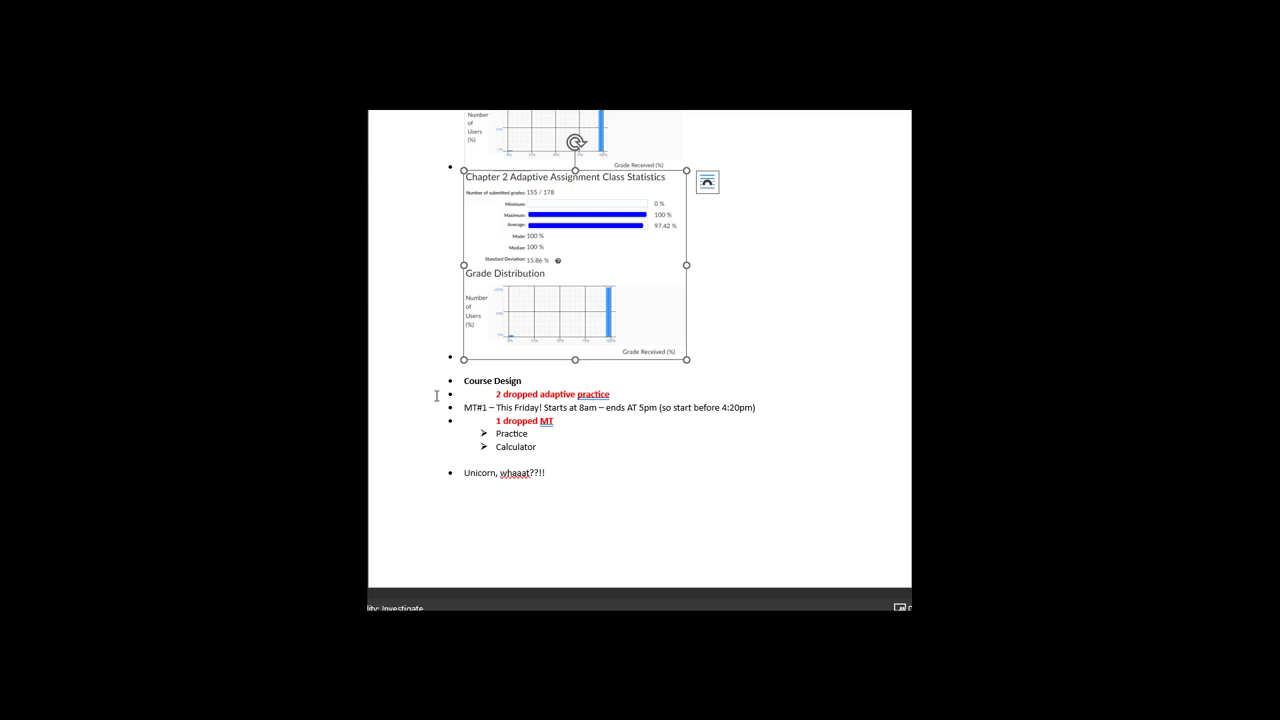
pyautogui.click(558, 441)
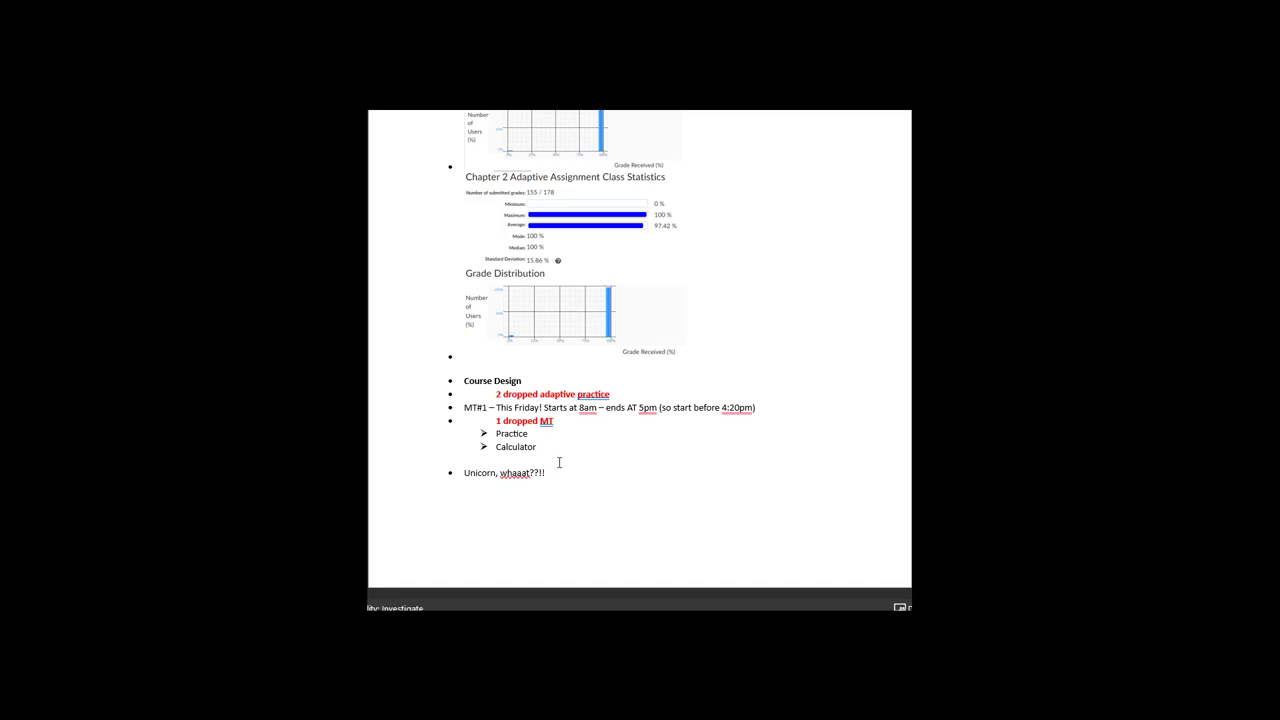
pyautogui.moveTo(558, 455)
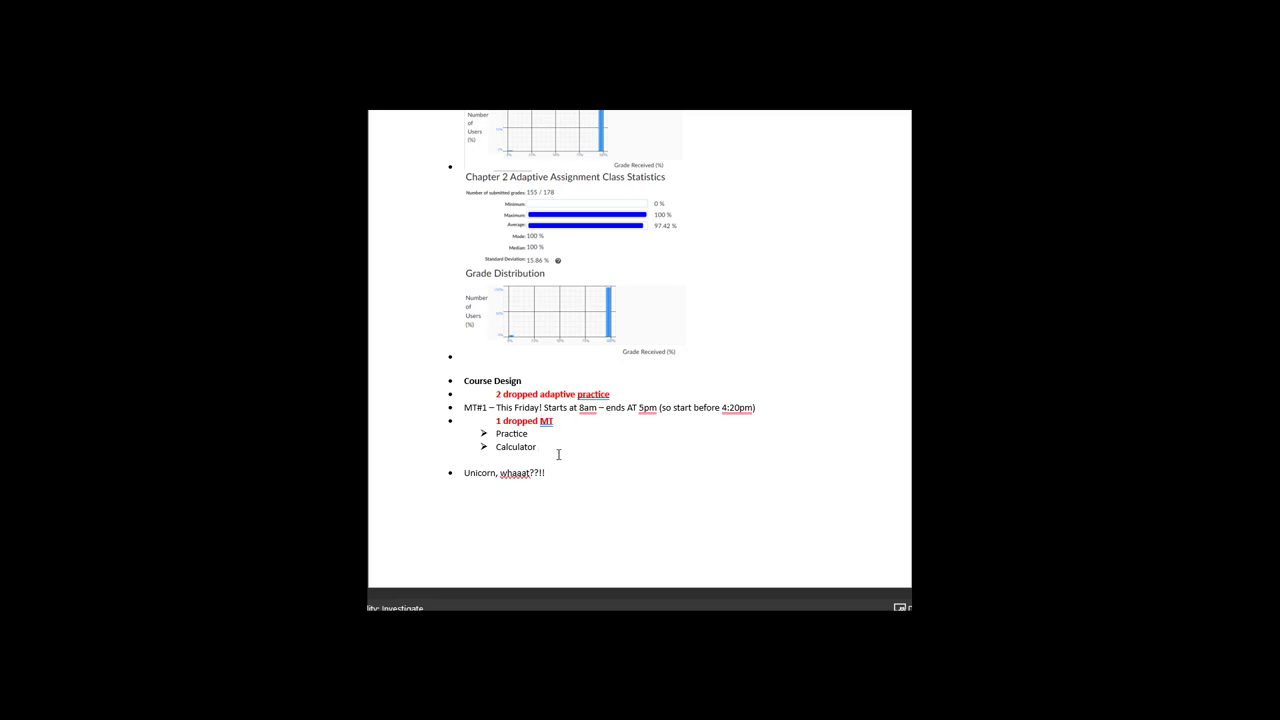
pyautogui.moveTo(580, 418)
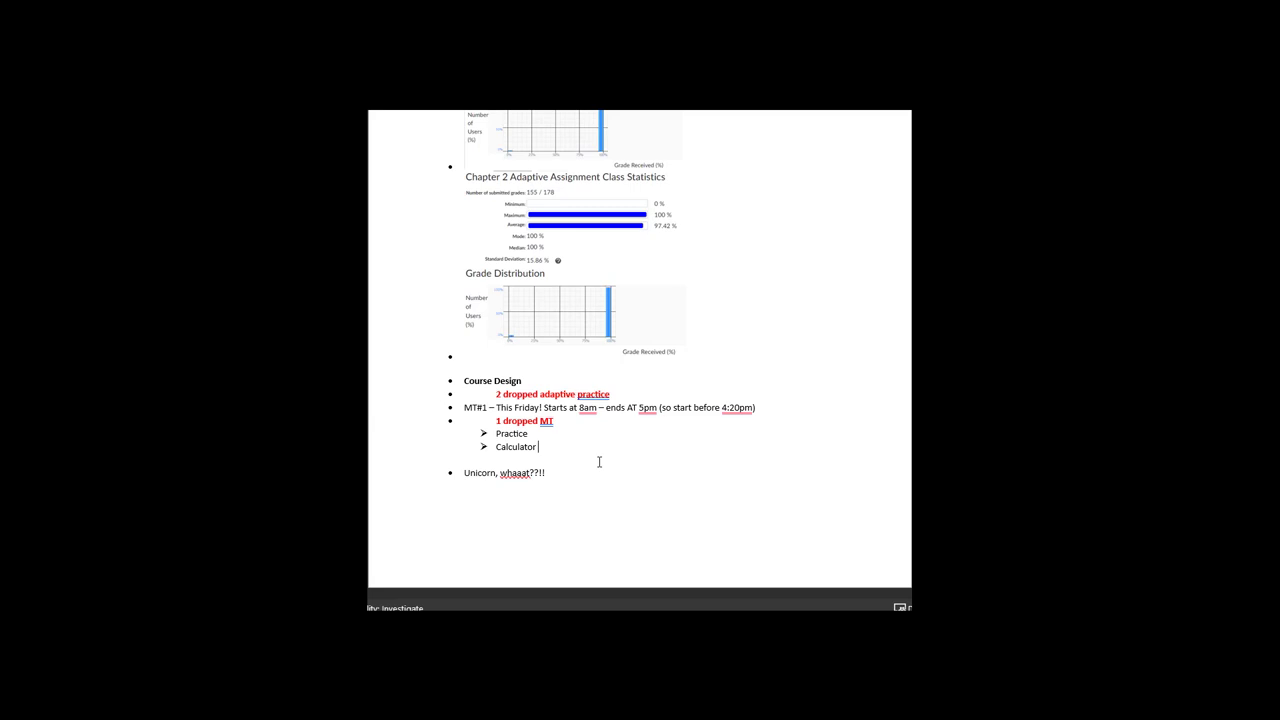
pyautogui.moveTo(537, 437)
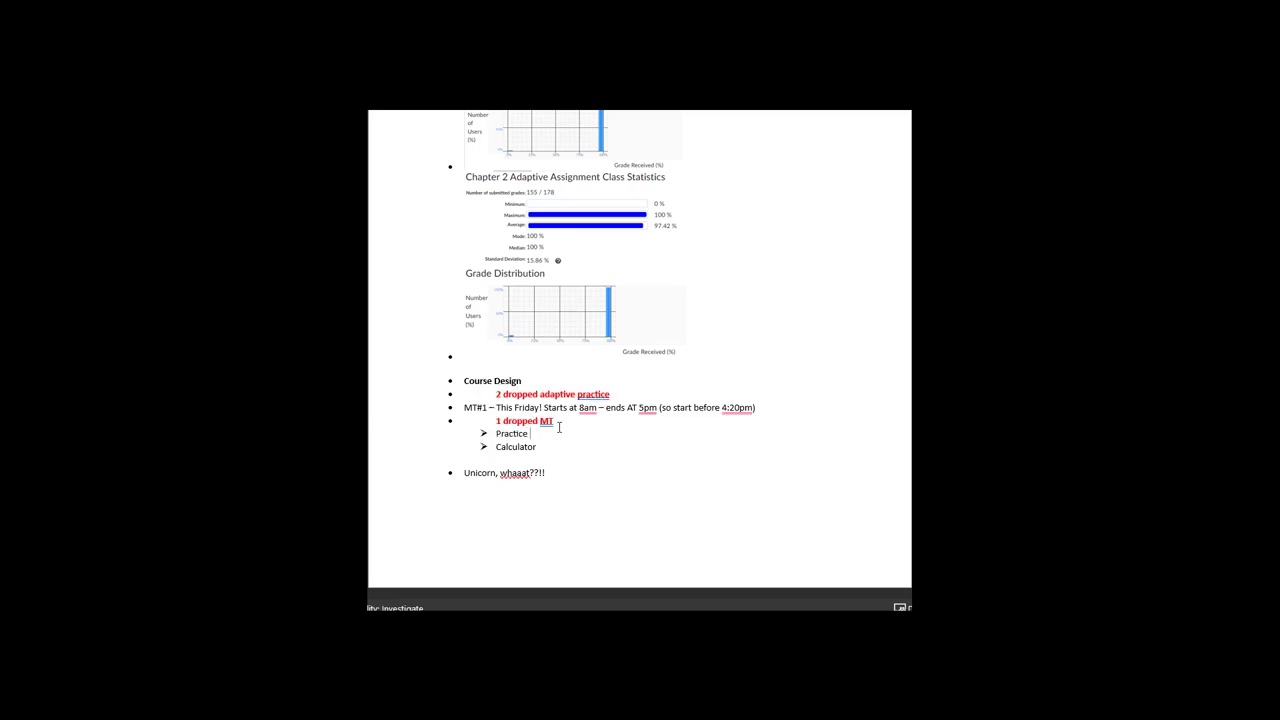
# - Extend the Practice sub-bullet to read 'Practice on a laptop / PC /MAC'
pyautogui.write('on a laptop')
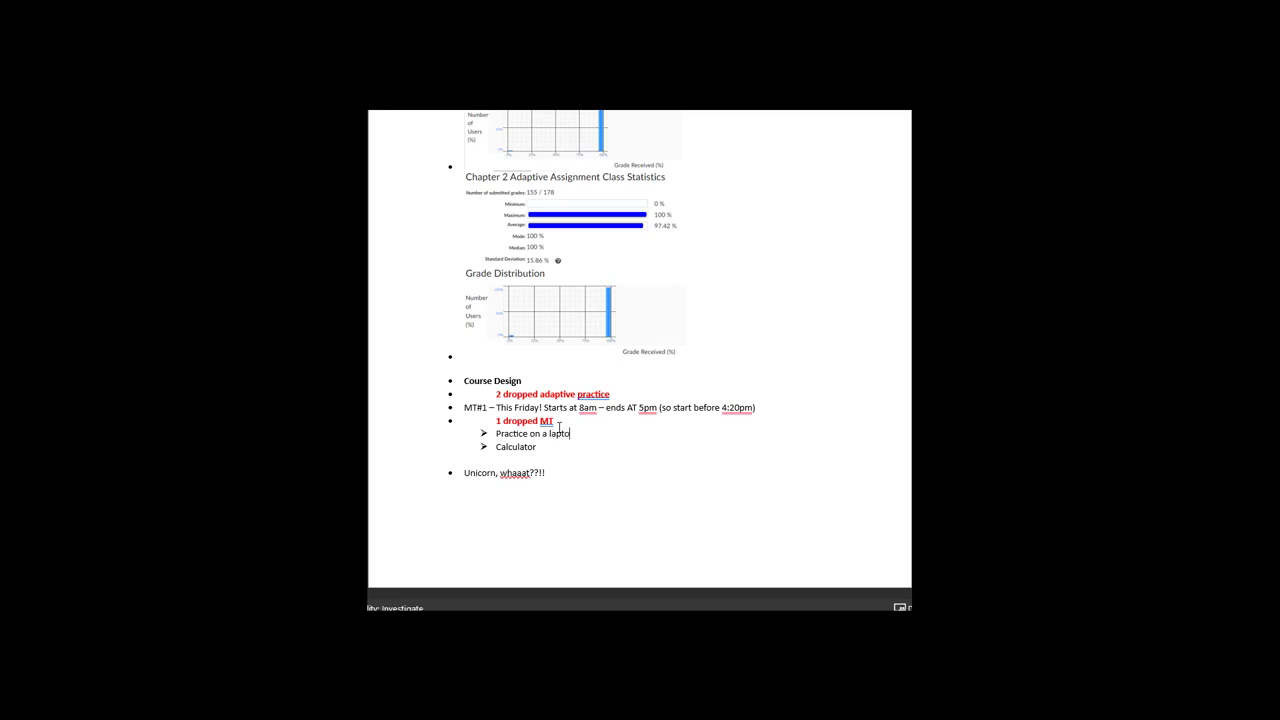
pyautogui.write('😊')
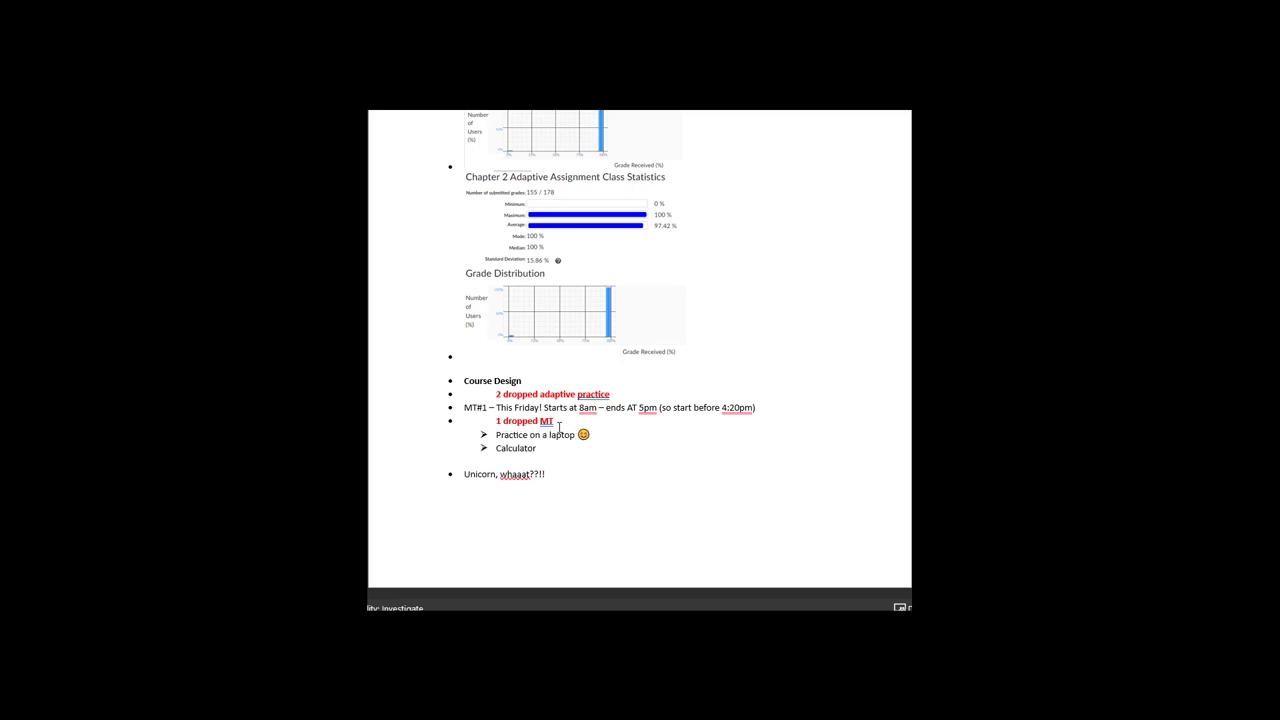
pyautogui.write('/')
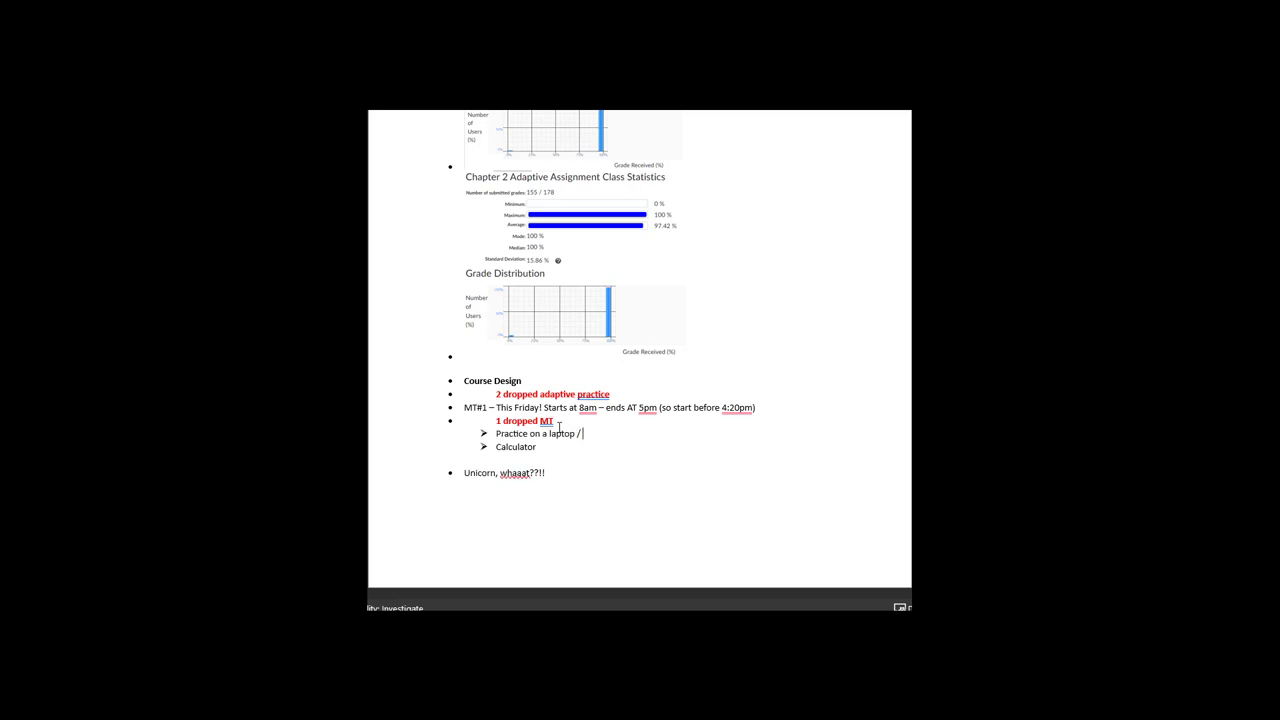
pyautogui.write('PC')
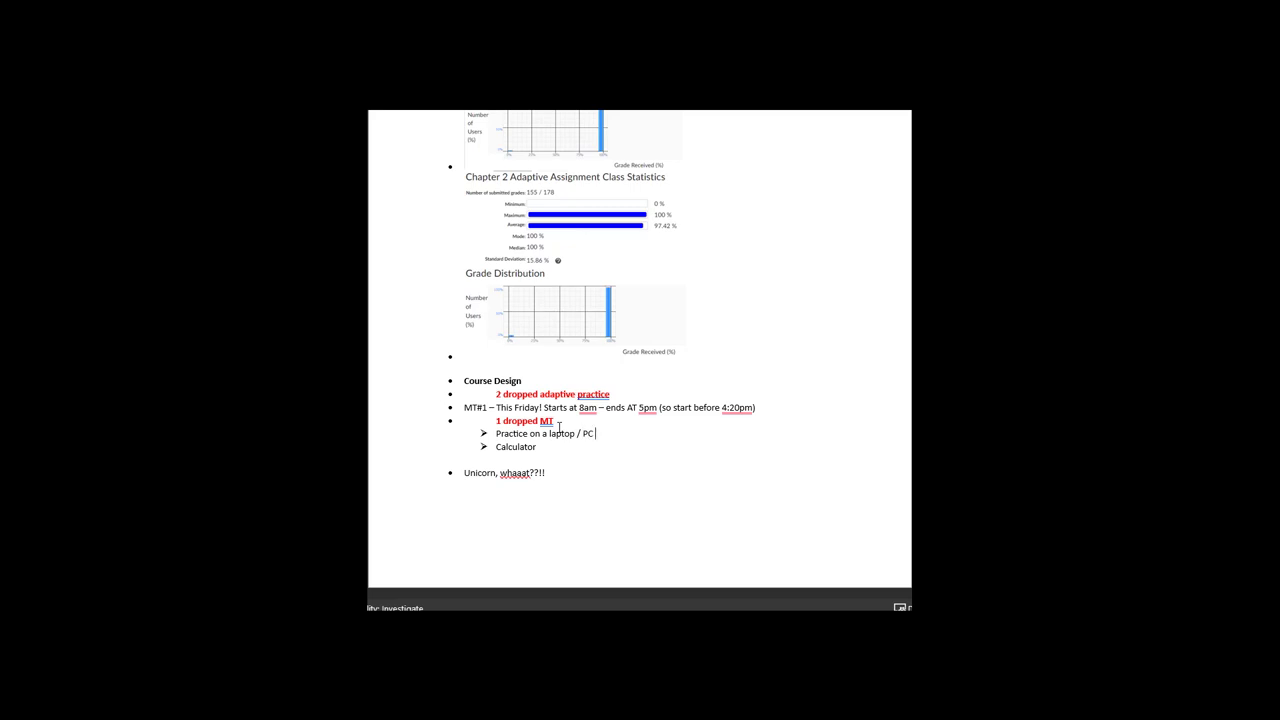
pyautogui.write('/MAC')
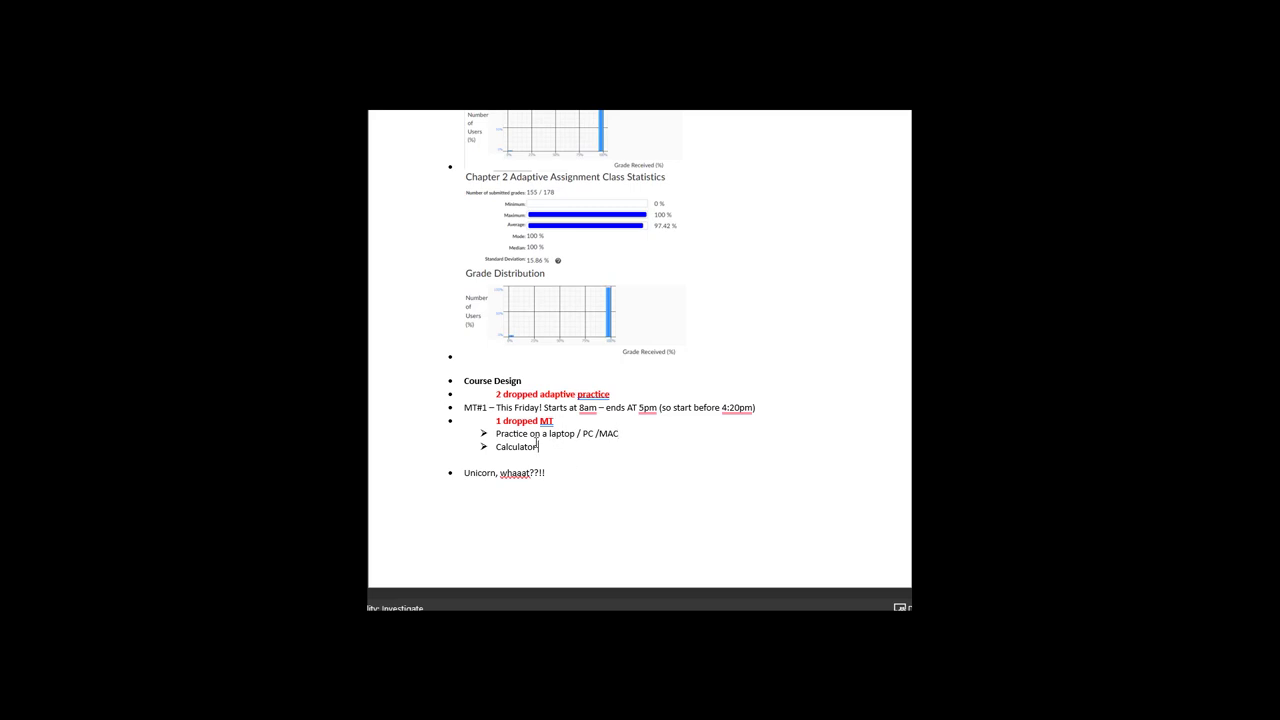
pyautogui.doubleClick(516, 447)
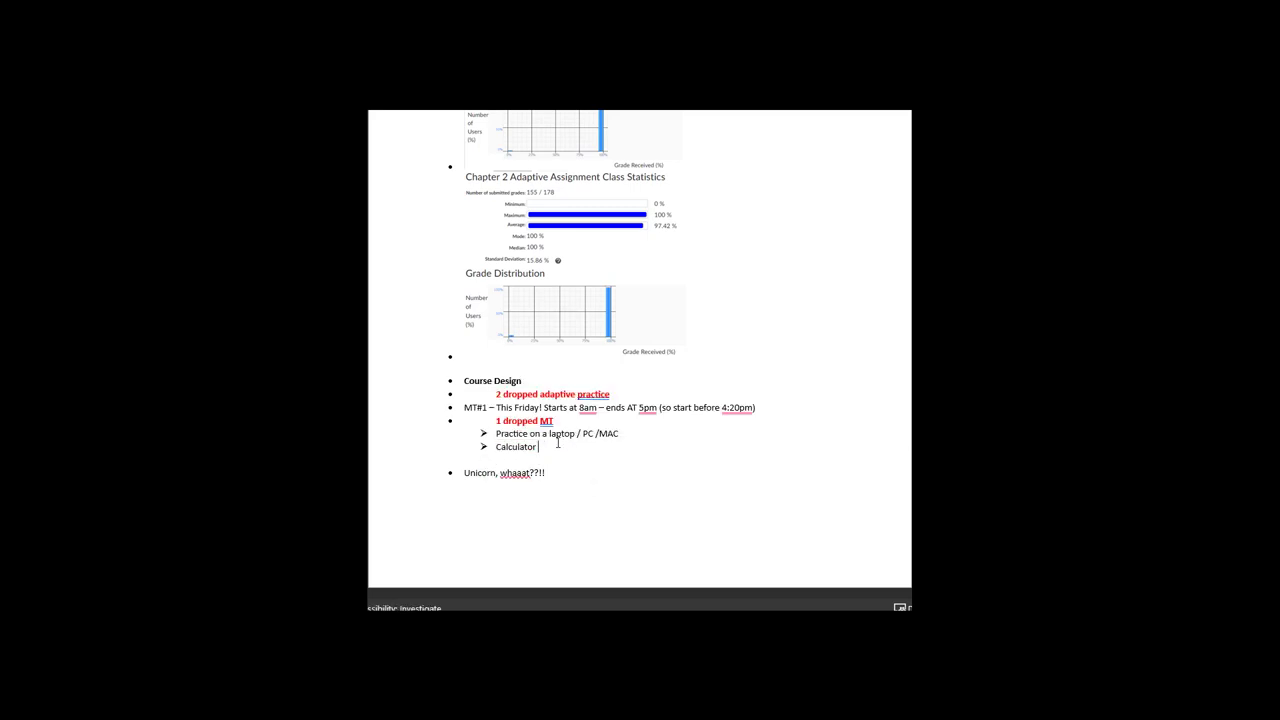
# - Add a sub-bullet below Calculator: '2 options of calculators ←picture Final Exam approved calculator'
pyautogui.press('enter')
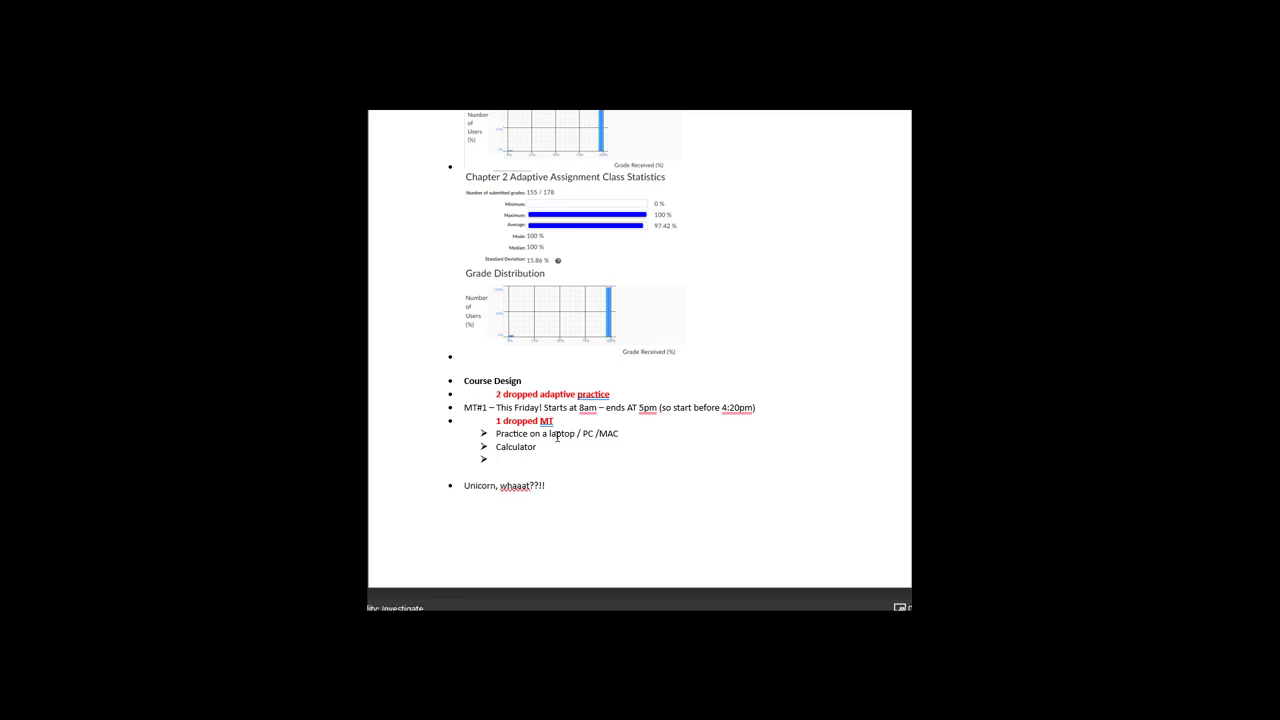
pyautogui.write('2 options of c')
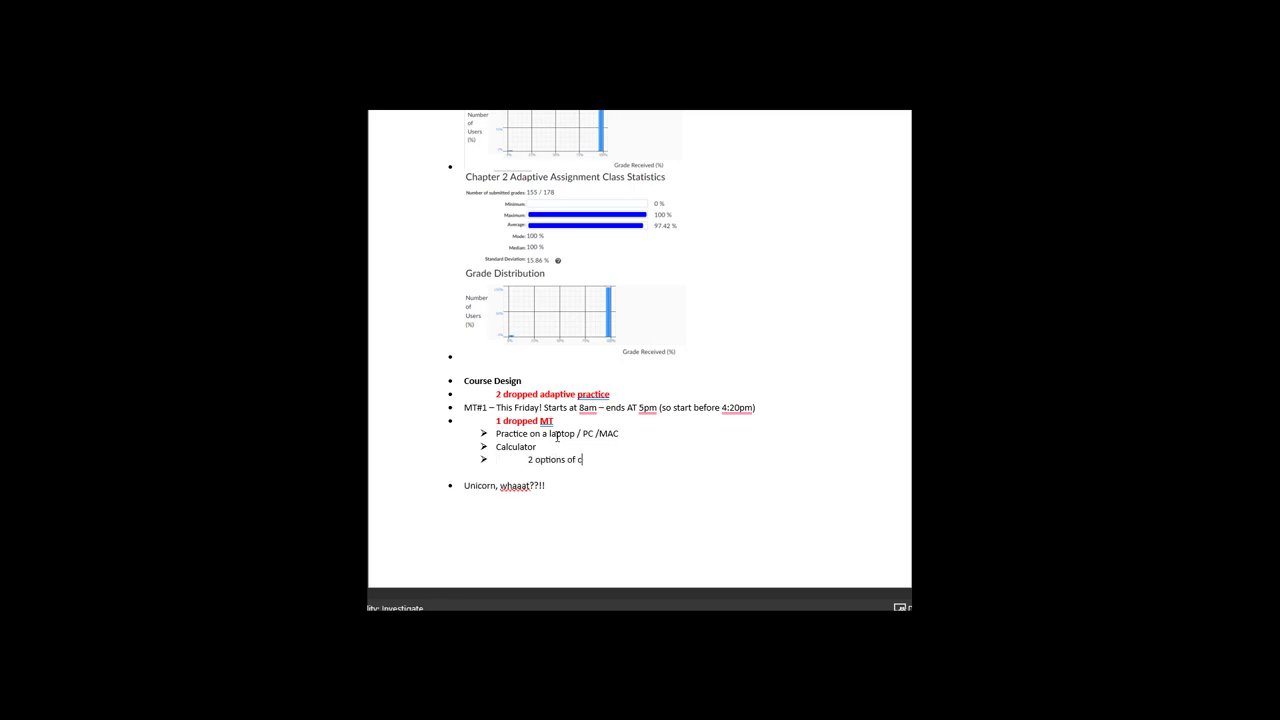
pyautogui.write('alculators')
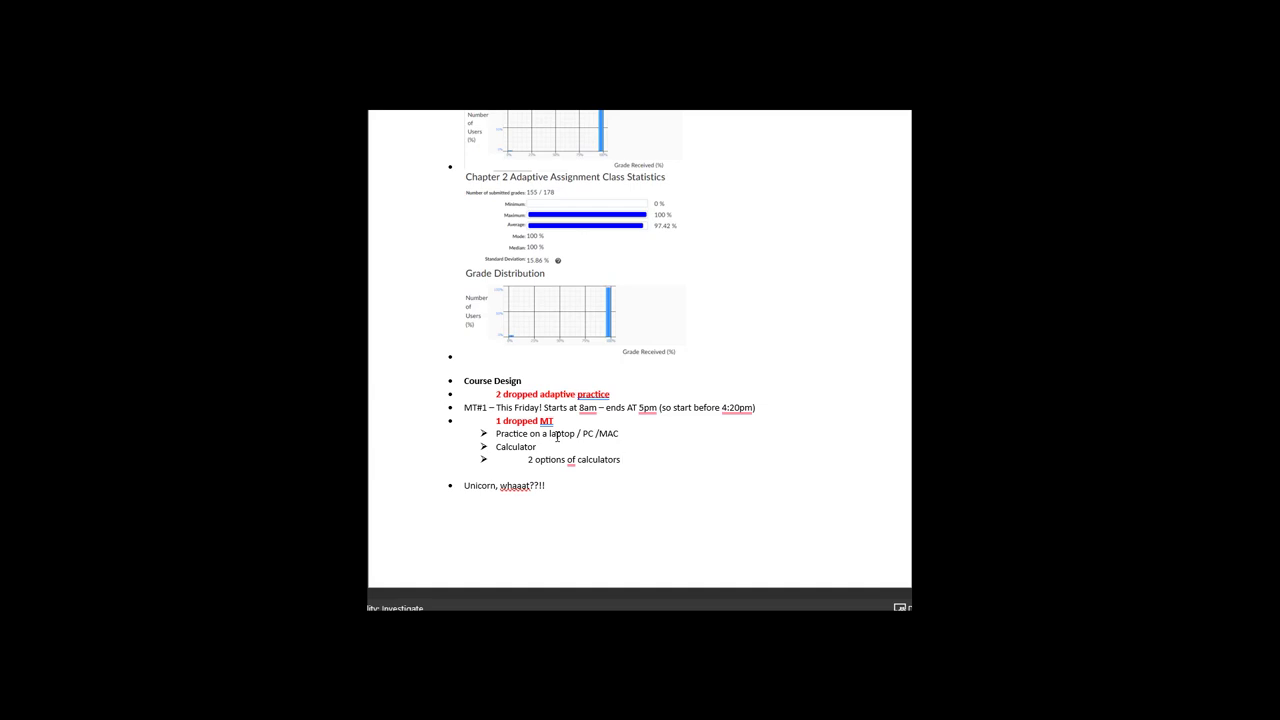
pyautogui.write('←picture Final Exam approved ca')
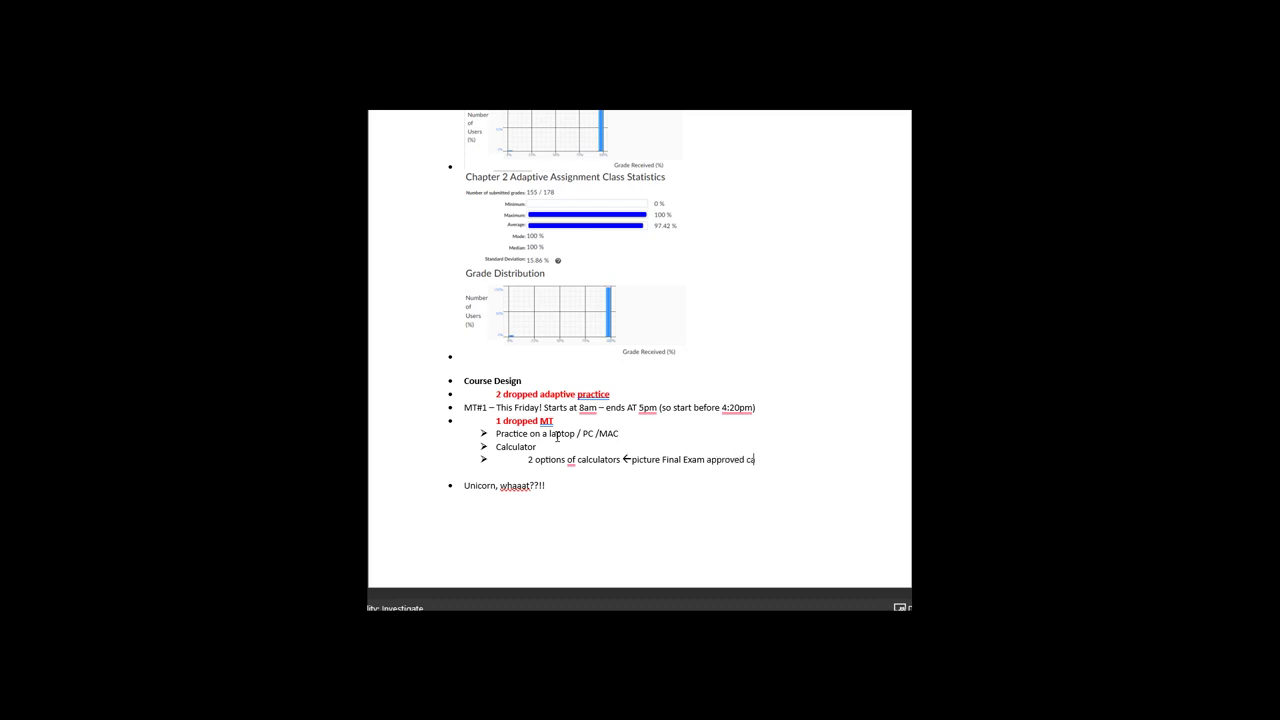
pyautogui.write('lculator')
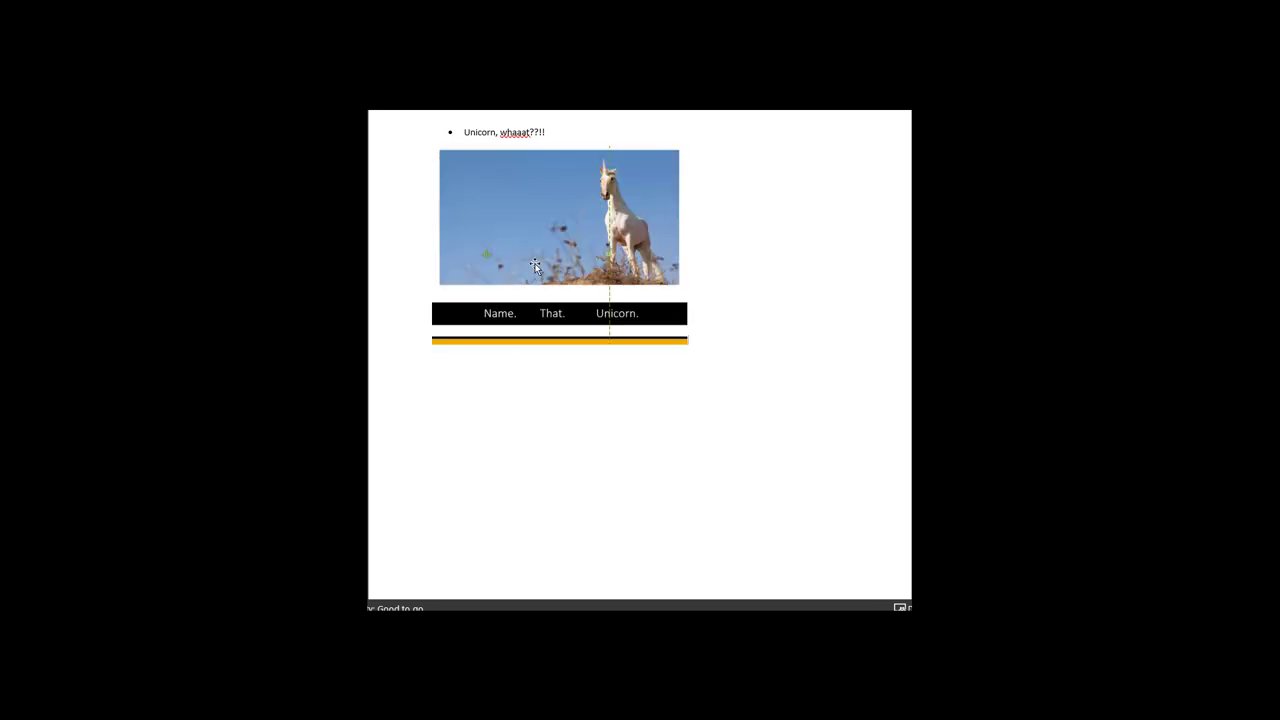
# - Select the unicorn picture with the 'Name. That. Unicorn.' banner
pyautogui.click(559, 217)
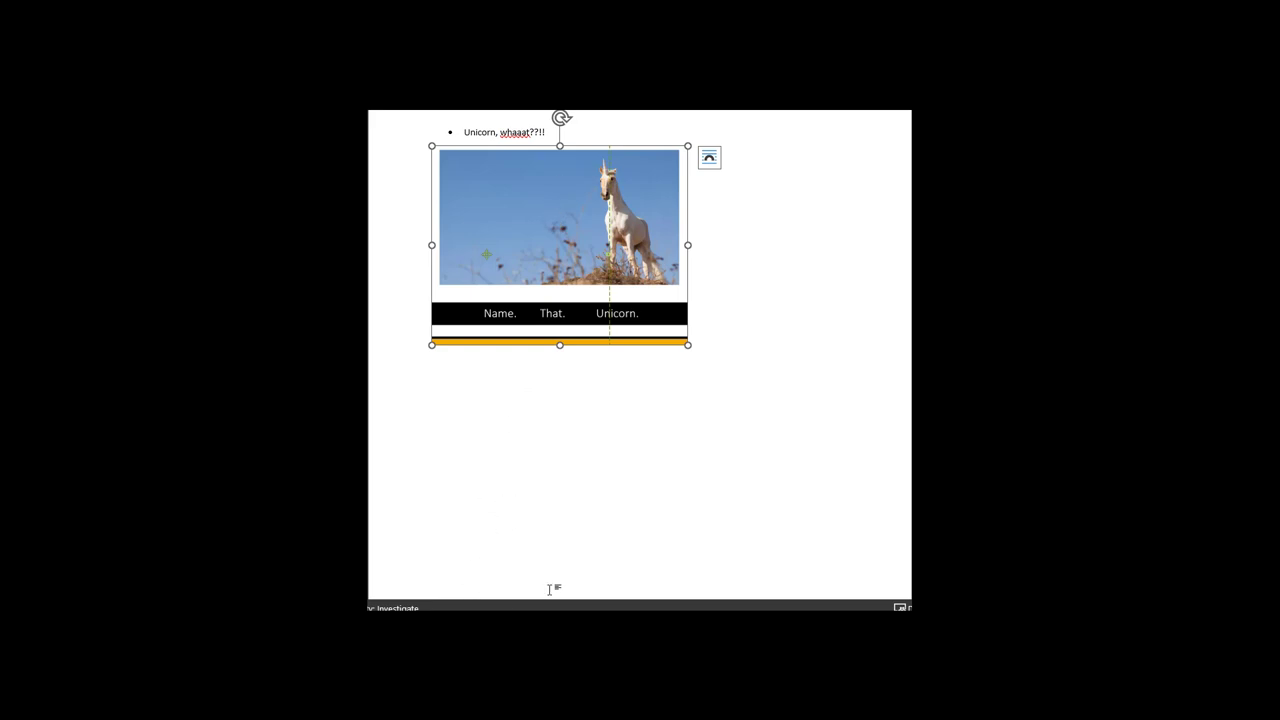
pyautogui.moveTo(522, 279)
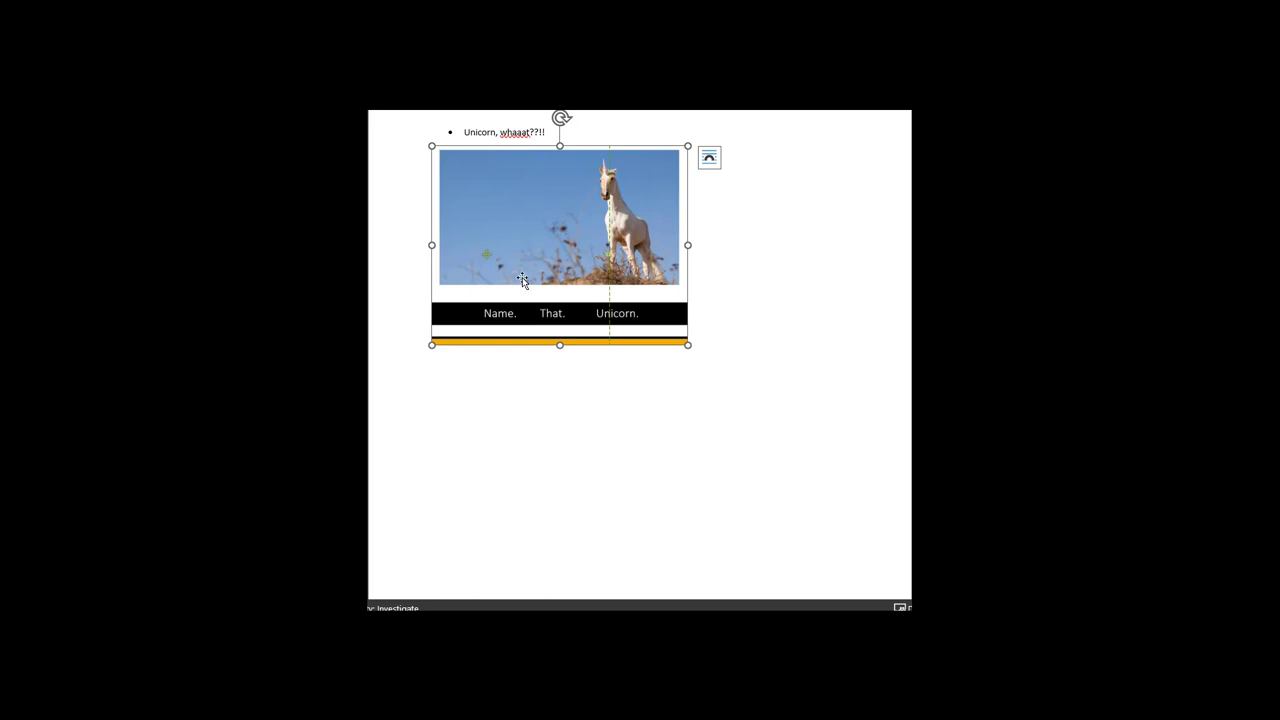